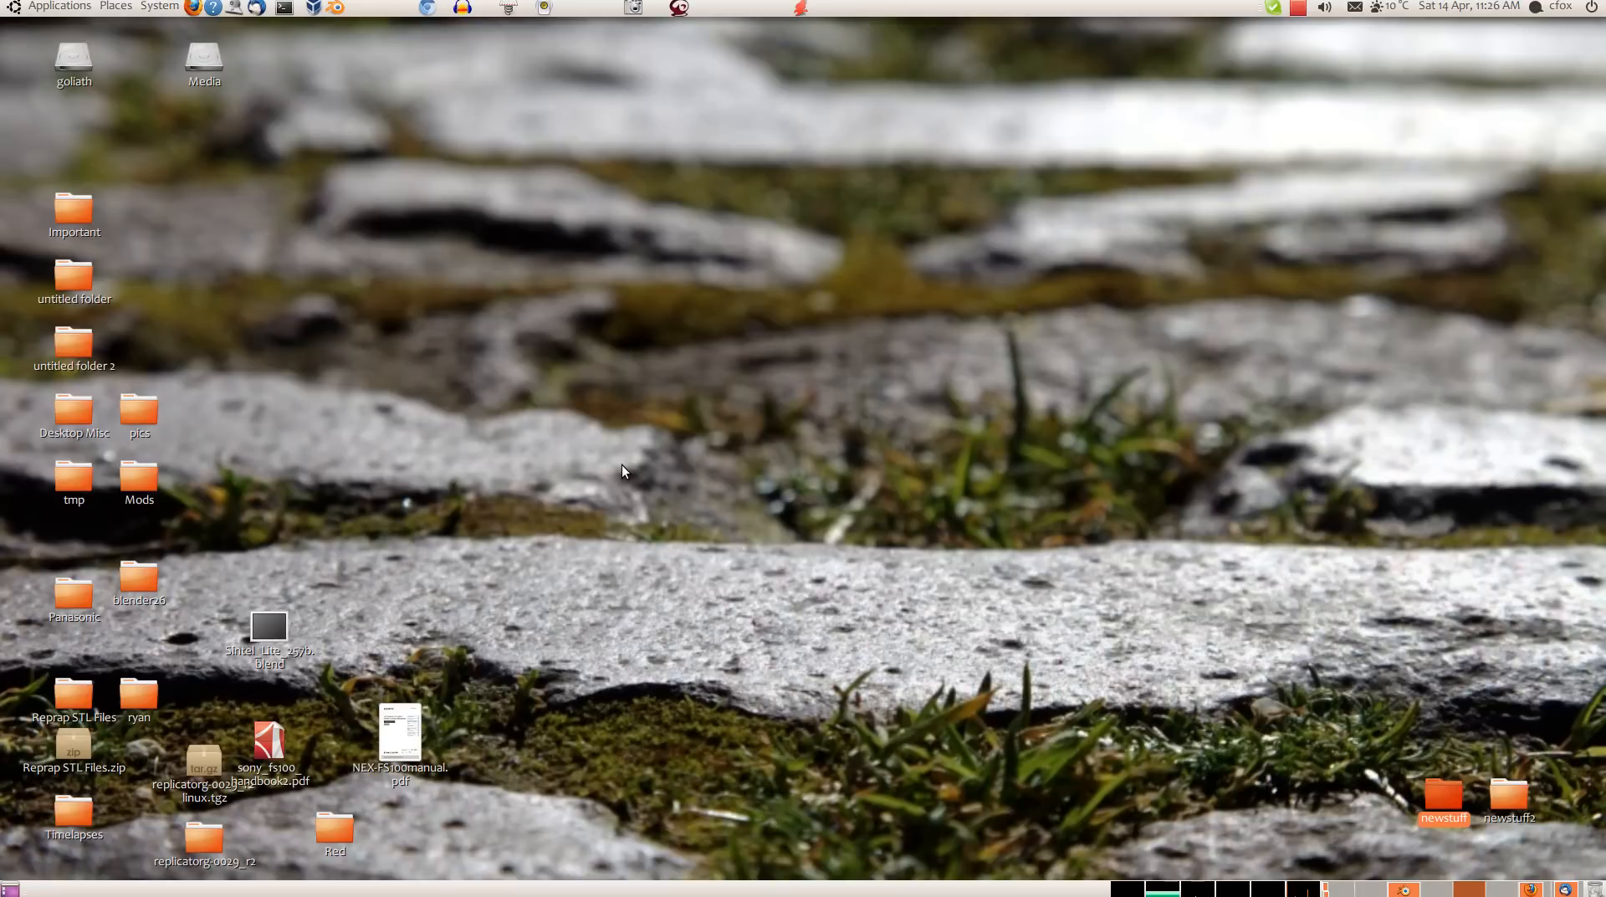
{"action": "mouse_move", "coordinate": [631, 475]}
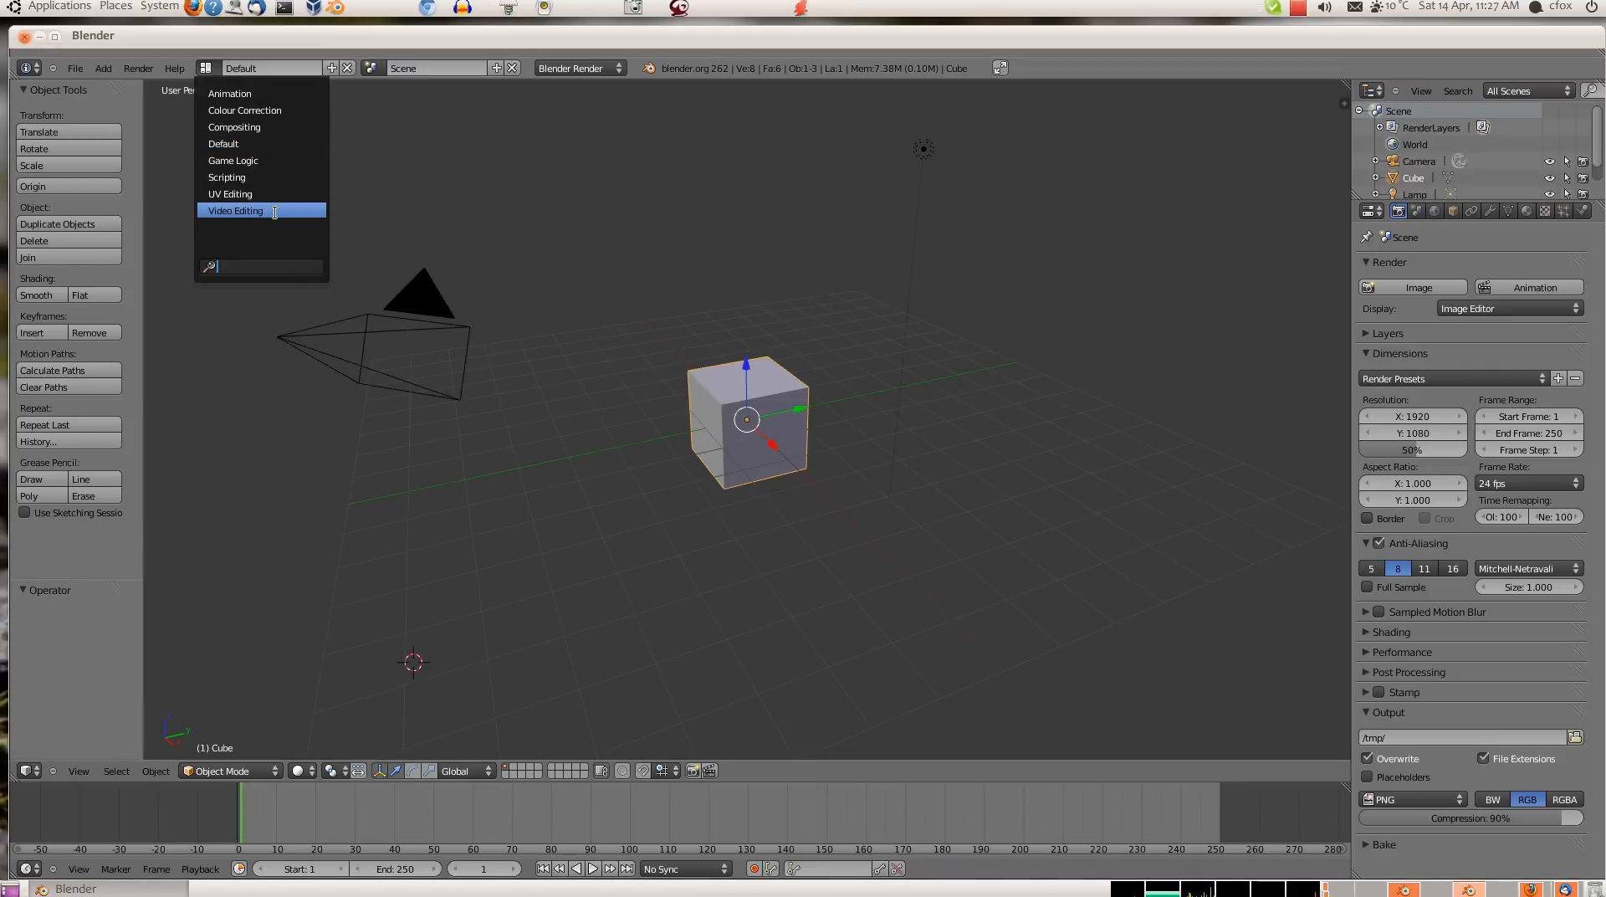
Switch to the Compositing layout and enable node-based compositing.
{"action": "left_click", "coordinate": [234, 126]}
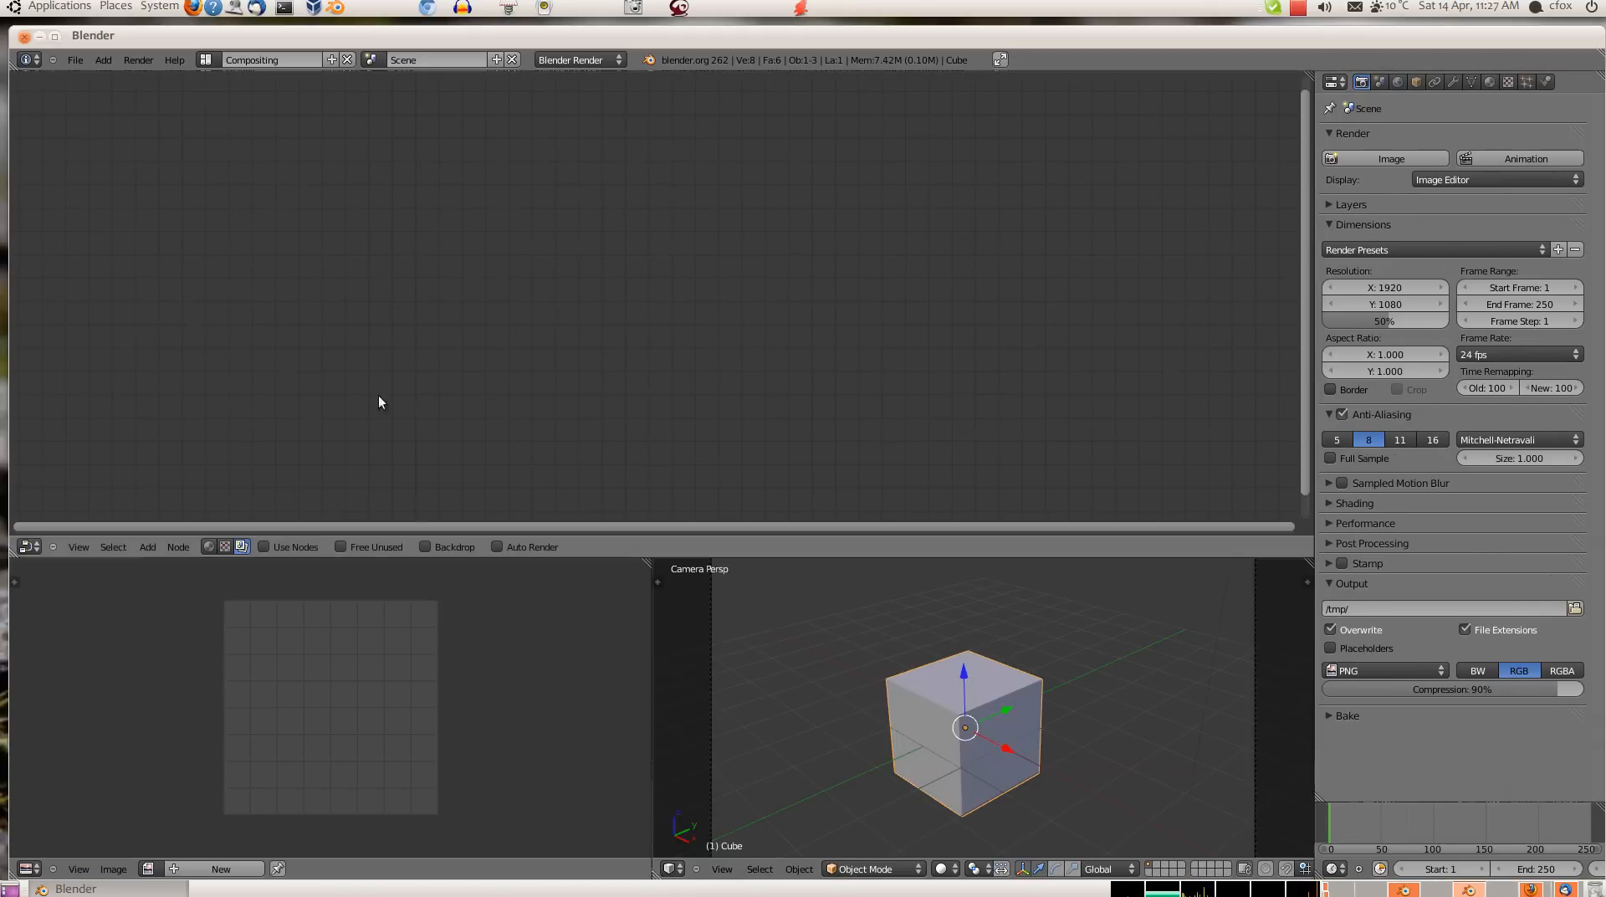
{"action": "left_click", "coordinate": [264, 547]}
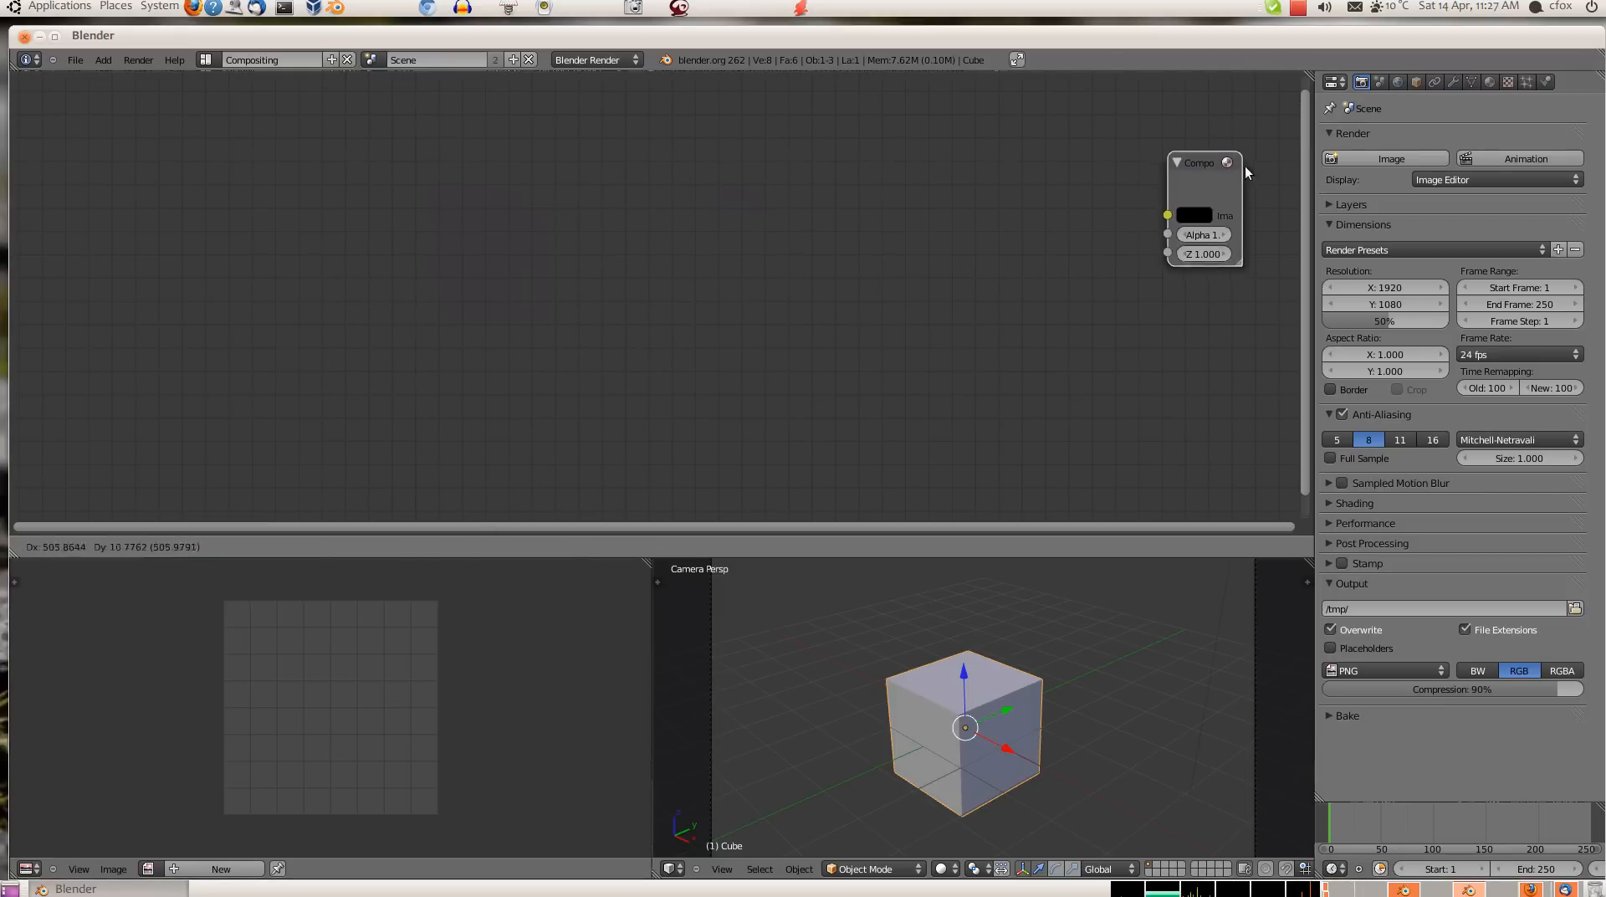
Add two Movie Clip input nodes to the compositor.
{"action": "left_click", "coordinate": [147, 547]}
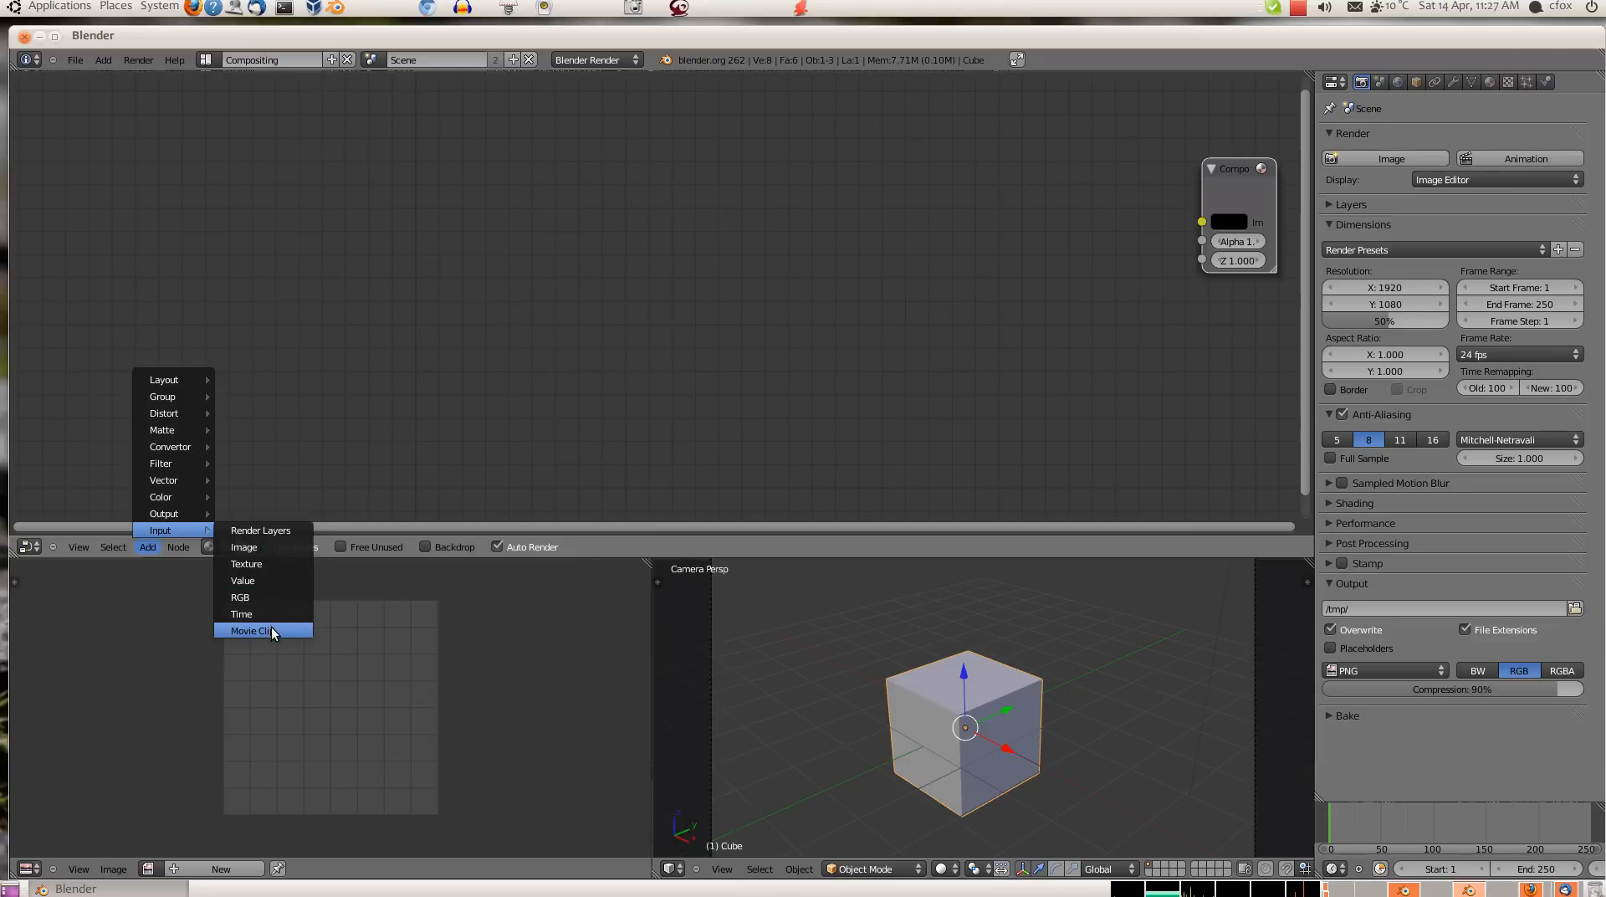
{"action": "left_click", "coordinate": [252, 631]}
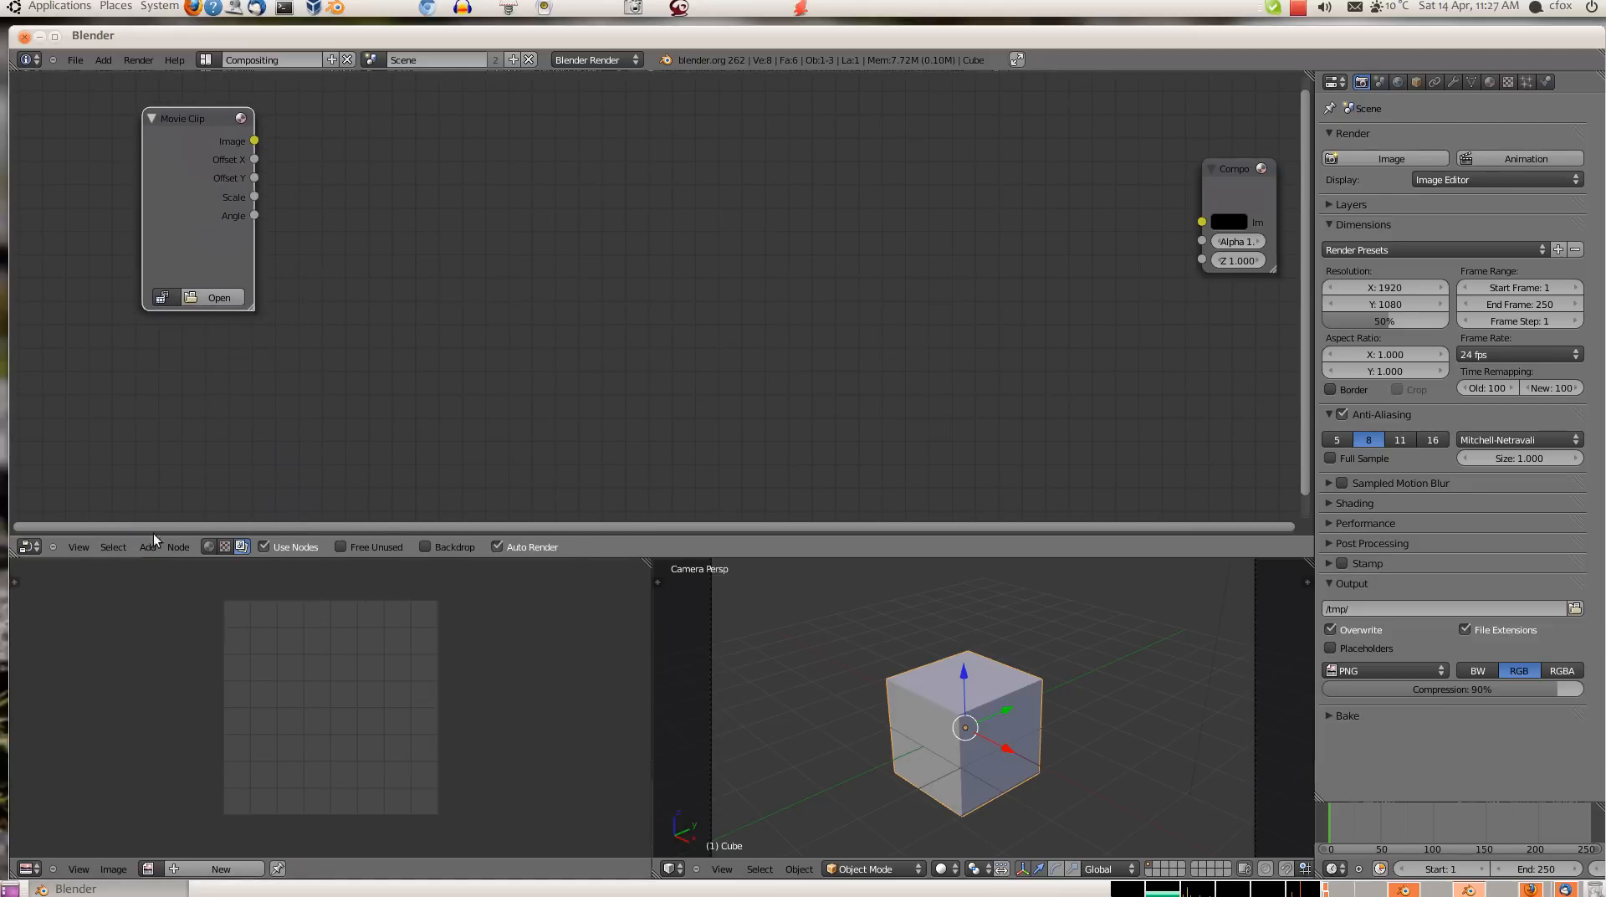
{"action": "left_click", "coordinate": [147, 547]}
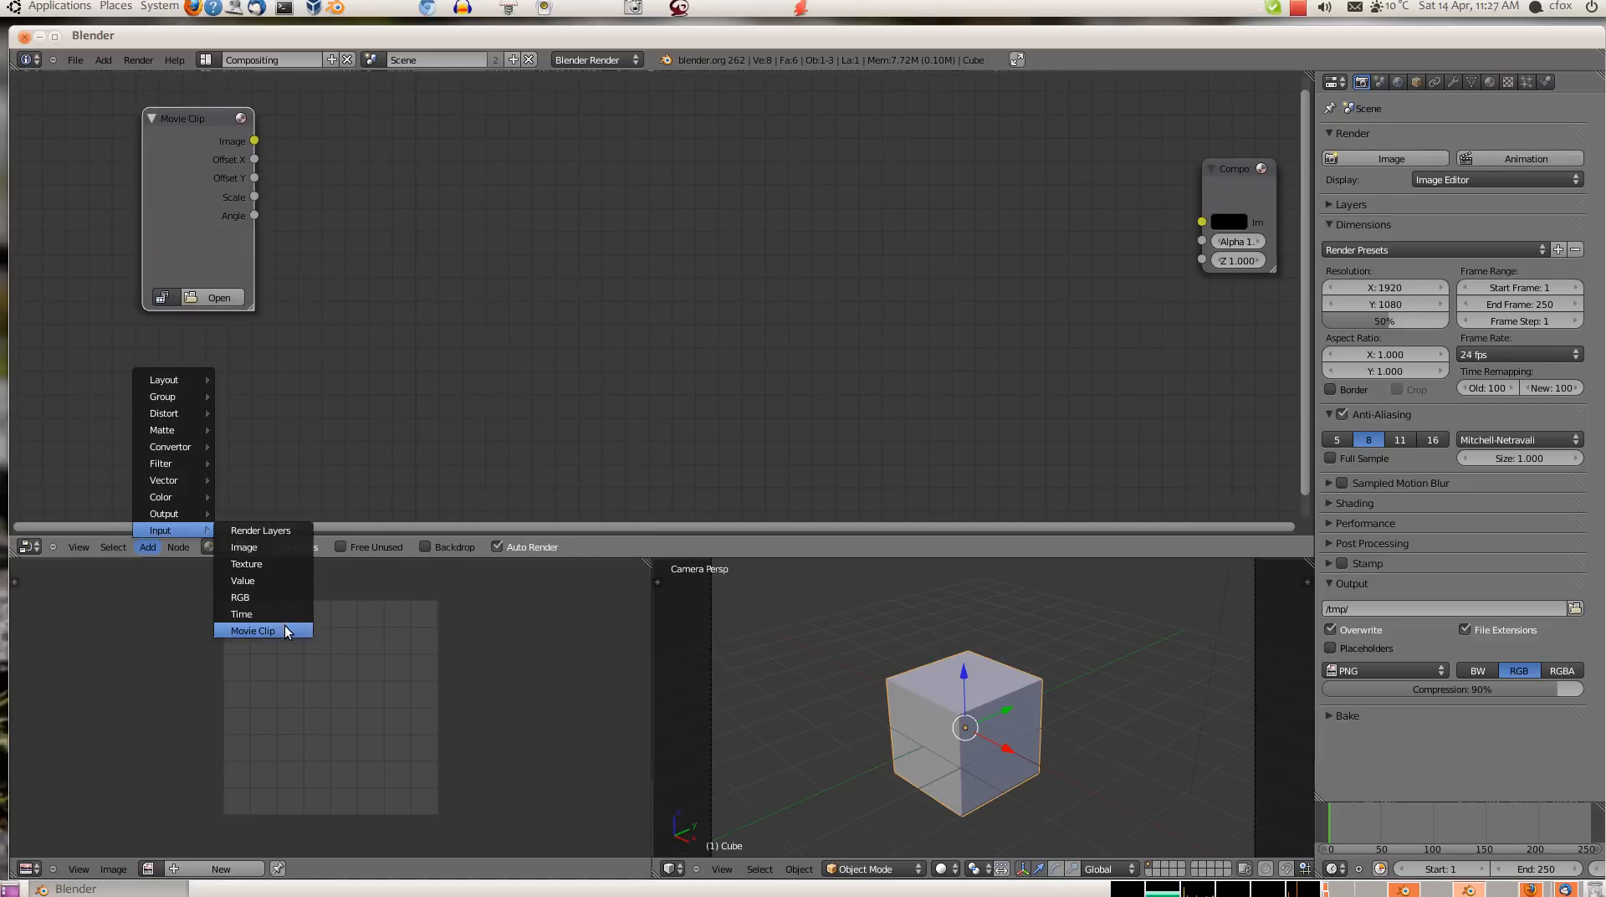
{"action": "left_click", "coordinate": [253, 631]}
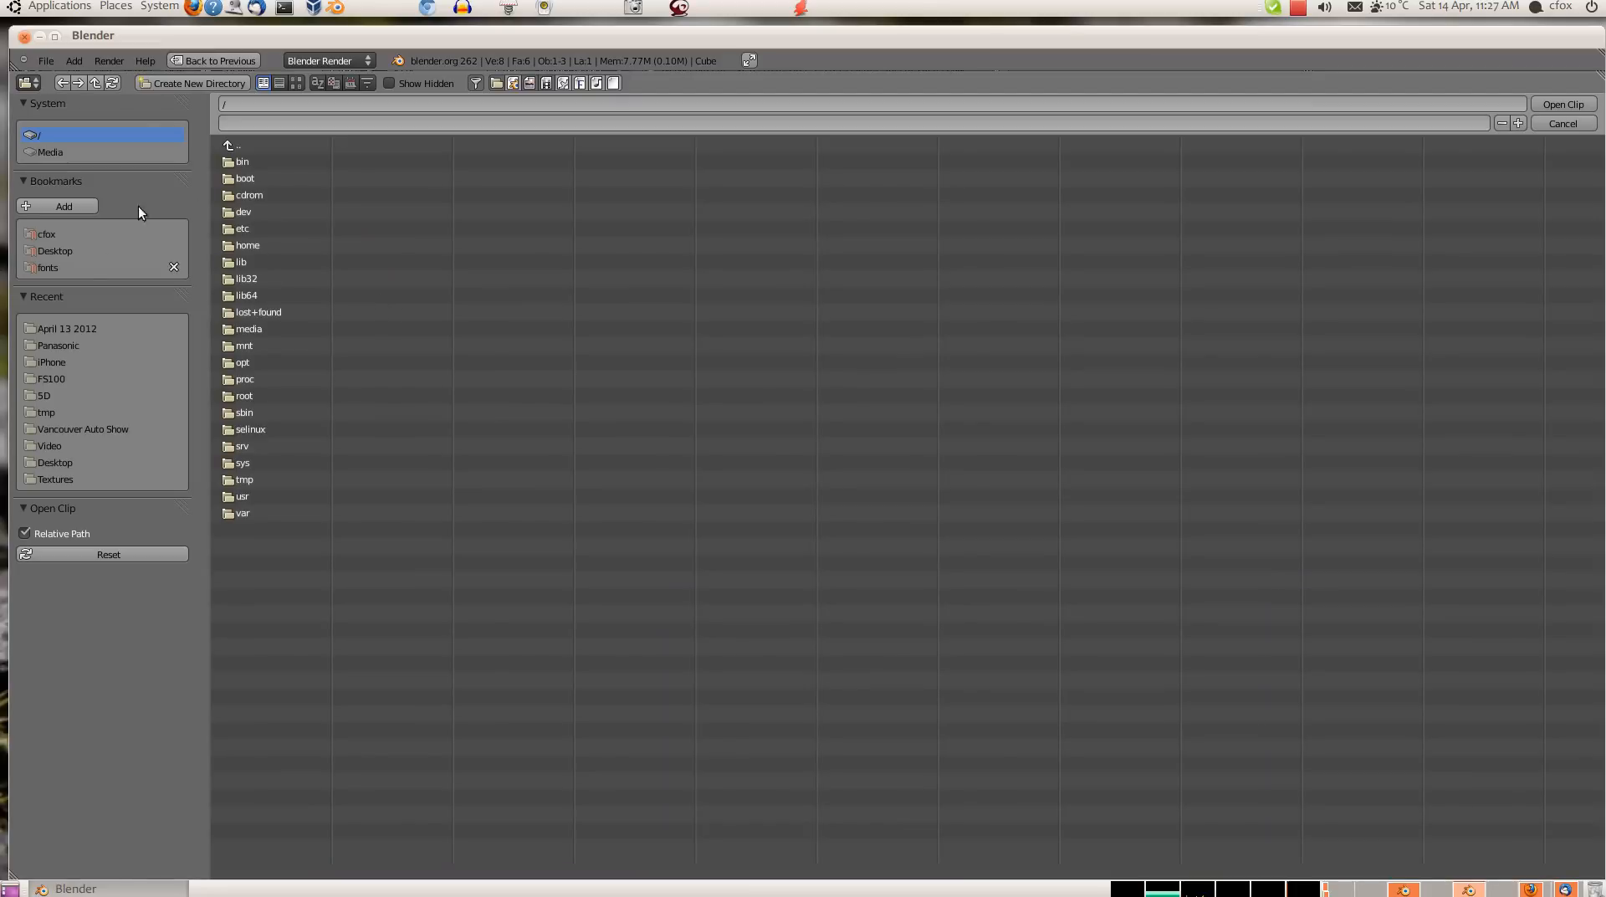
Load footage into the first Movie Clip node, move it top-left and add a Viewer node.
{"action": "left_click", "coordinate": [43, 395]}
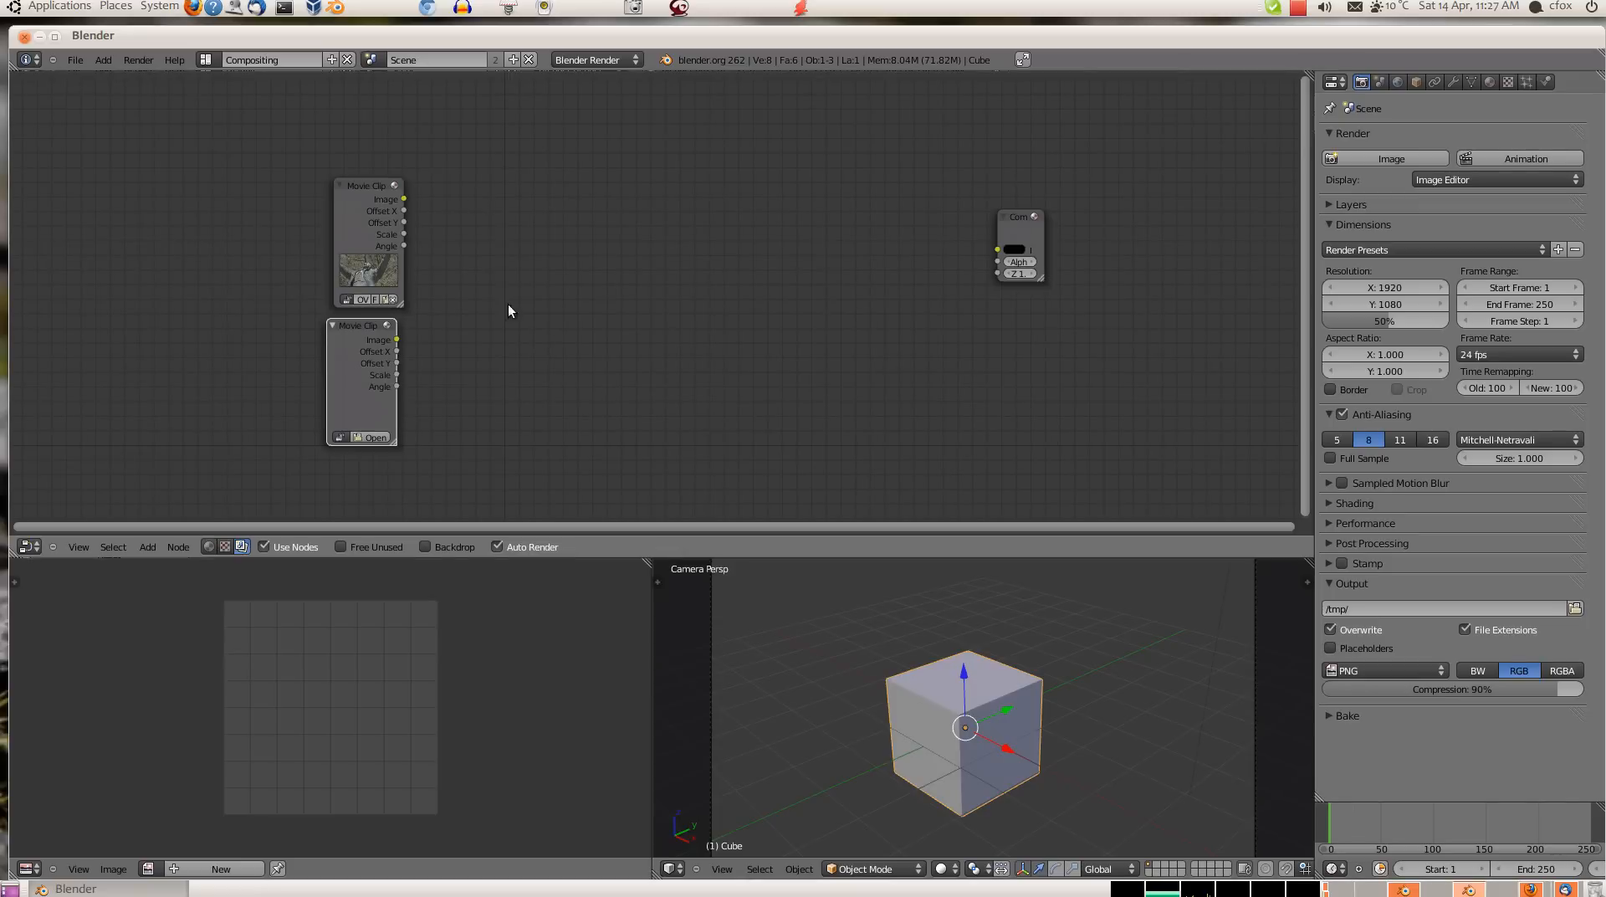
{"action": "left_click_drag", "start_coordinate": [366, 246], "coordinate": [264, 179]}
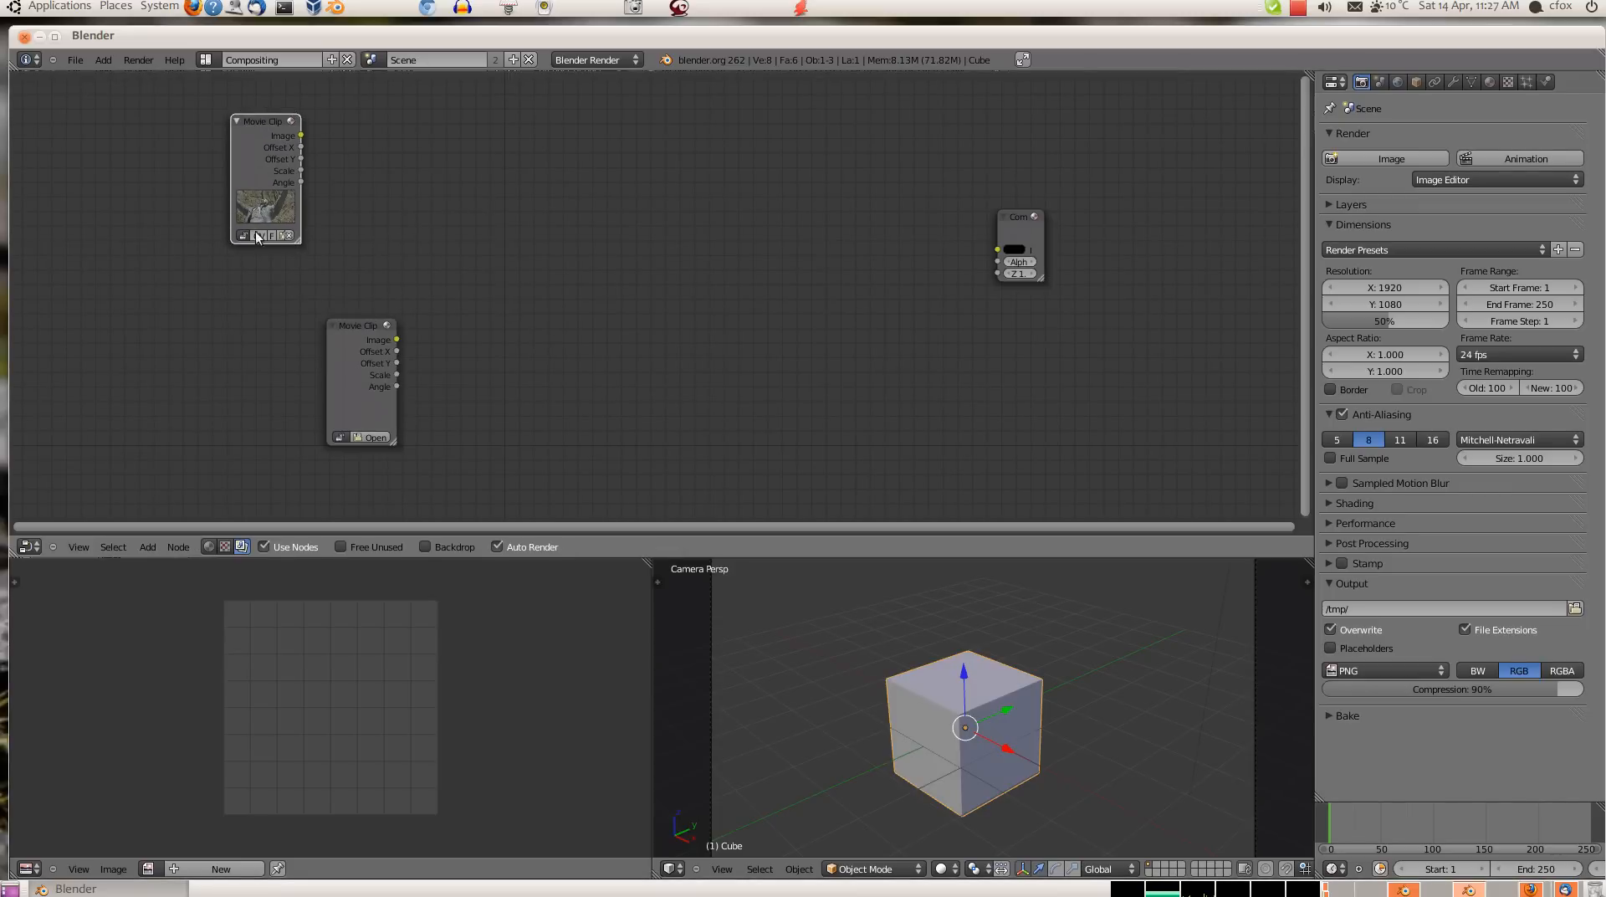
{"action": "left_click", "coordinate": [147, 547]}
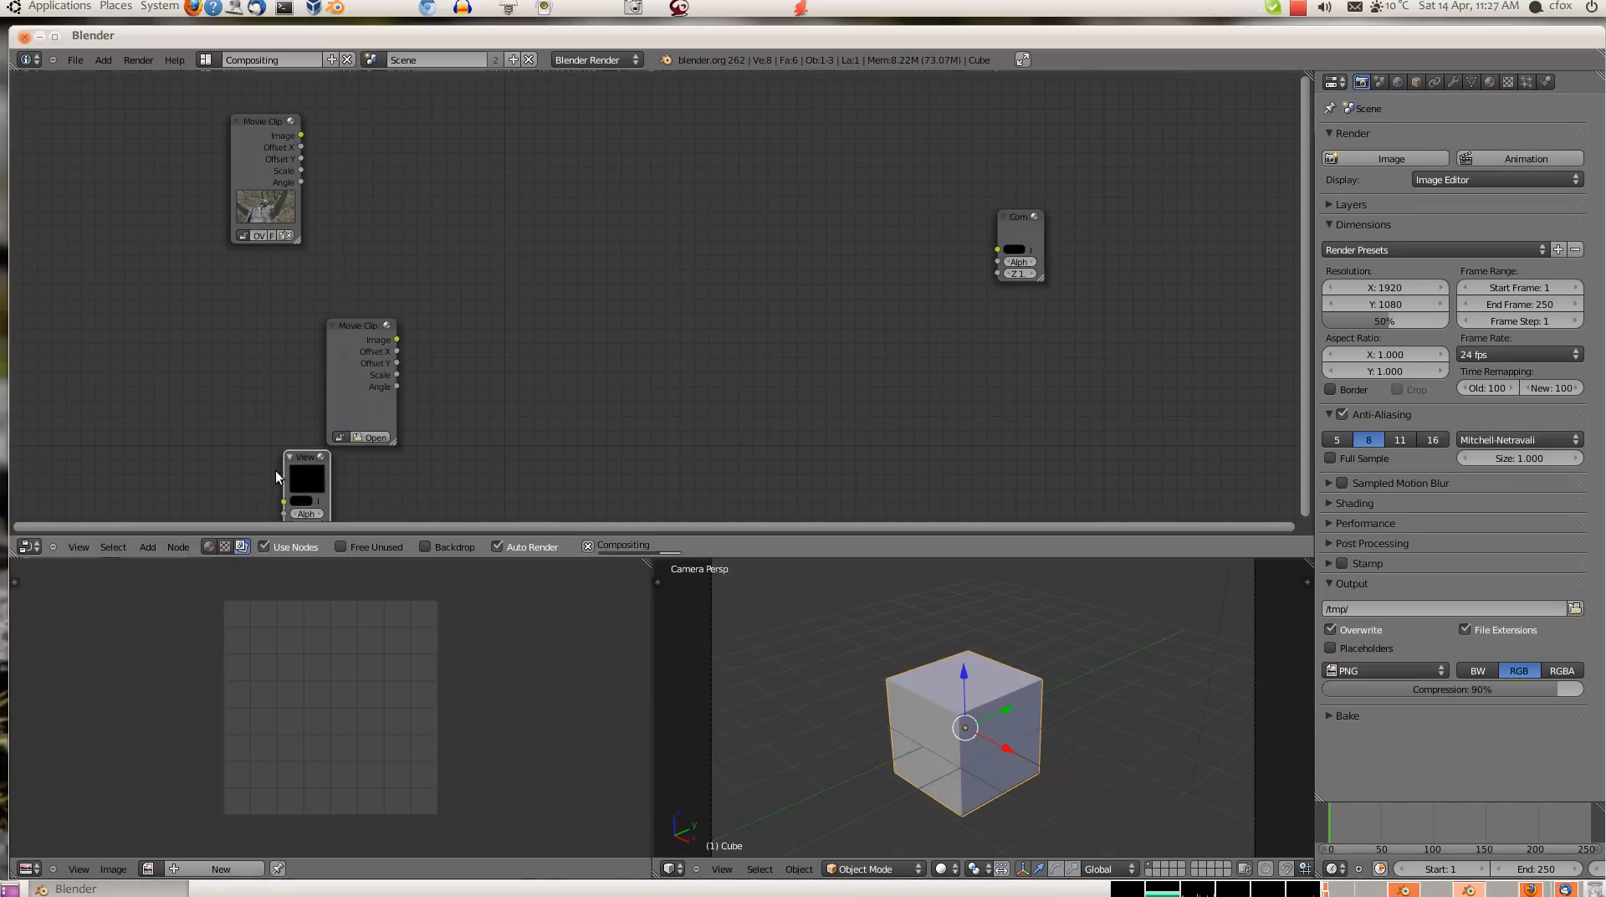
Feed the clip's image into the Viewer and scroll to the histogram and waveform scopes.
{"action": "left_click_drag", "start_coordinate": [304, 457], "coordinate": [391, 139]}
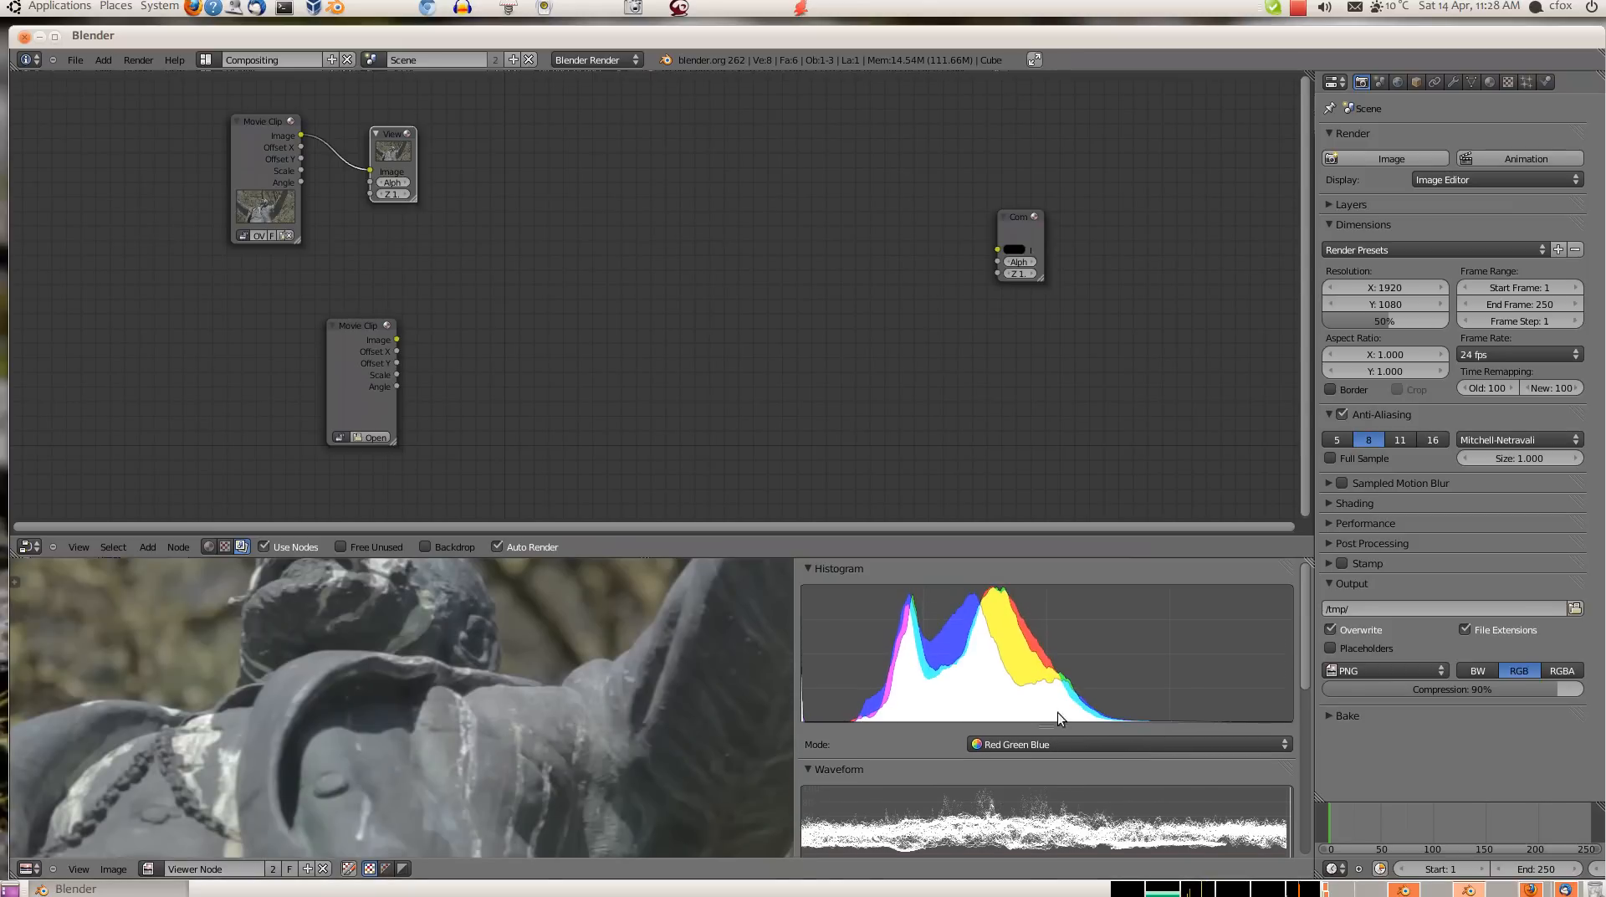
{"action": "scroll", "scroll_direction": "down", "scroll_amount": 3}
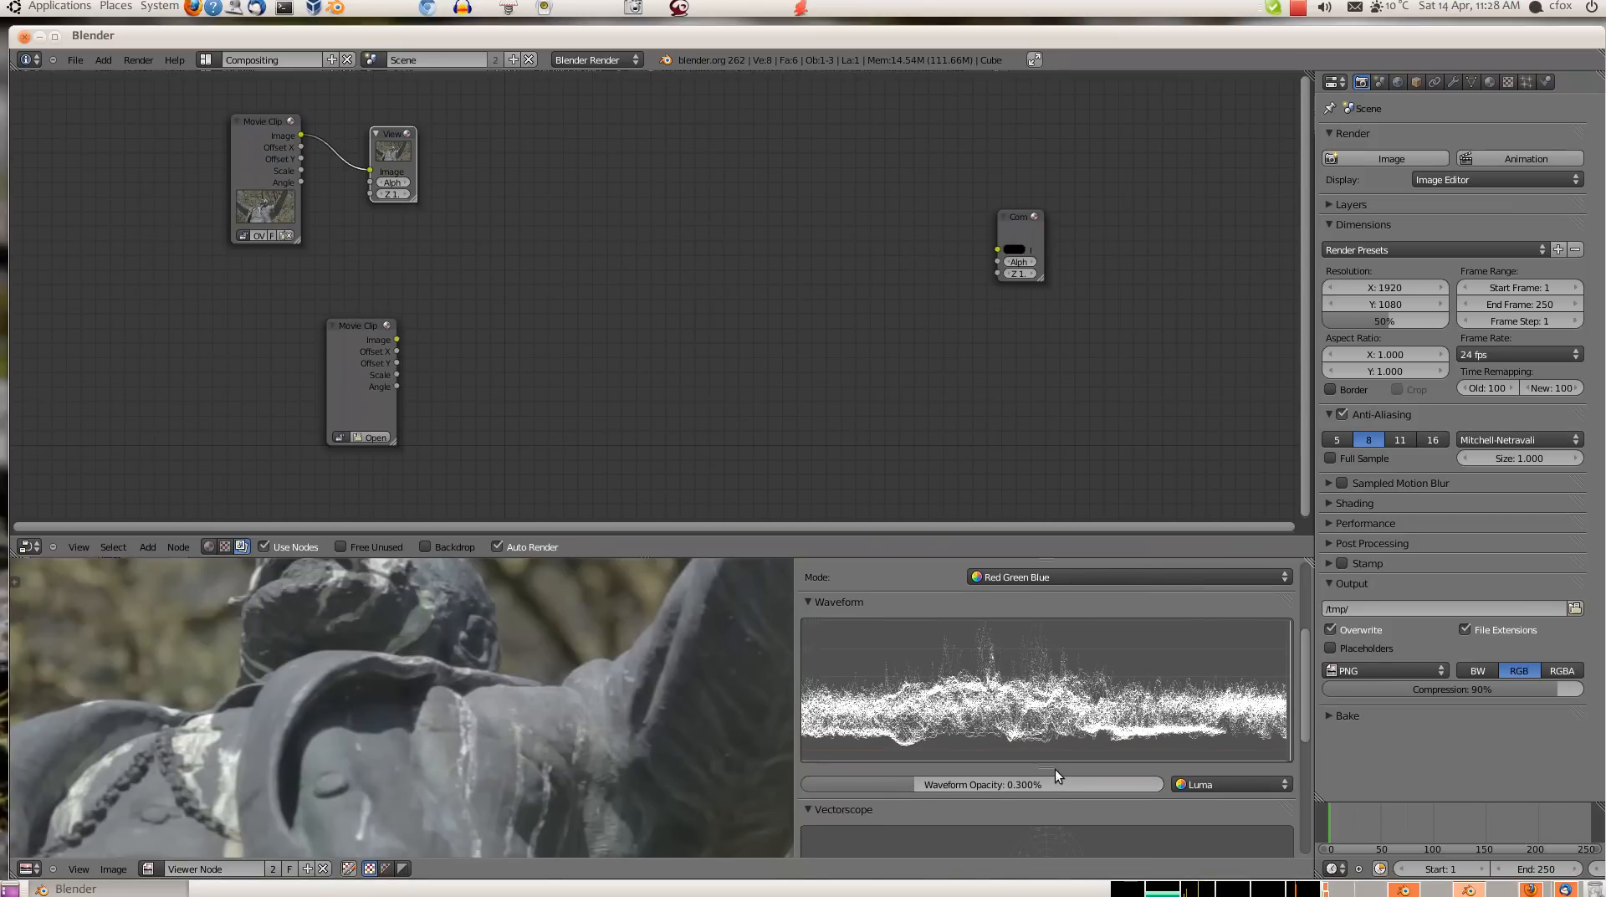
{"action": "scroll", "scroll_direction": "down", "scroll_amount": 3}
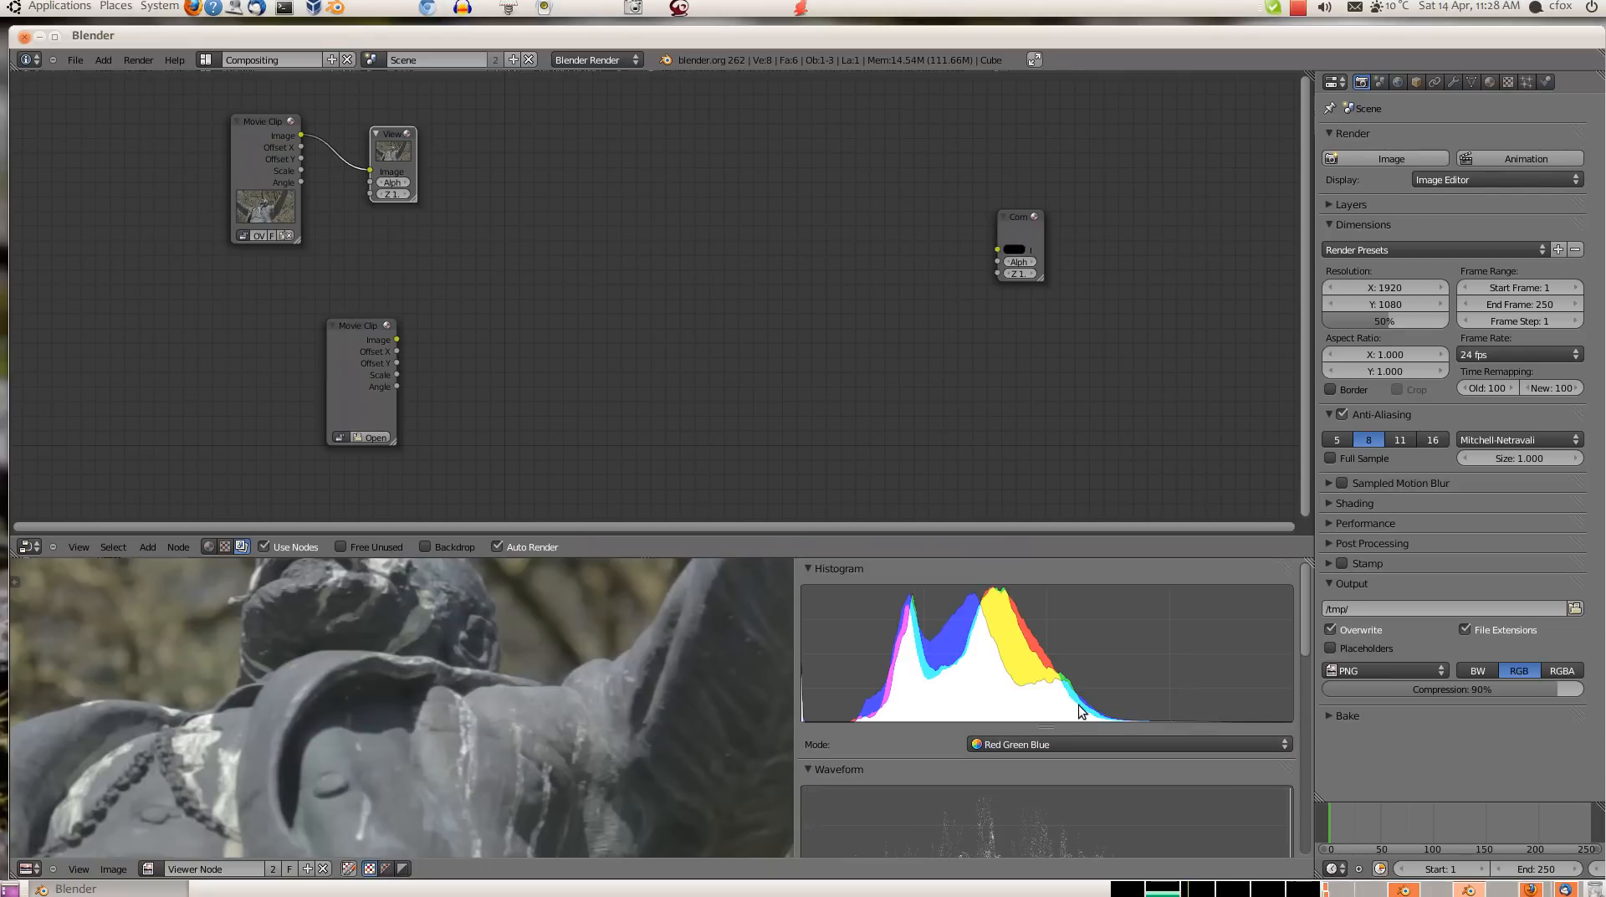
{"action": "mouse_move", "coordinate": [1056, 750]}
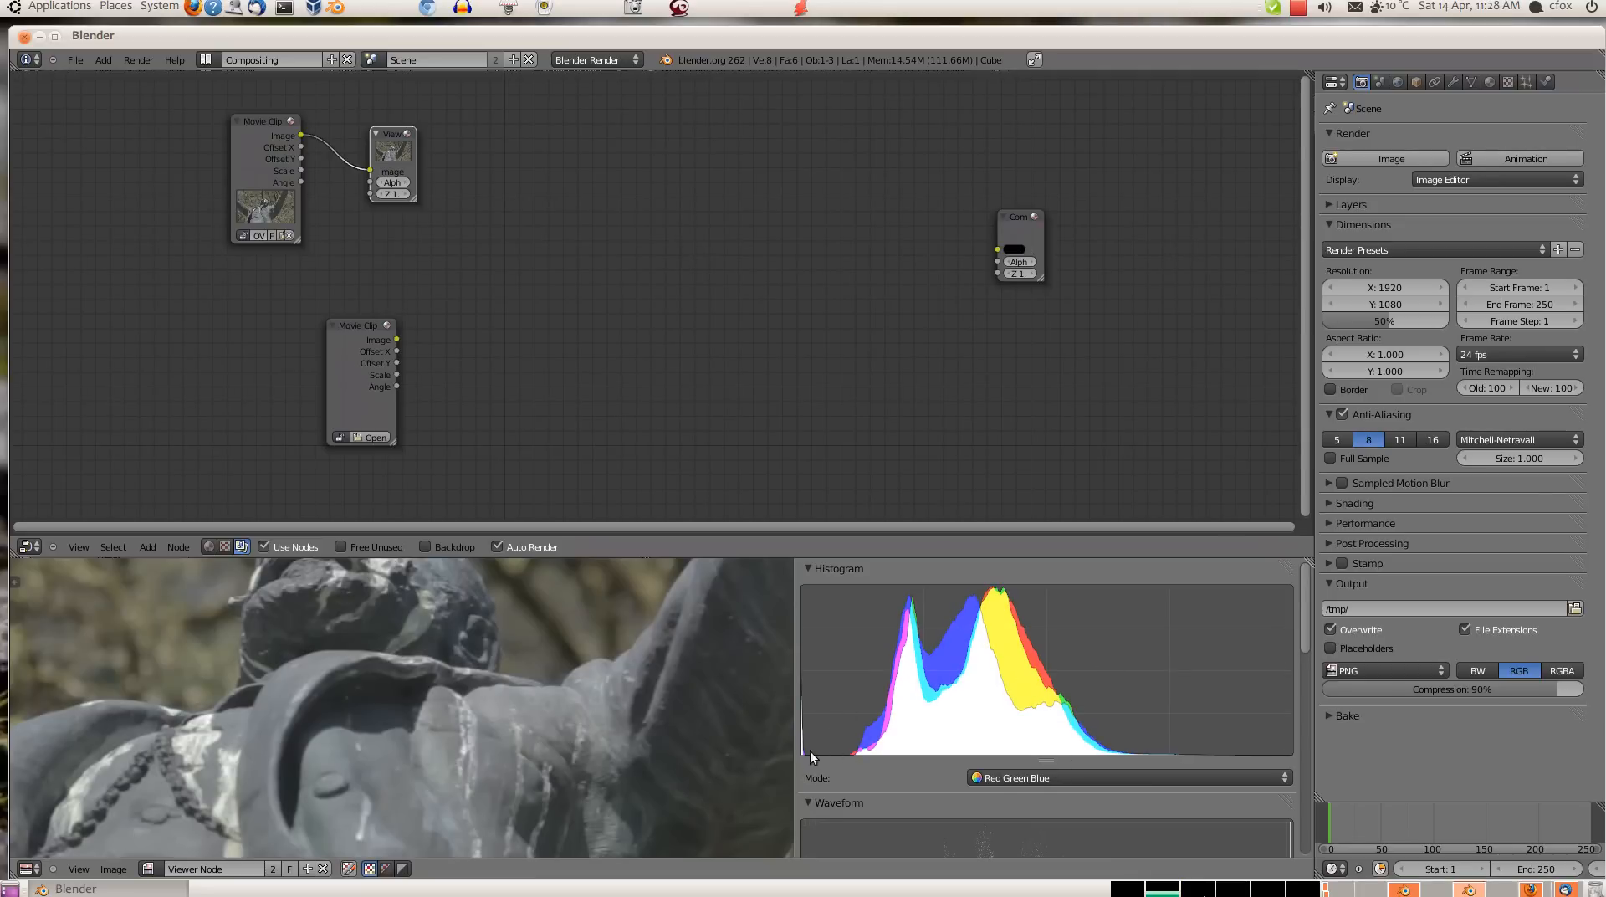
{"action": "mouse_move", "coordinate": [819, 757]}
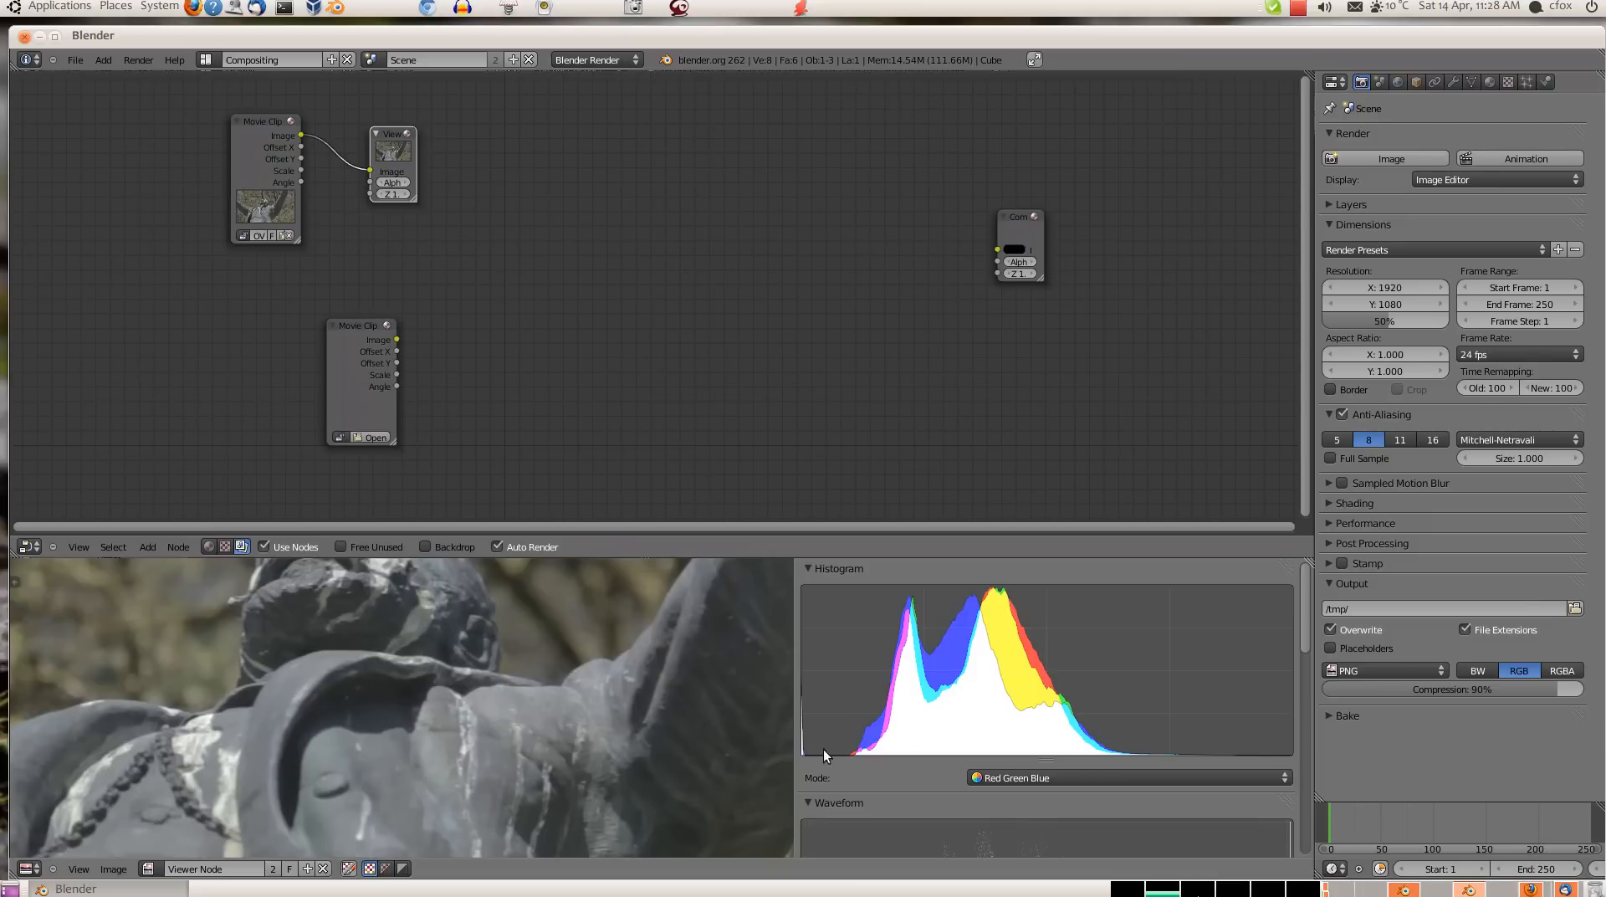
{"action": "mouse_move", "coordinate": [1262, 758]}
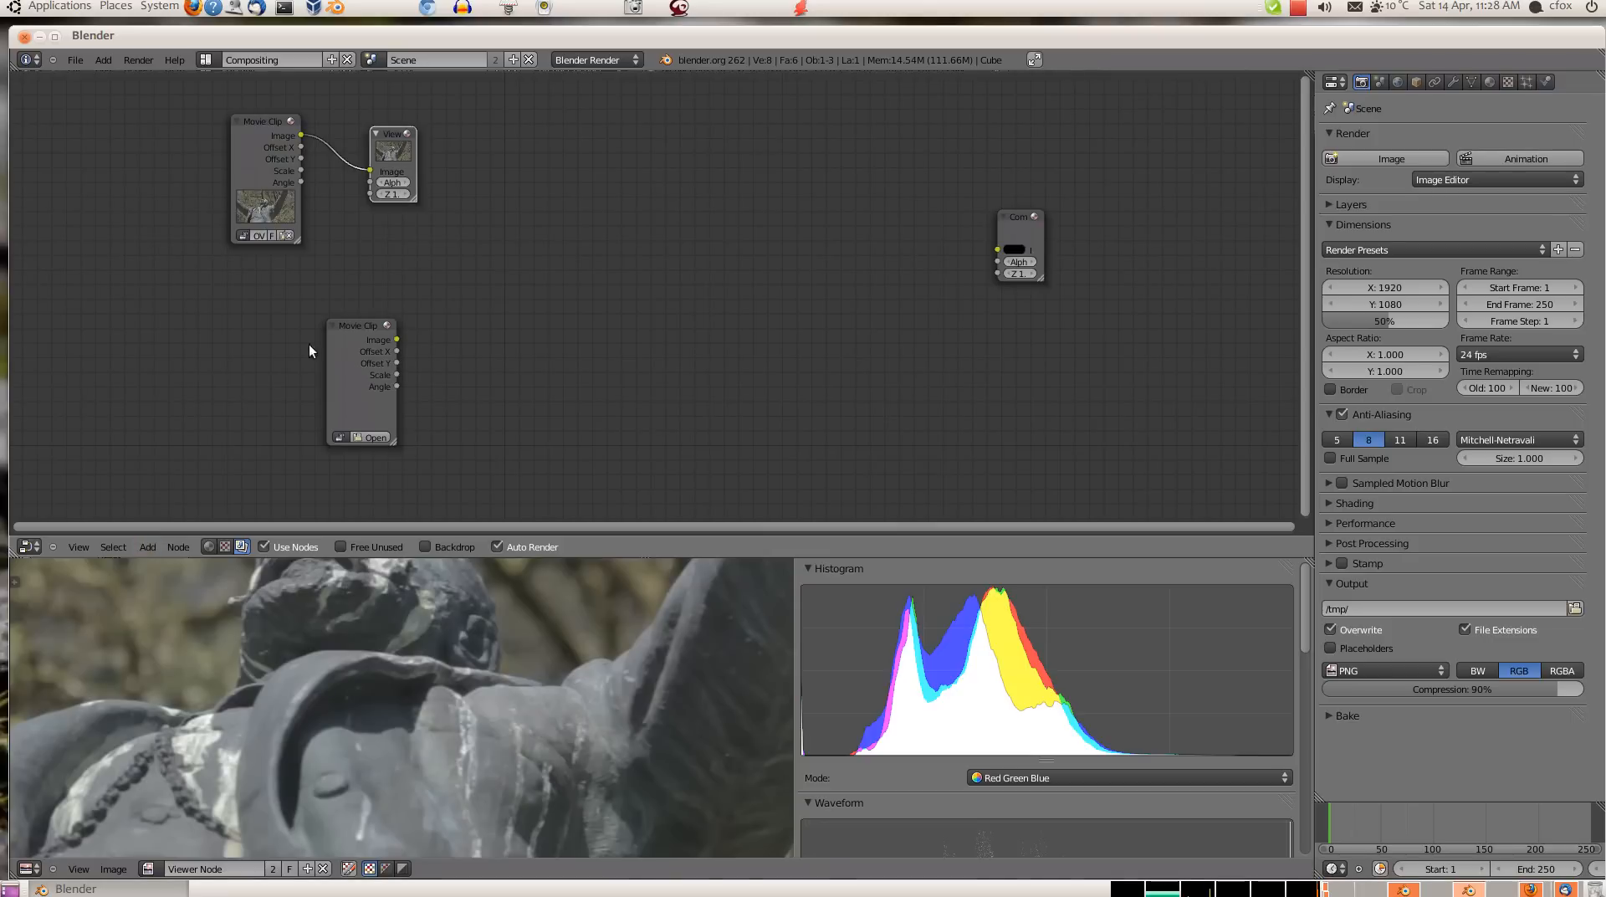
Move the second Movie Clip node up and load footage into it.
{"action": "left_click_drag", "start_coordinate": [358, 380], "coordinate": [271, 317]}
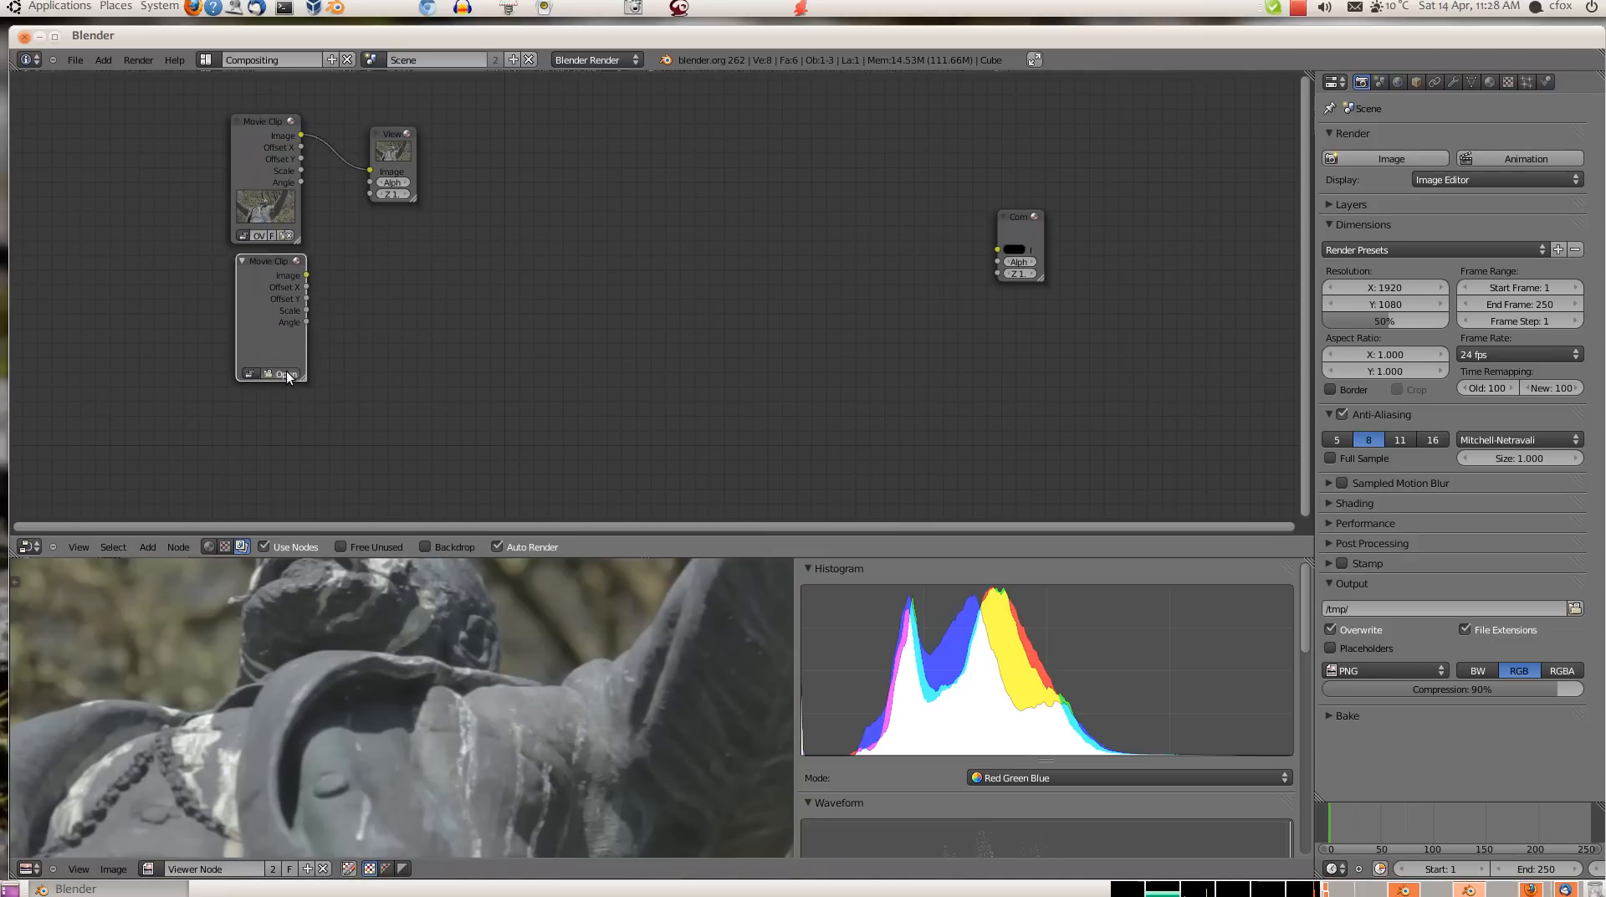
{"action": "left_click", "coordinate": [284, 374]}
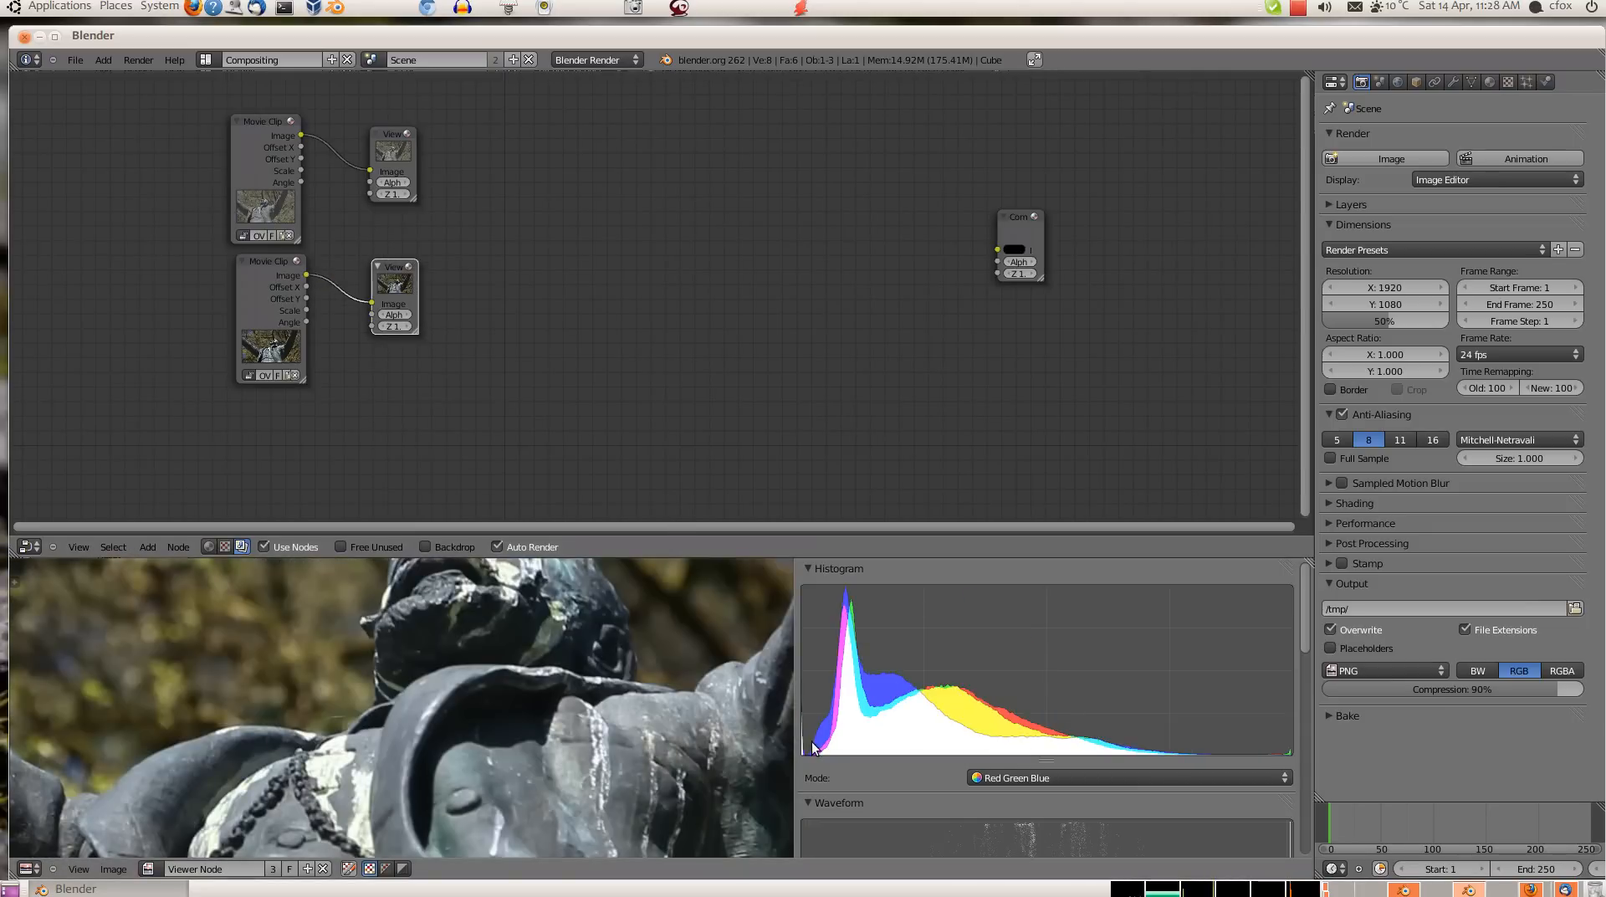
{"action": "mouse_move", "coordinate": [1273, 761]}
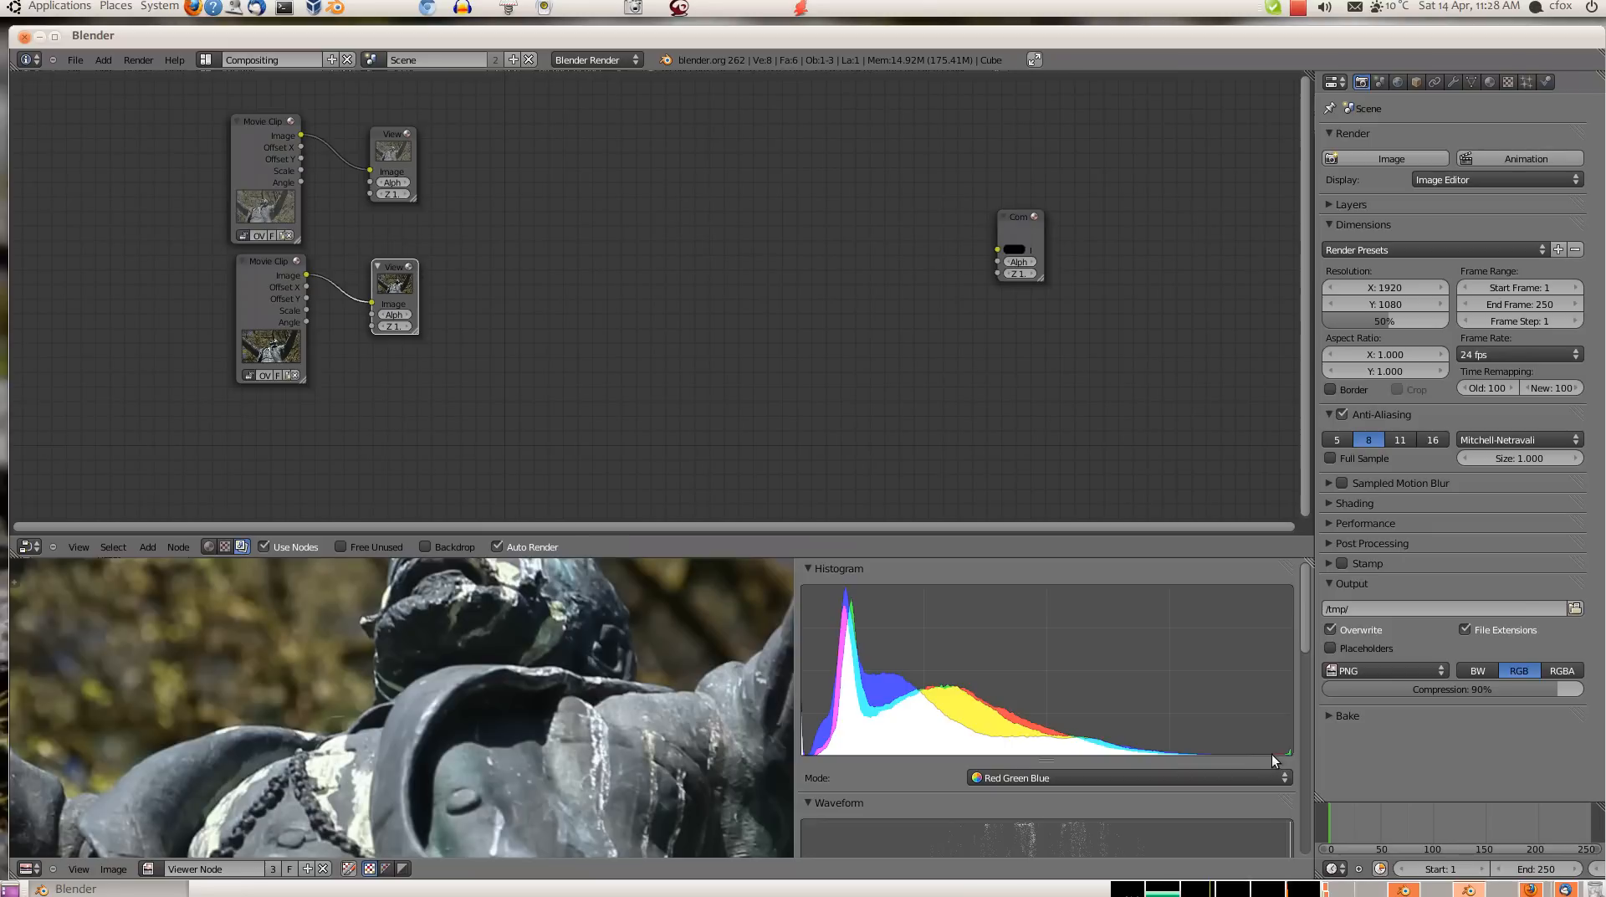
{"action": "mouse_move", "coordinate": [597, 809]}
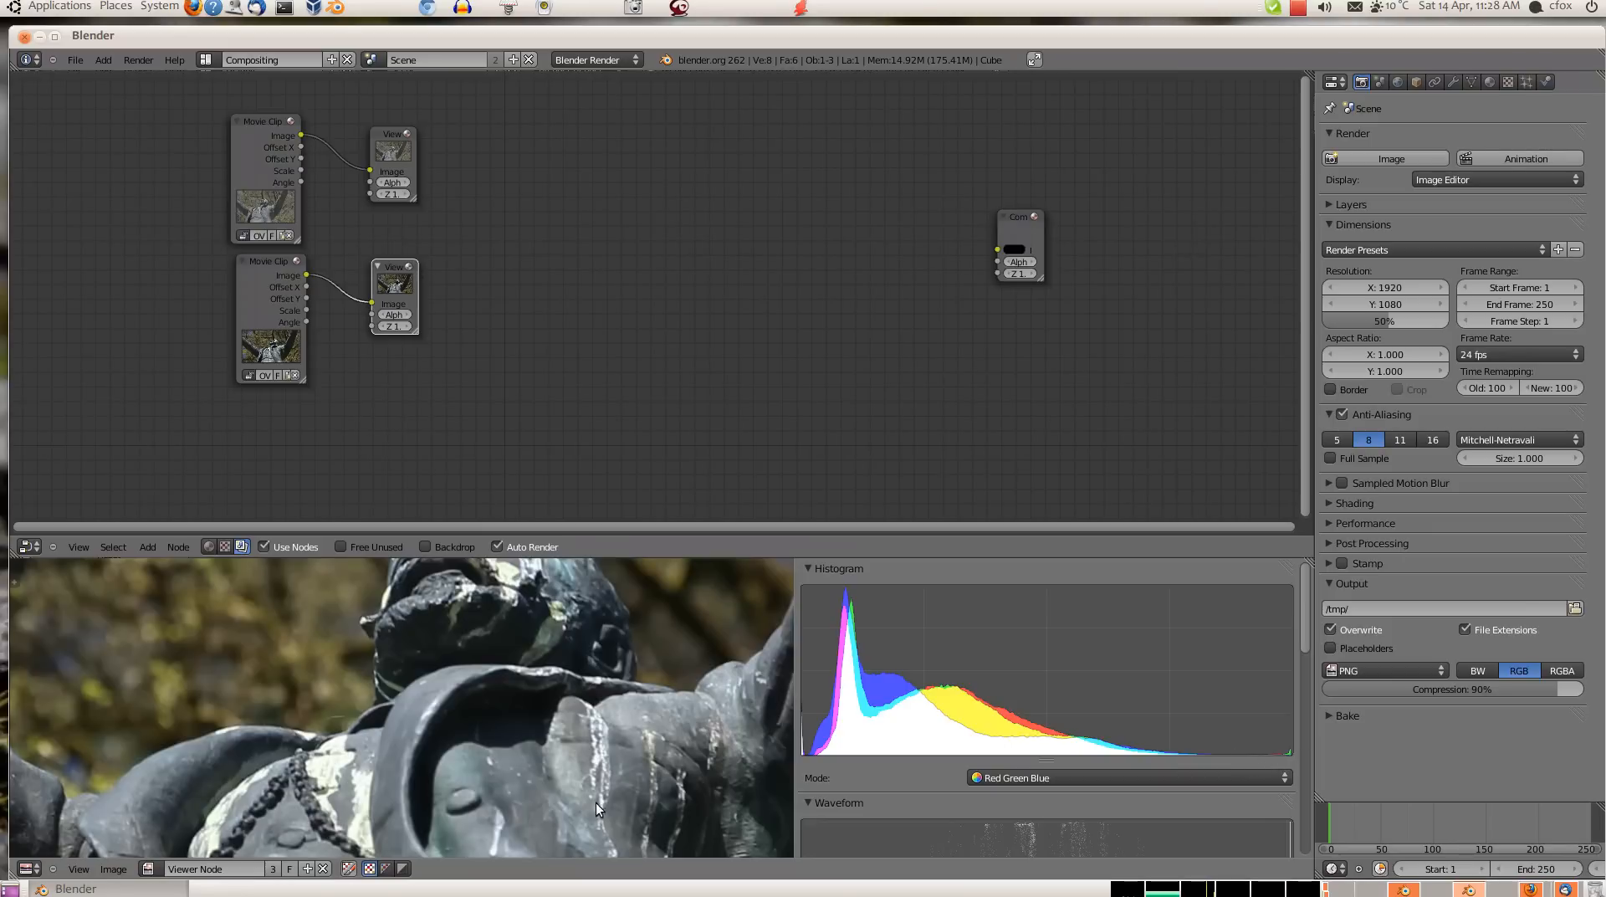
{"action": "mouse_move", "coordinate": [1282, 744]}
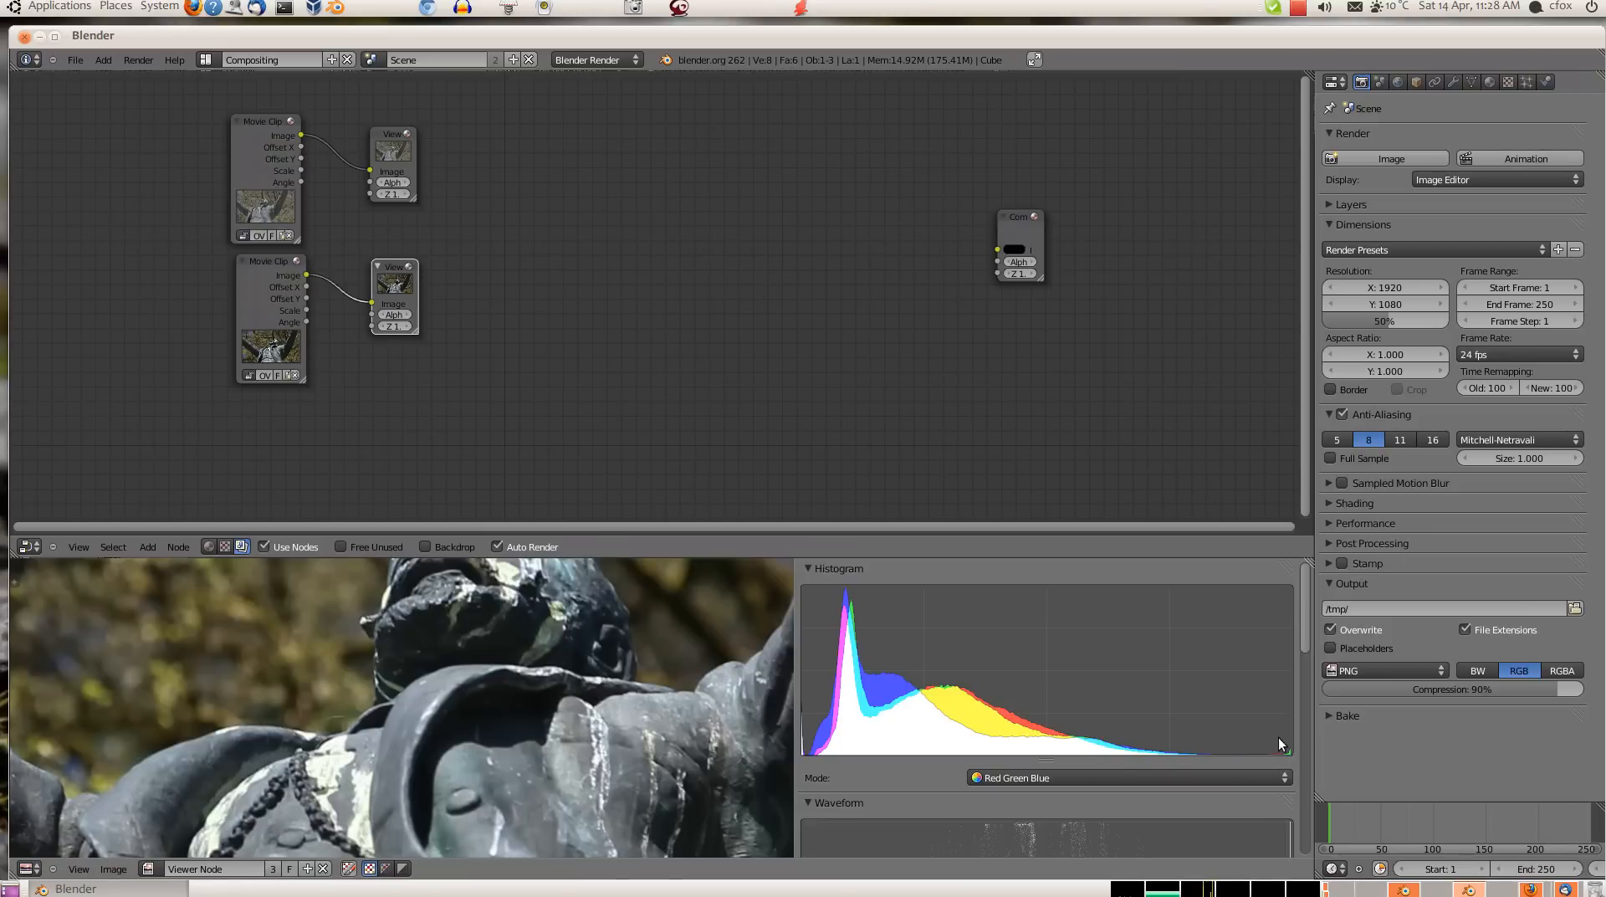
{"action": "mouse_move", "coordinate": [490, 676]}
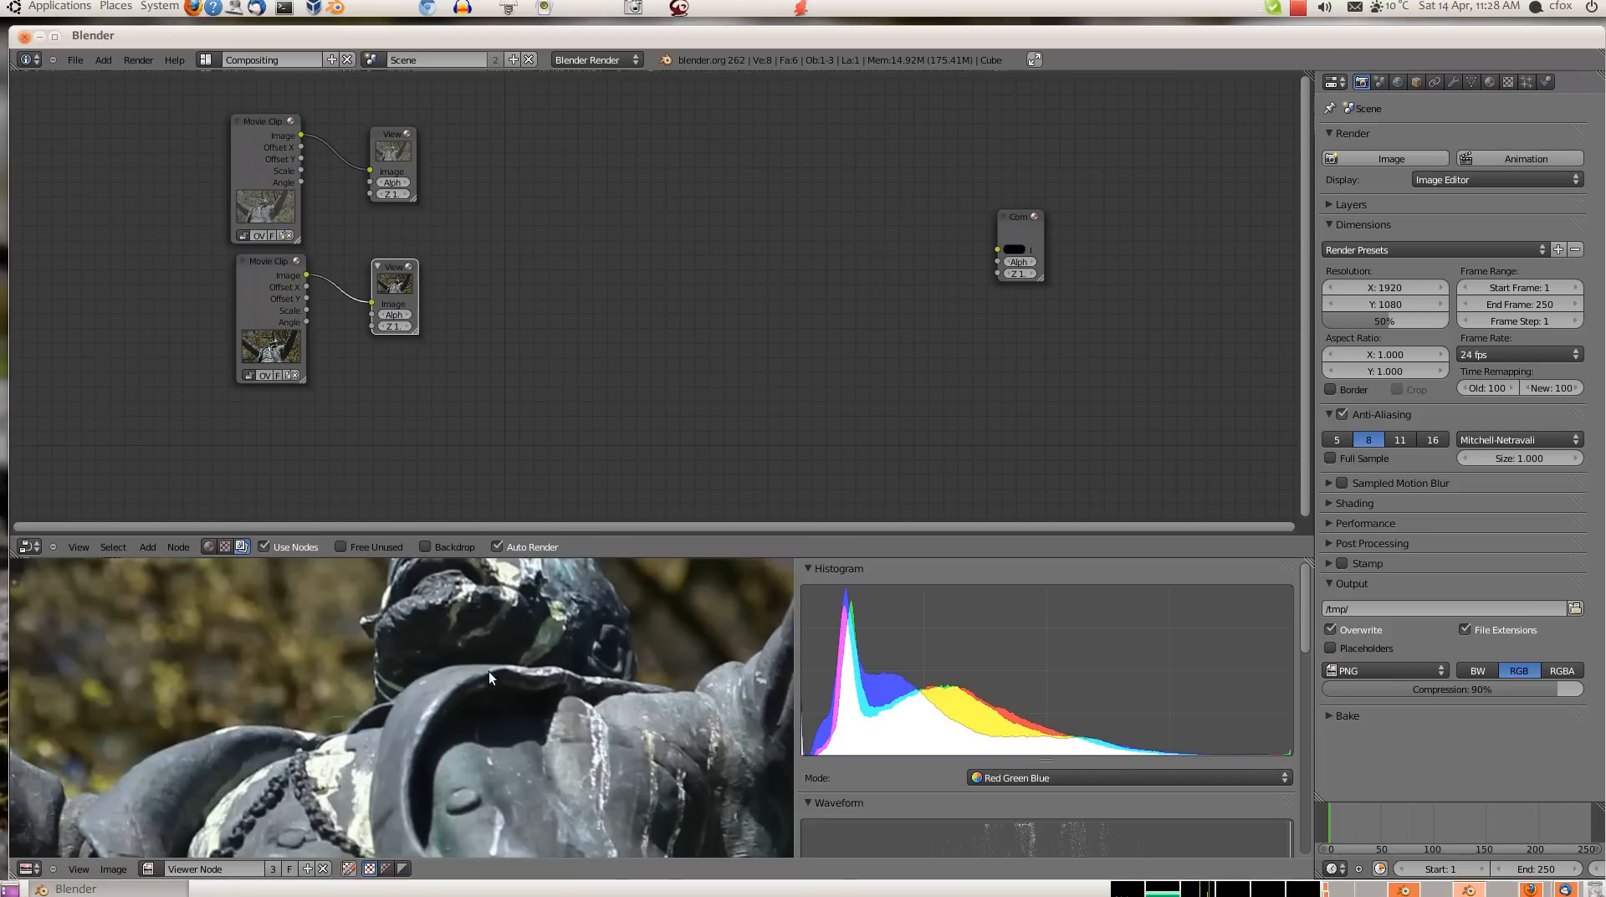
{"action": "mouse_move", "coordinate": [705, 632]}
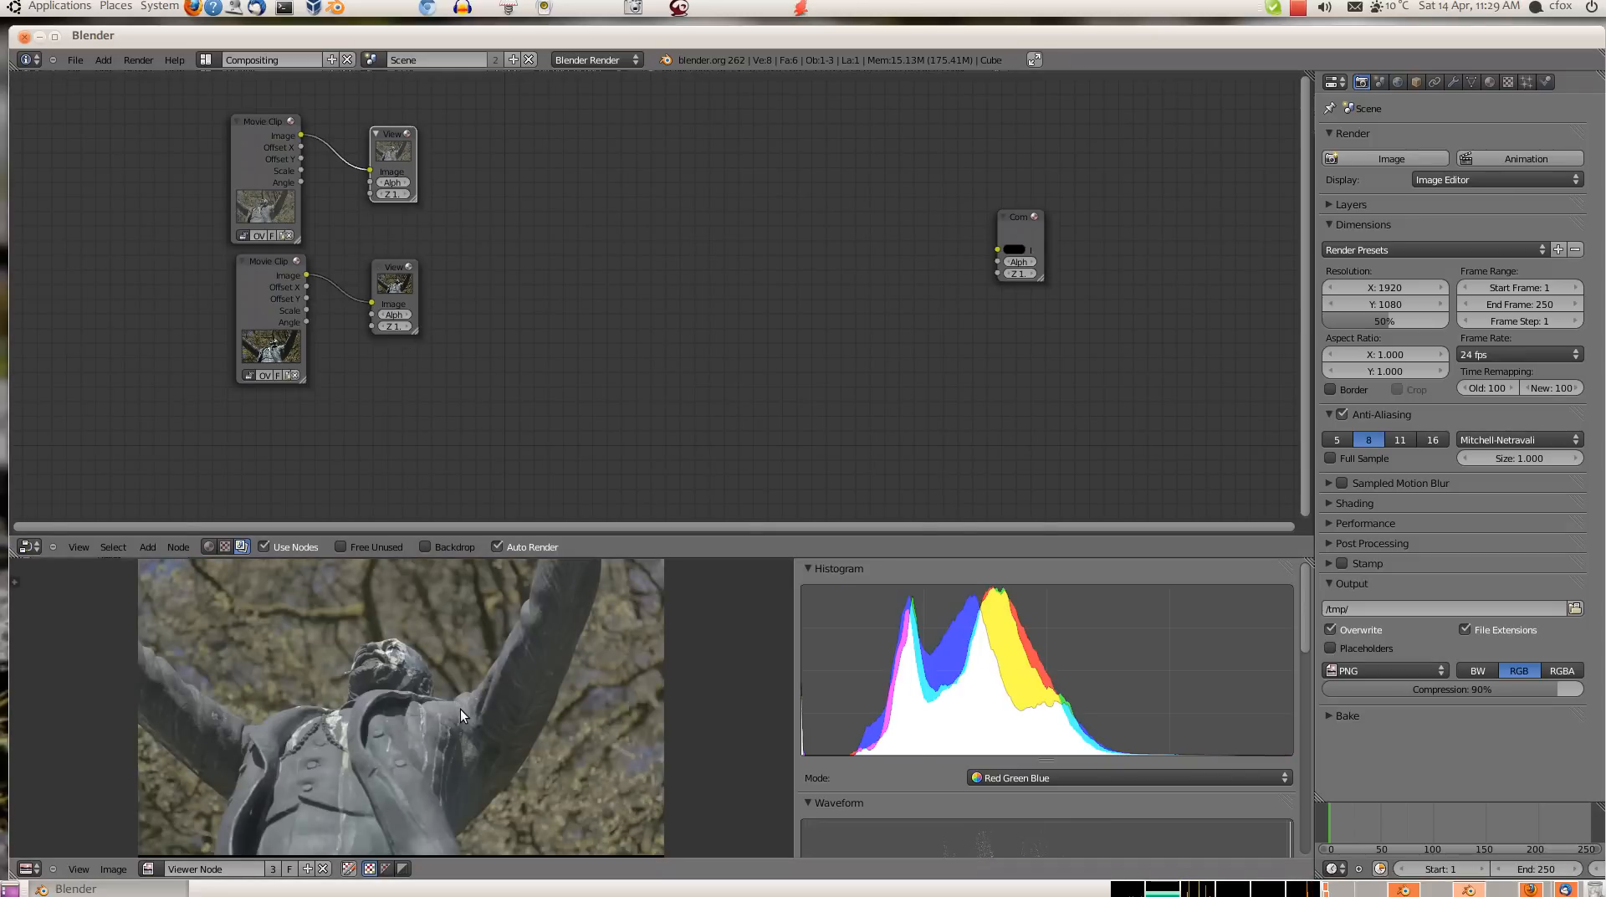
Move the first Viewer up, add an RGB Curves node and feed the first clip into it.
{"action": "left_click", "coordinate": [392, 134]}
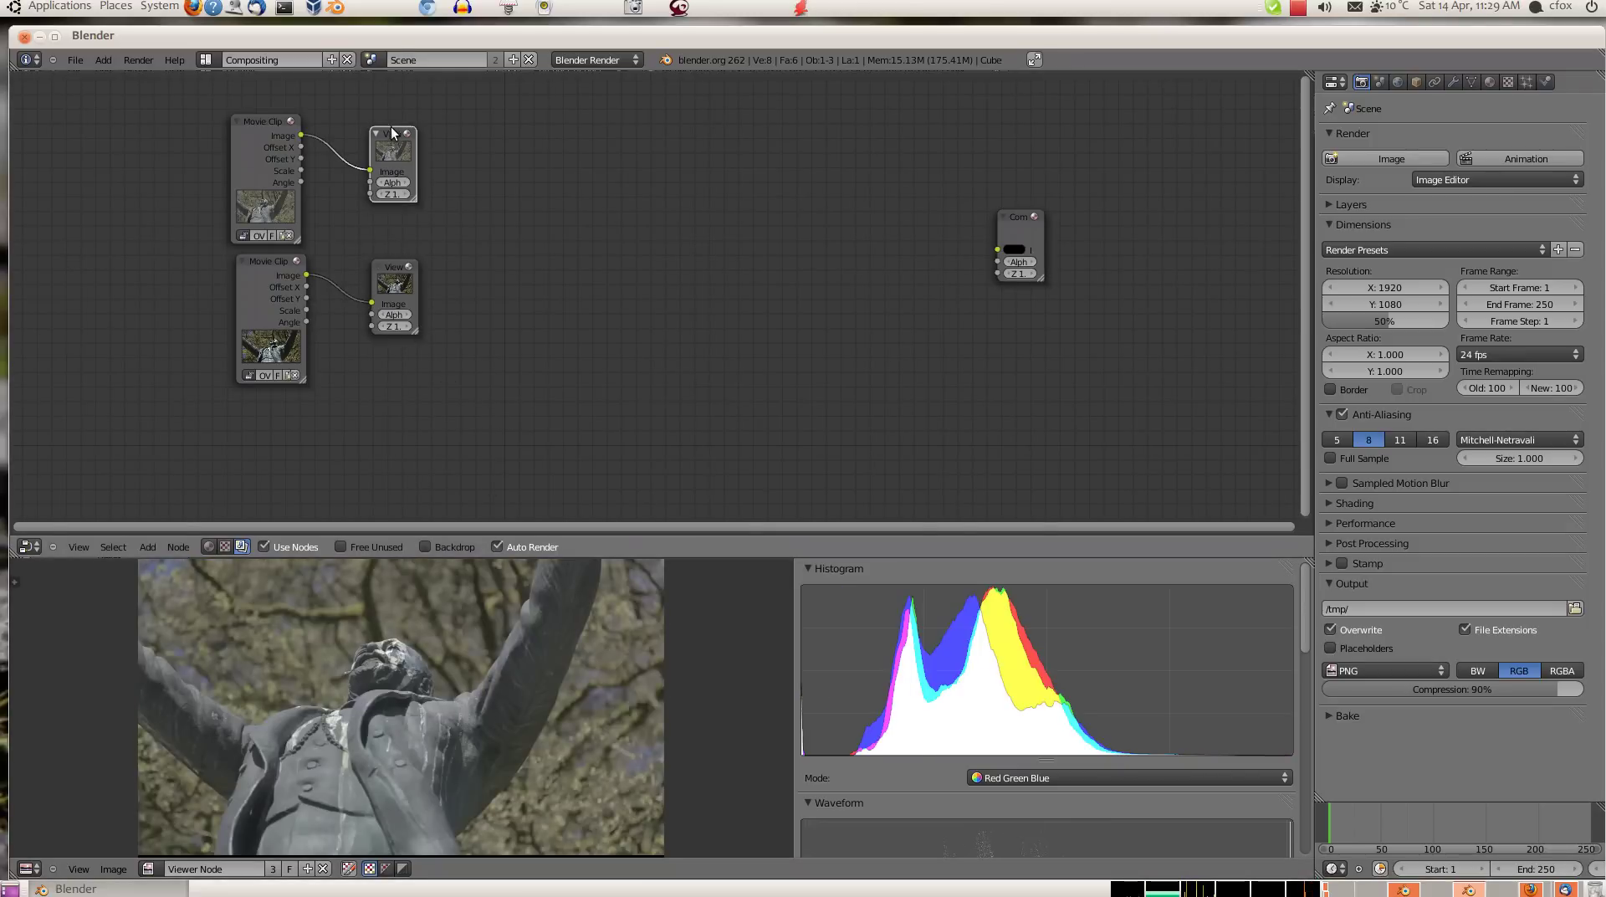
{"action": "left_click_drag", "start_coordinate": [394, 164], "coordinate": [384, 129]}
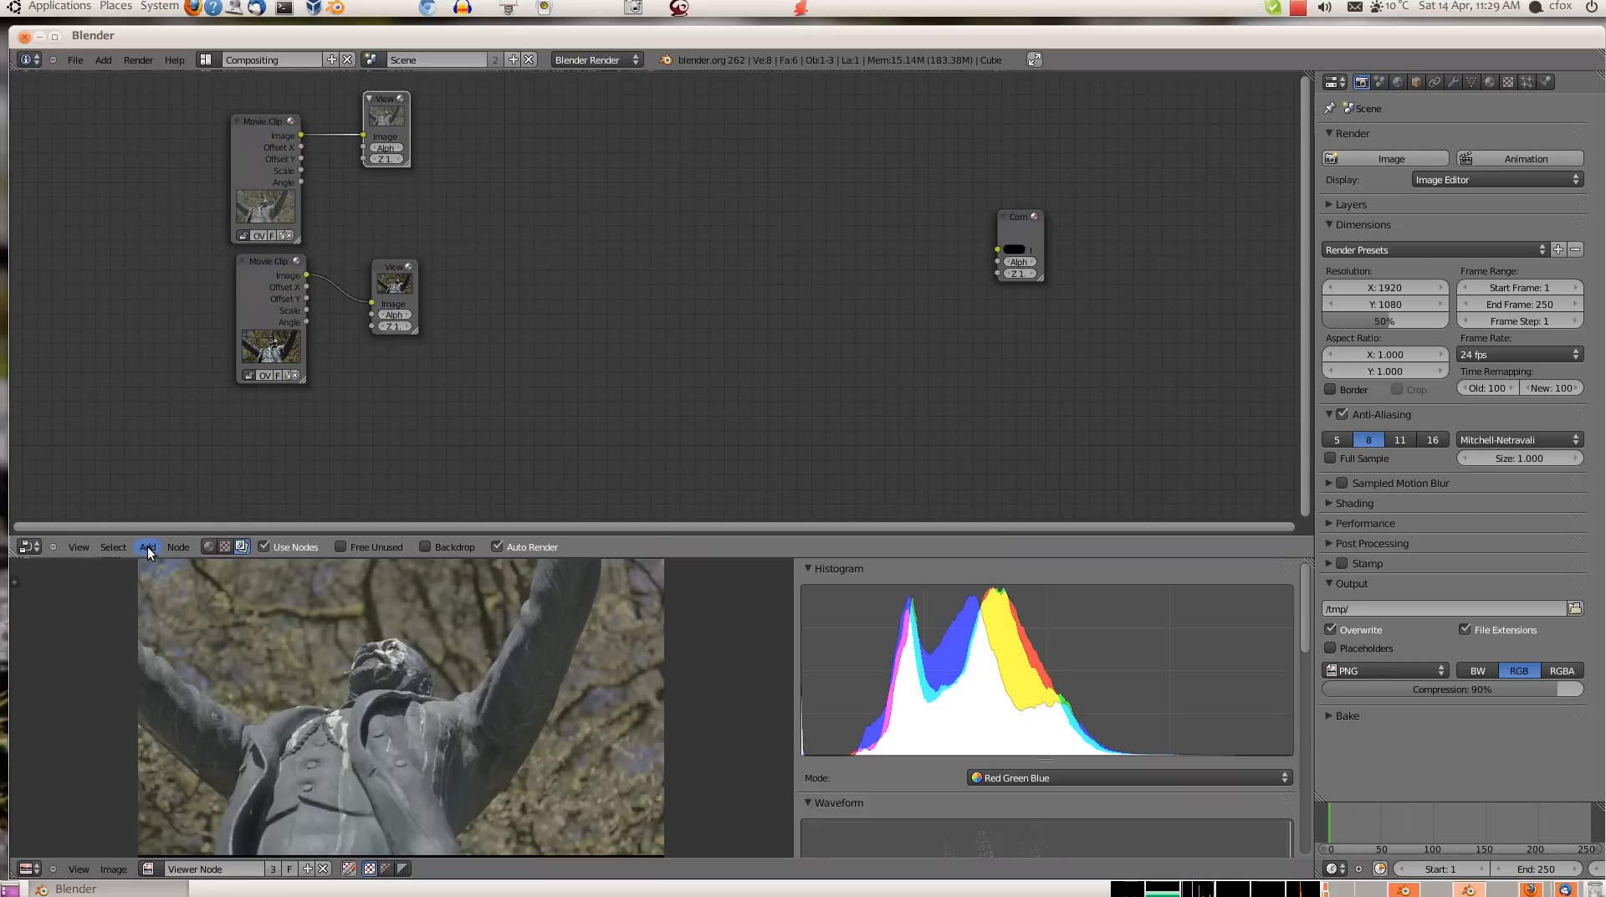
{"action": "left_click", "coordinate": [148, 548]}
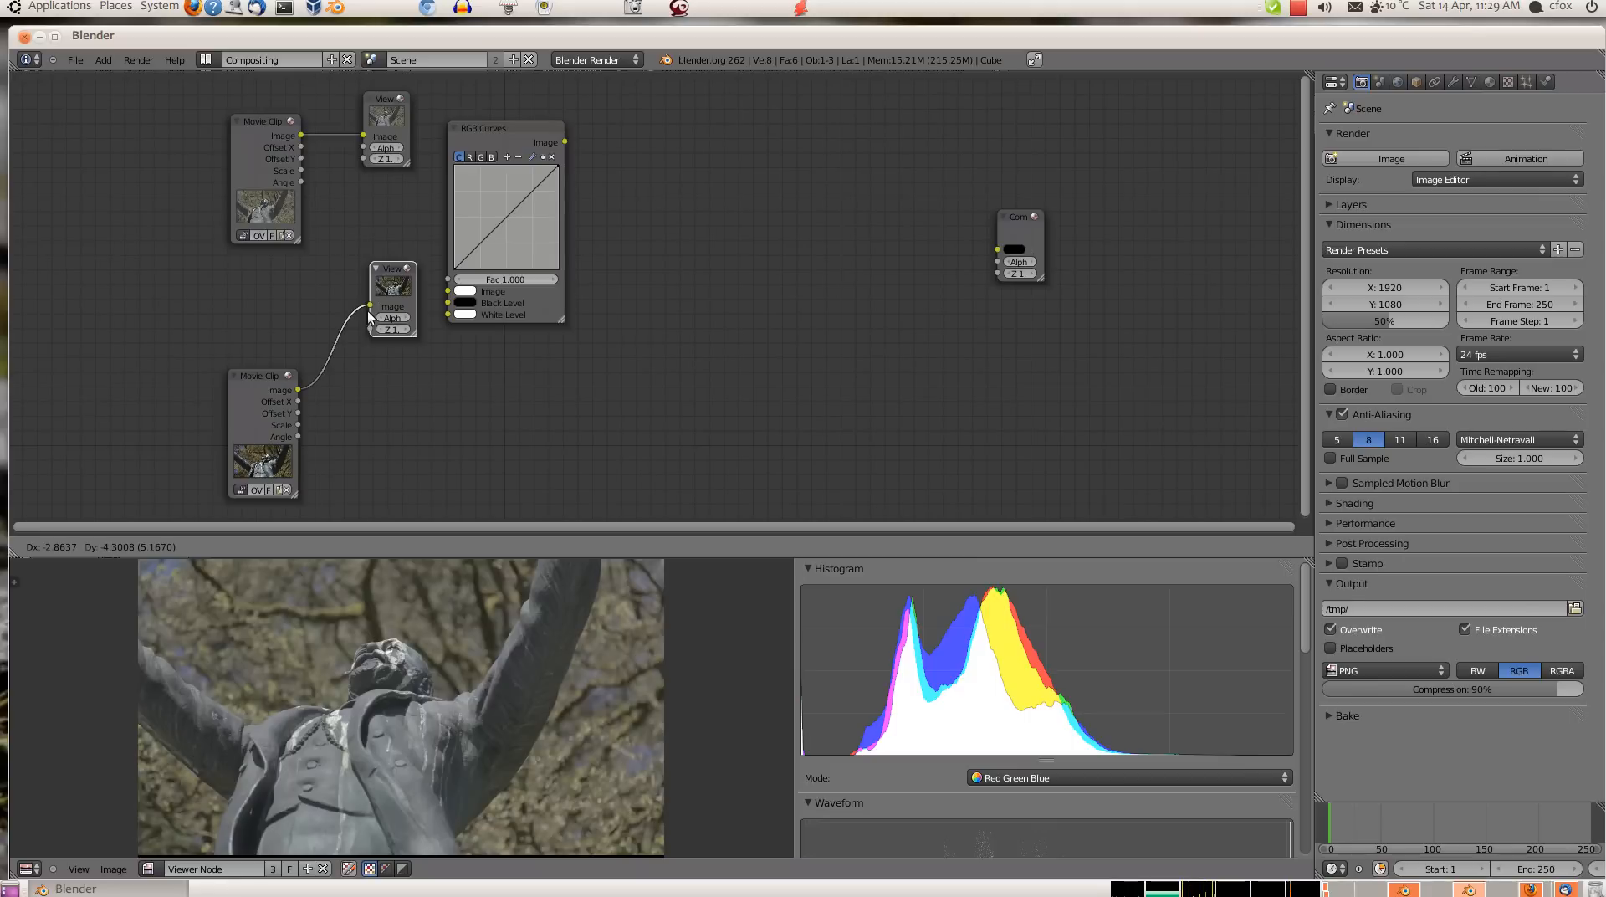
{"action": "left_click_drag", "start_coordinate": [391, 298], "coordinate": [364, 415]}
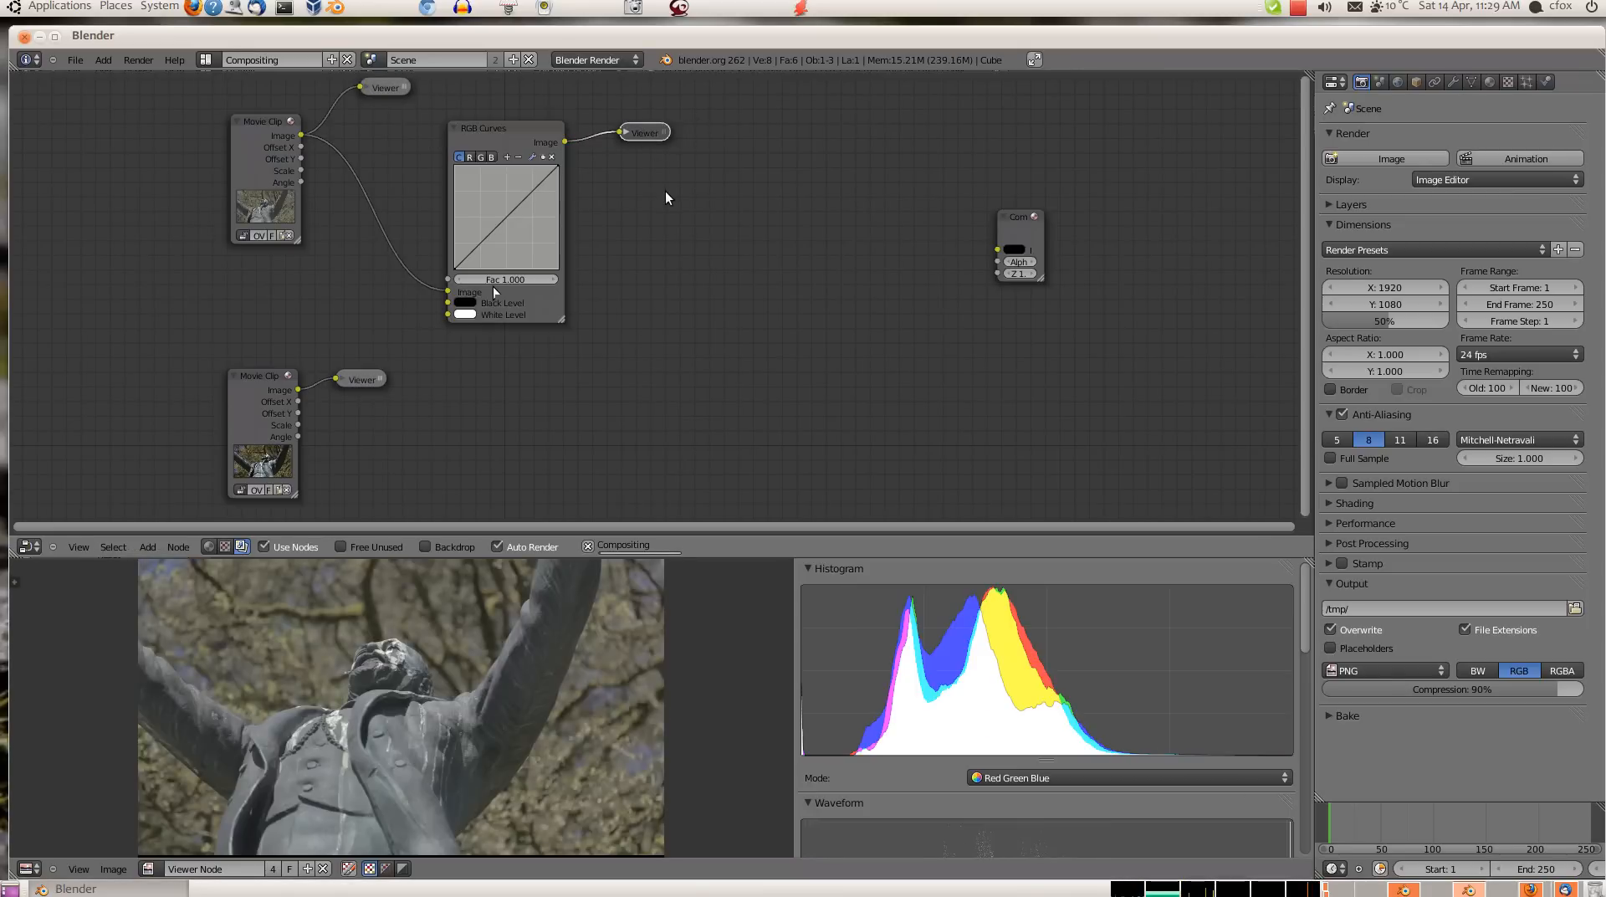
Open the RGB Curves black level swatch for editing, still at pure black.
{"action": "left_click", "coordinate": [465, 303]}
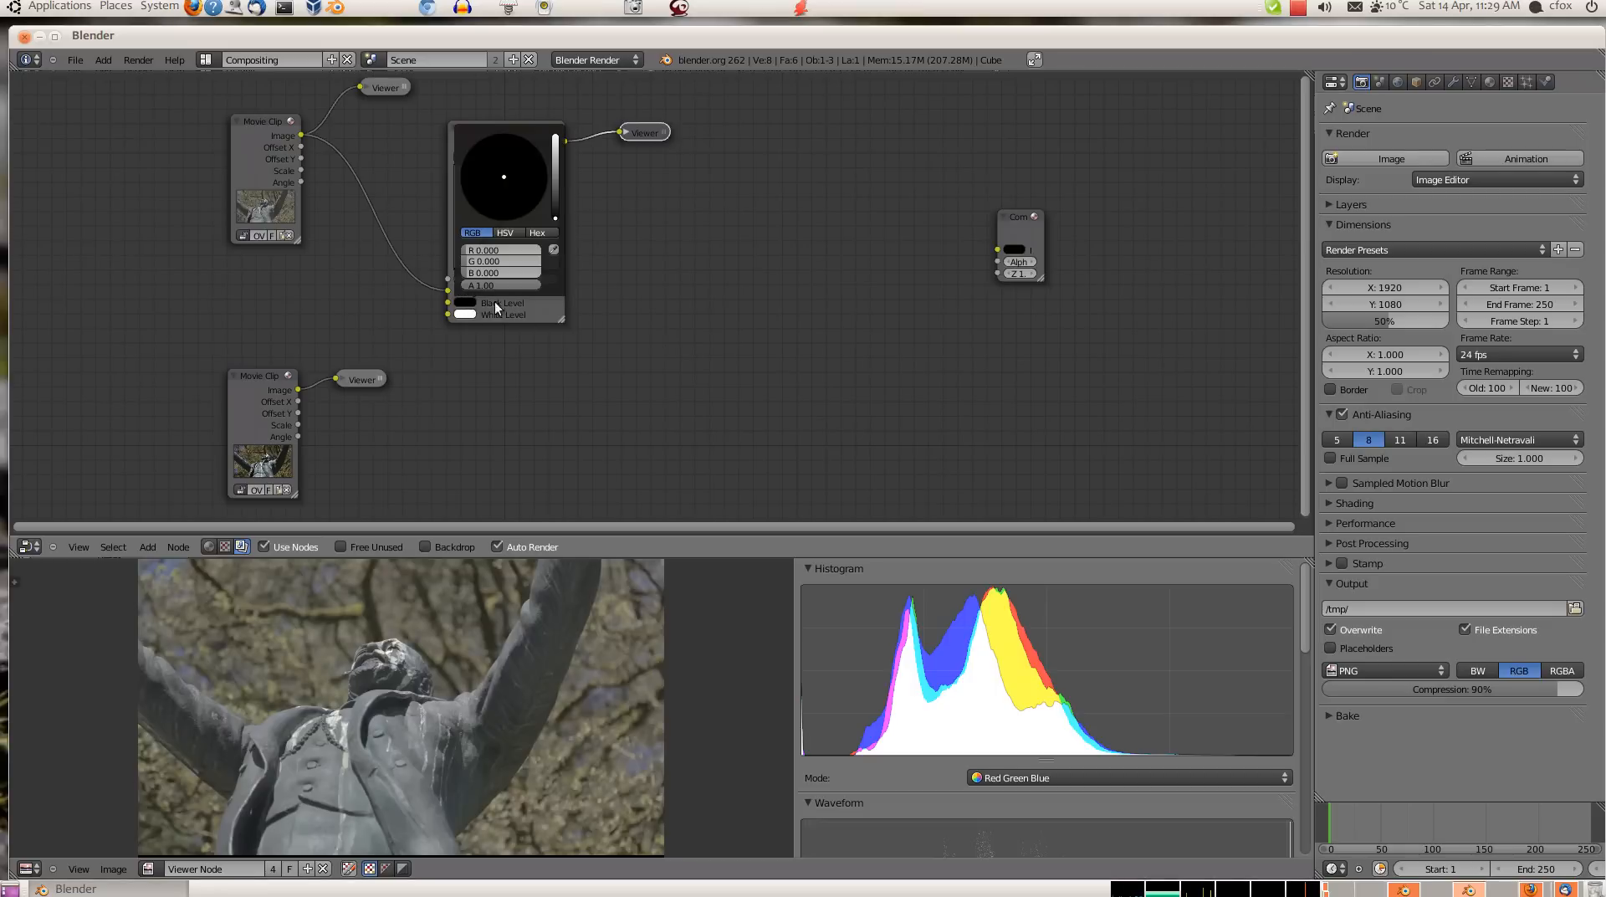
{"action": "mouse_move", "coordinate": [581, 279]}
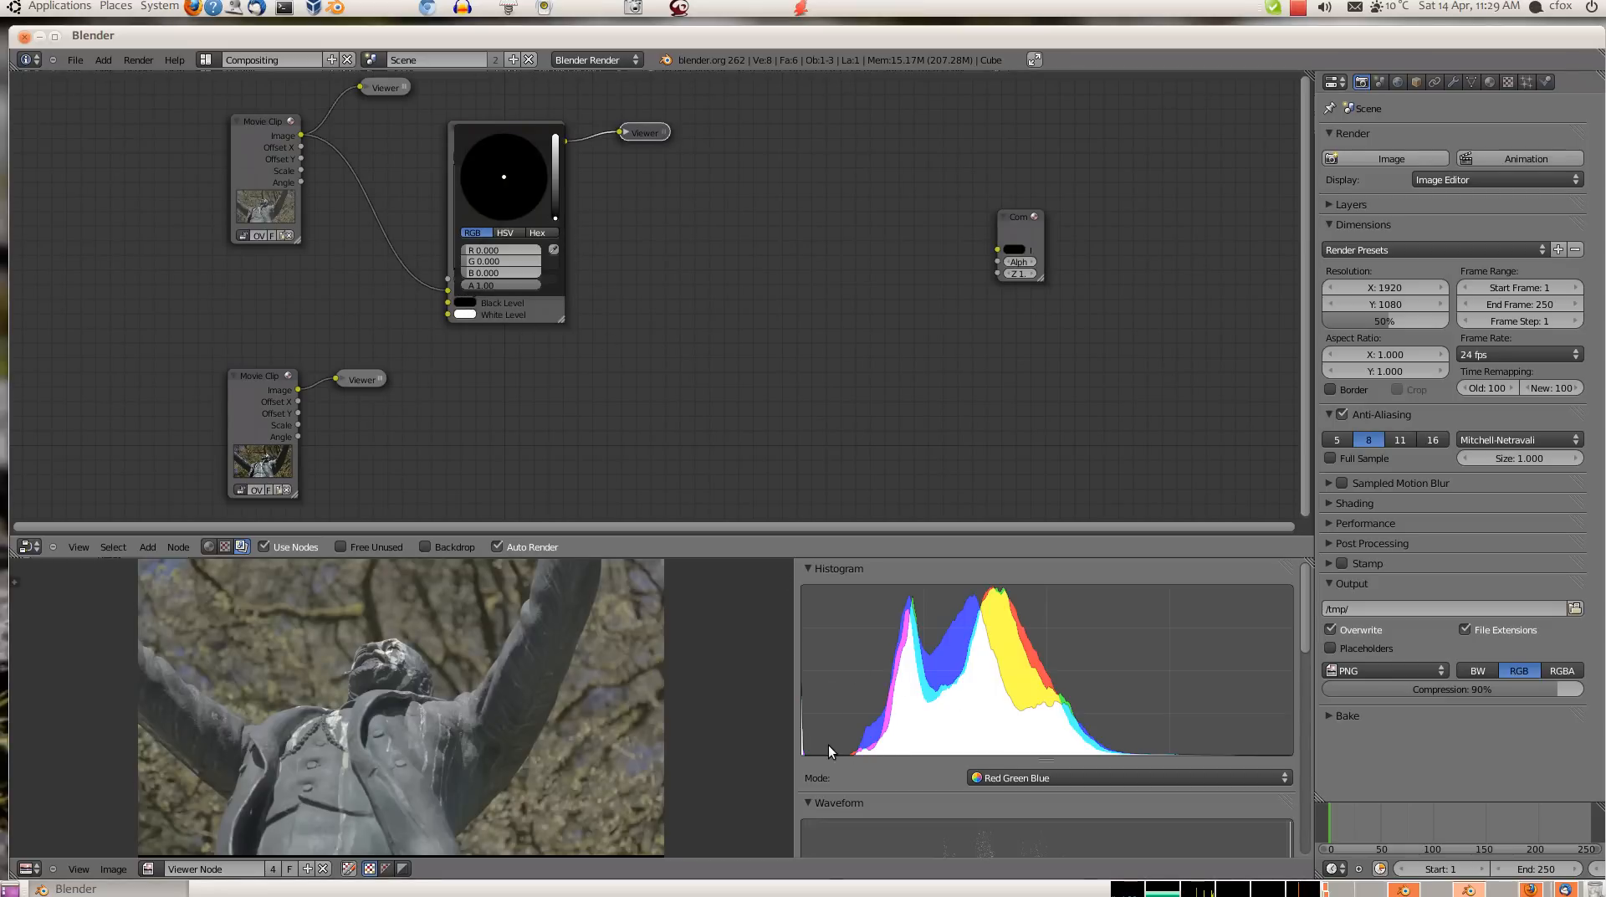
{"action": "mouse_move", "coordinate": [857, 758]}
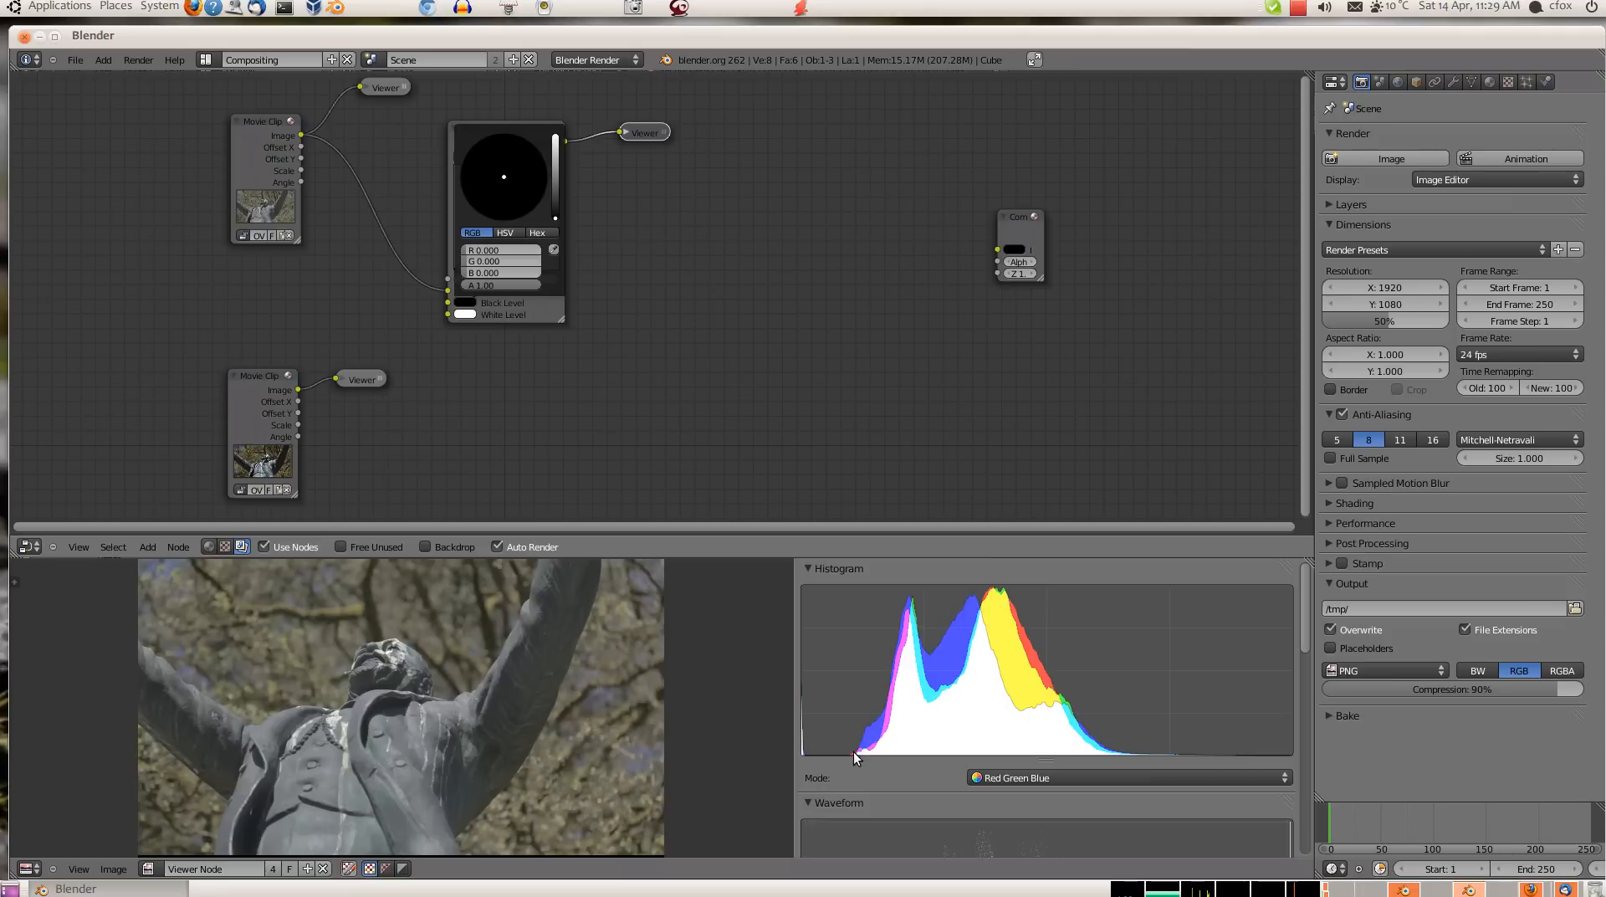
{"action": "mouse_move", "coordinate": [809, 758]}
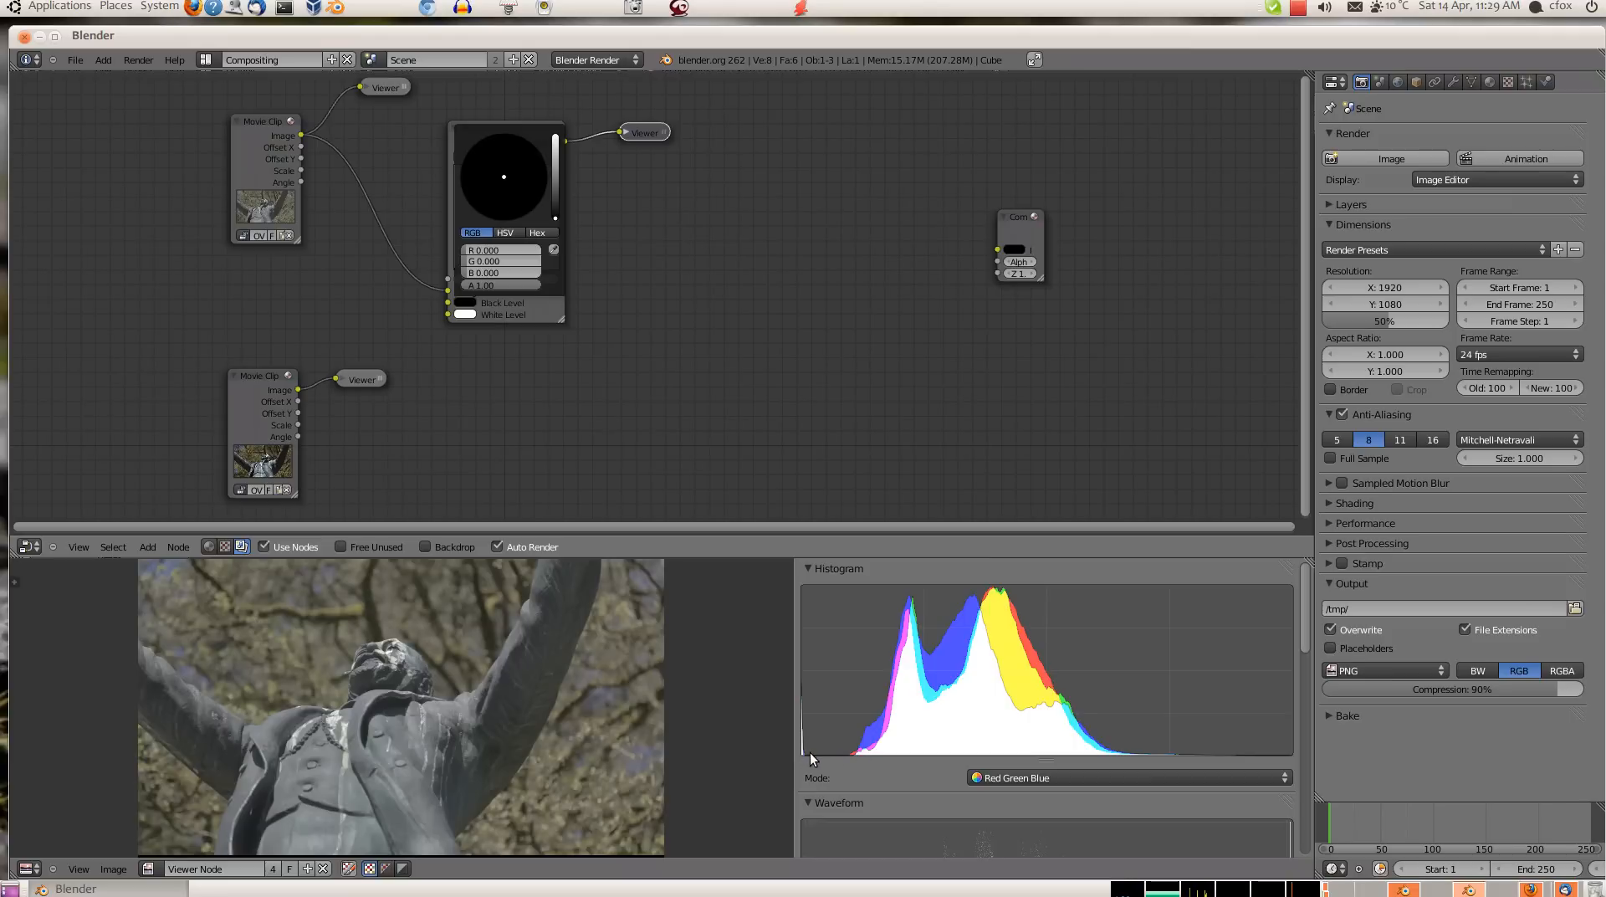
{"action": "mouse_move", "coordinate": [860, 756]}
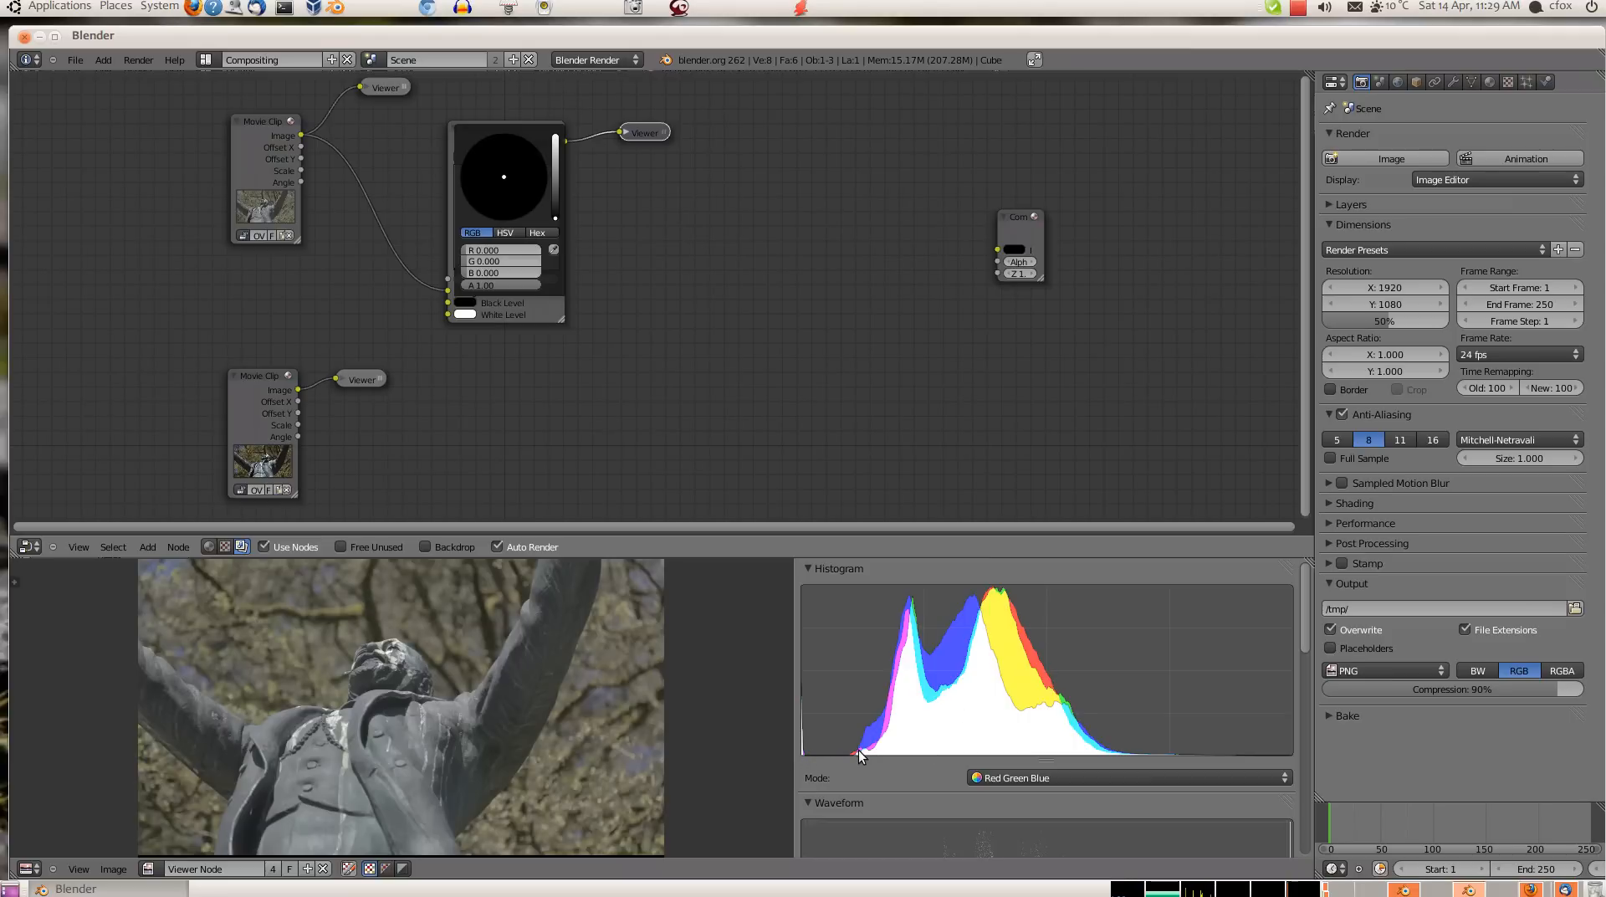
{"action": "mouse_move", "coordinate": [827, 758]}
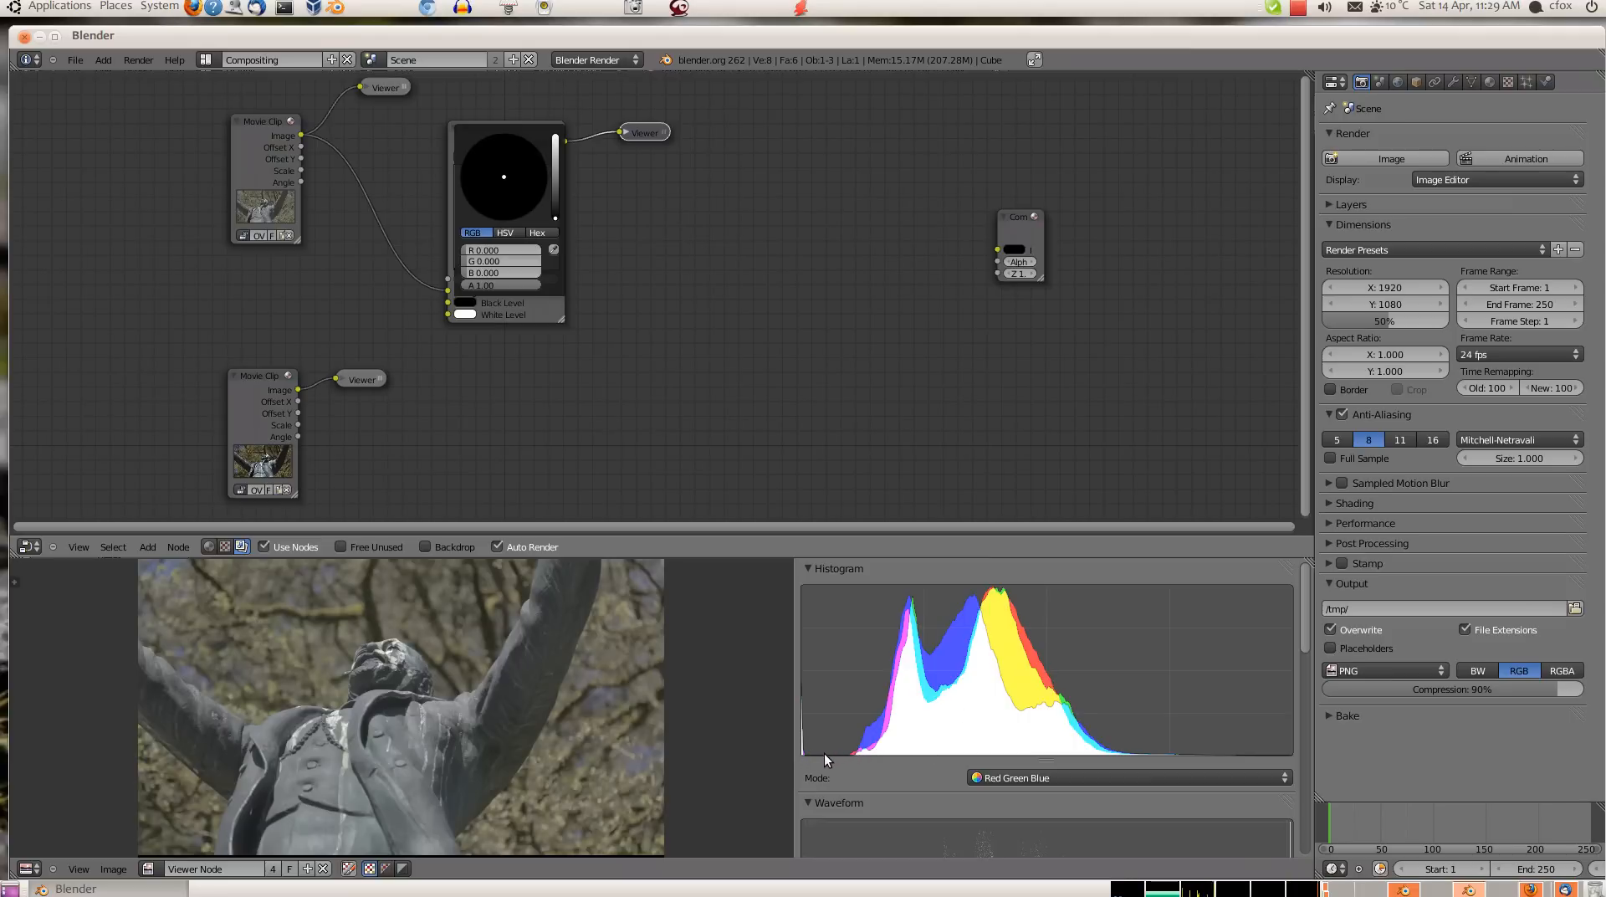
{"action": "mouse_move", "coordinate": [1005, 685]}
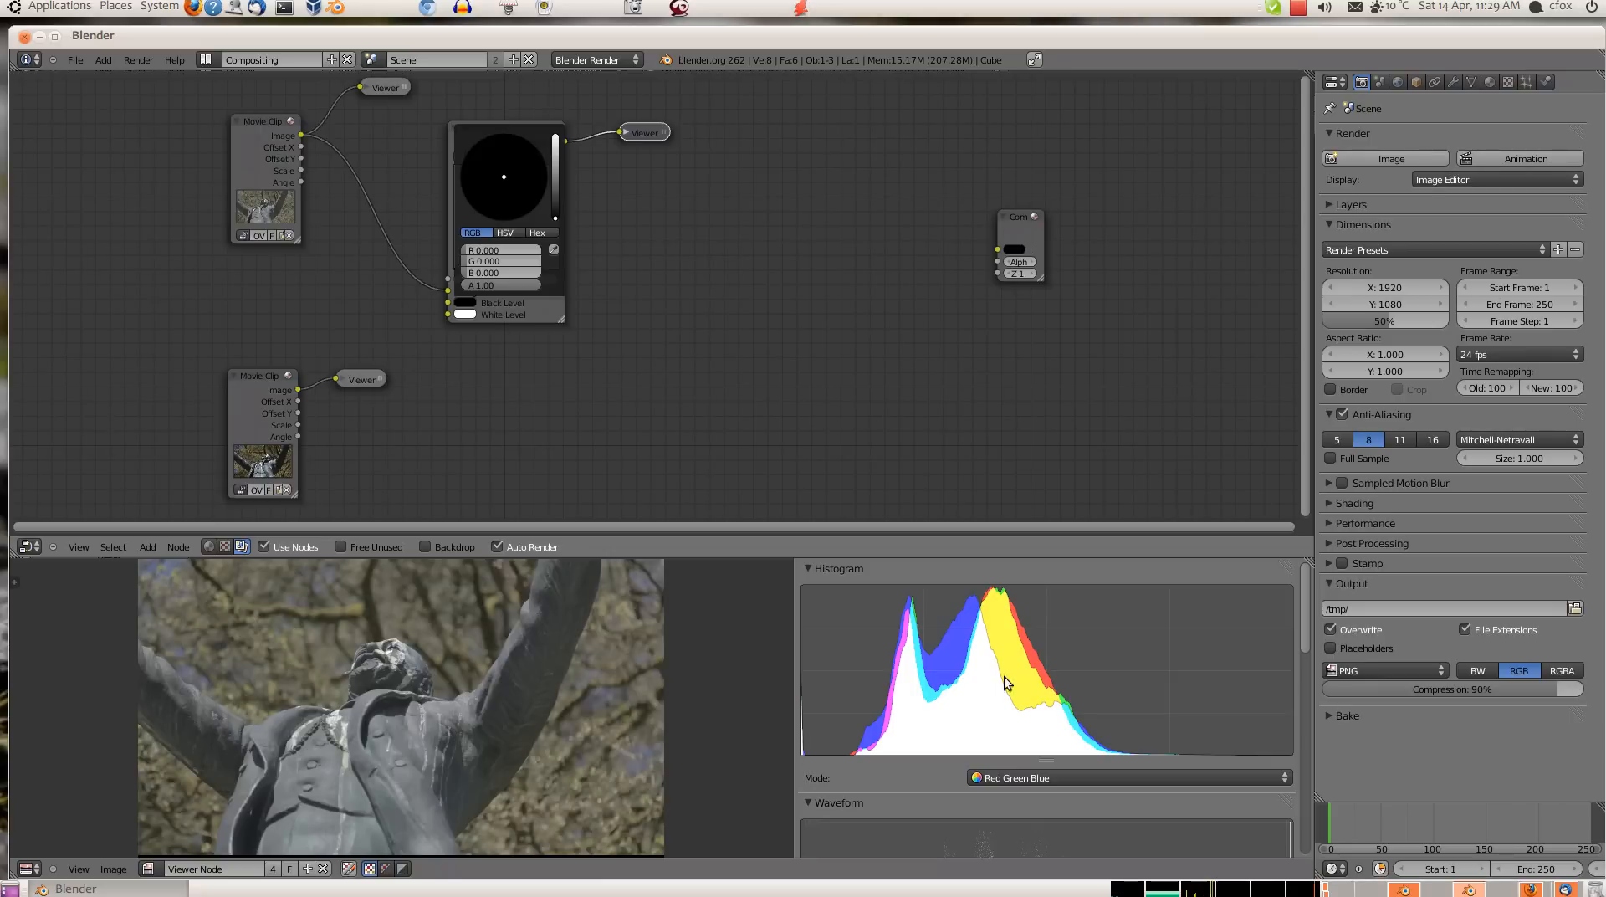
{"action": "mouse_move", "coordinate": [683, 334]}
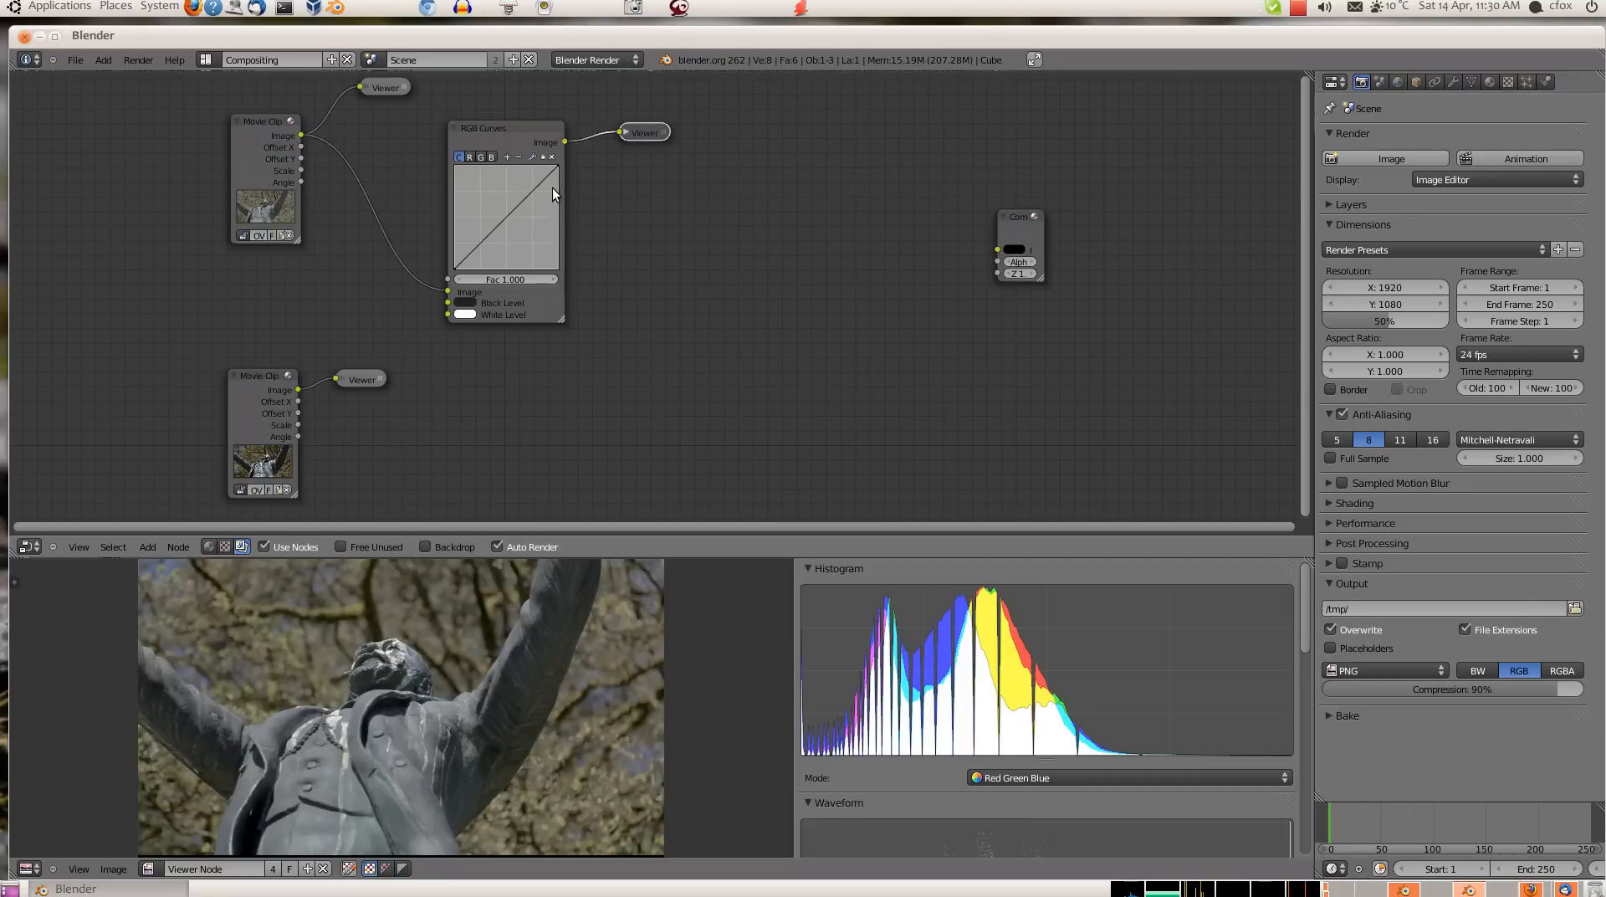
Lower the RGB Curves white level to about 0.534 via its value slider.
{"action": "left_click", "coordinate": [465, 303]}
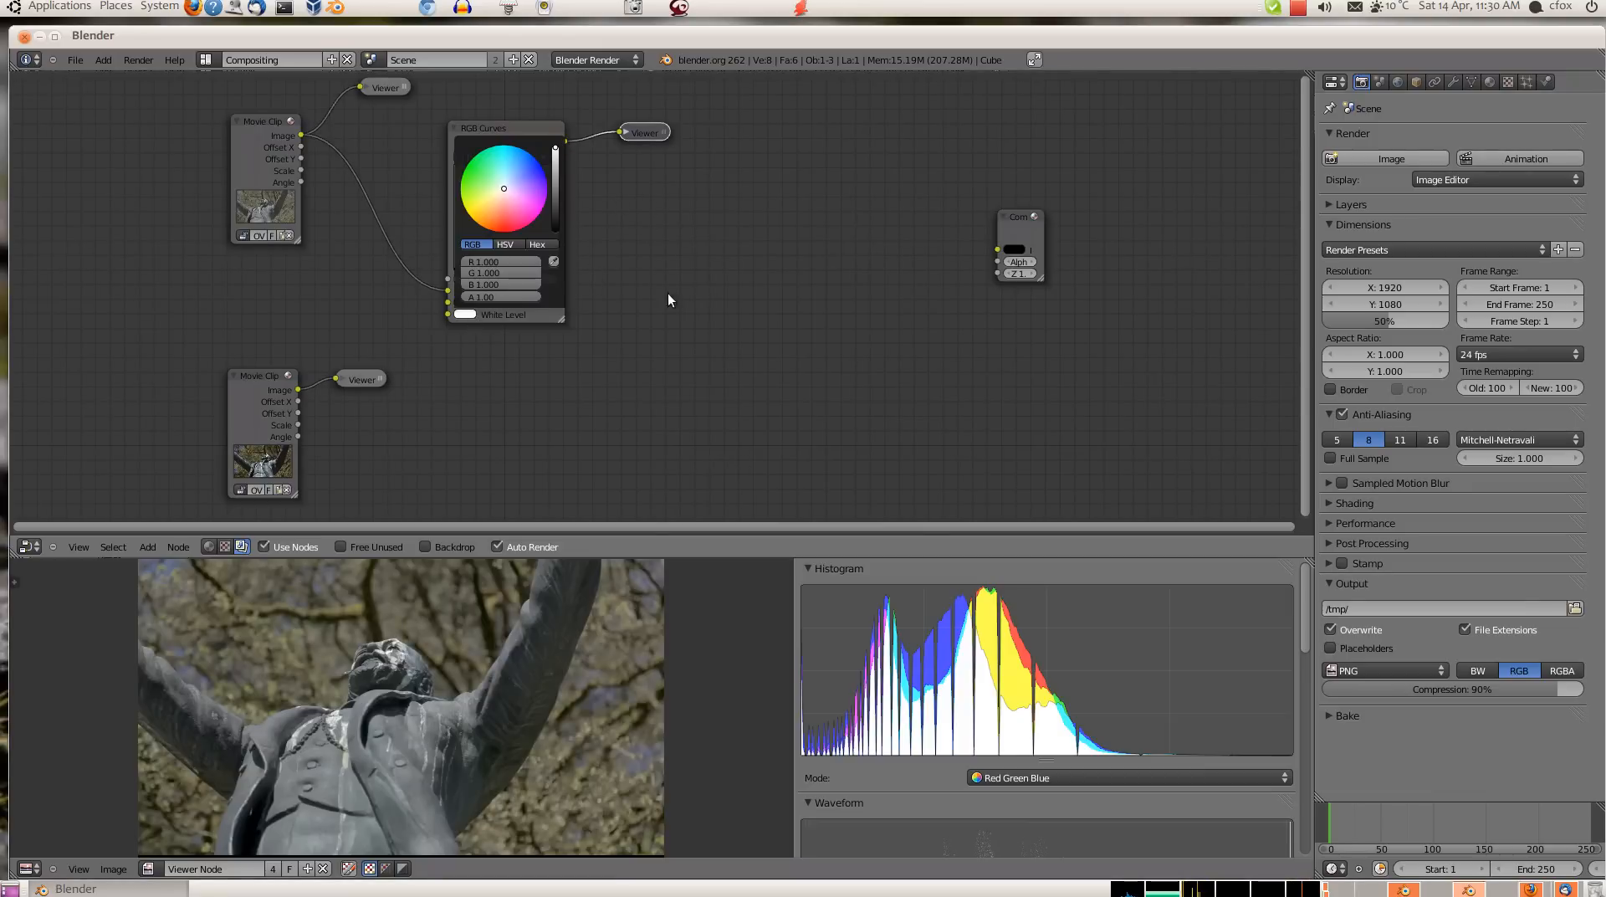
{"action": "mouse_move", "coordinate": [587, 179]}
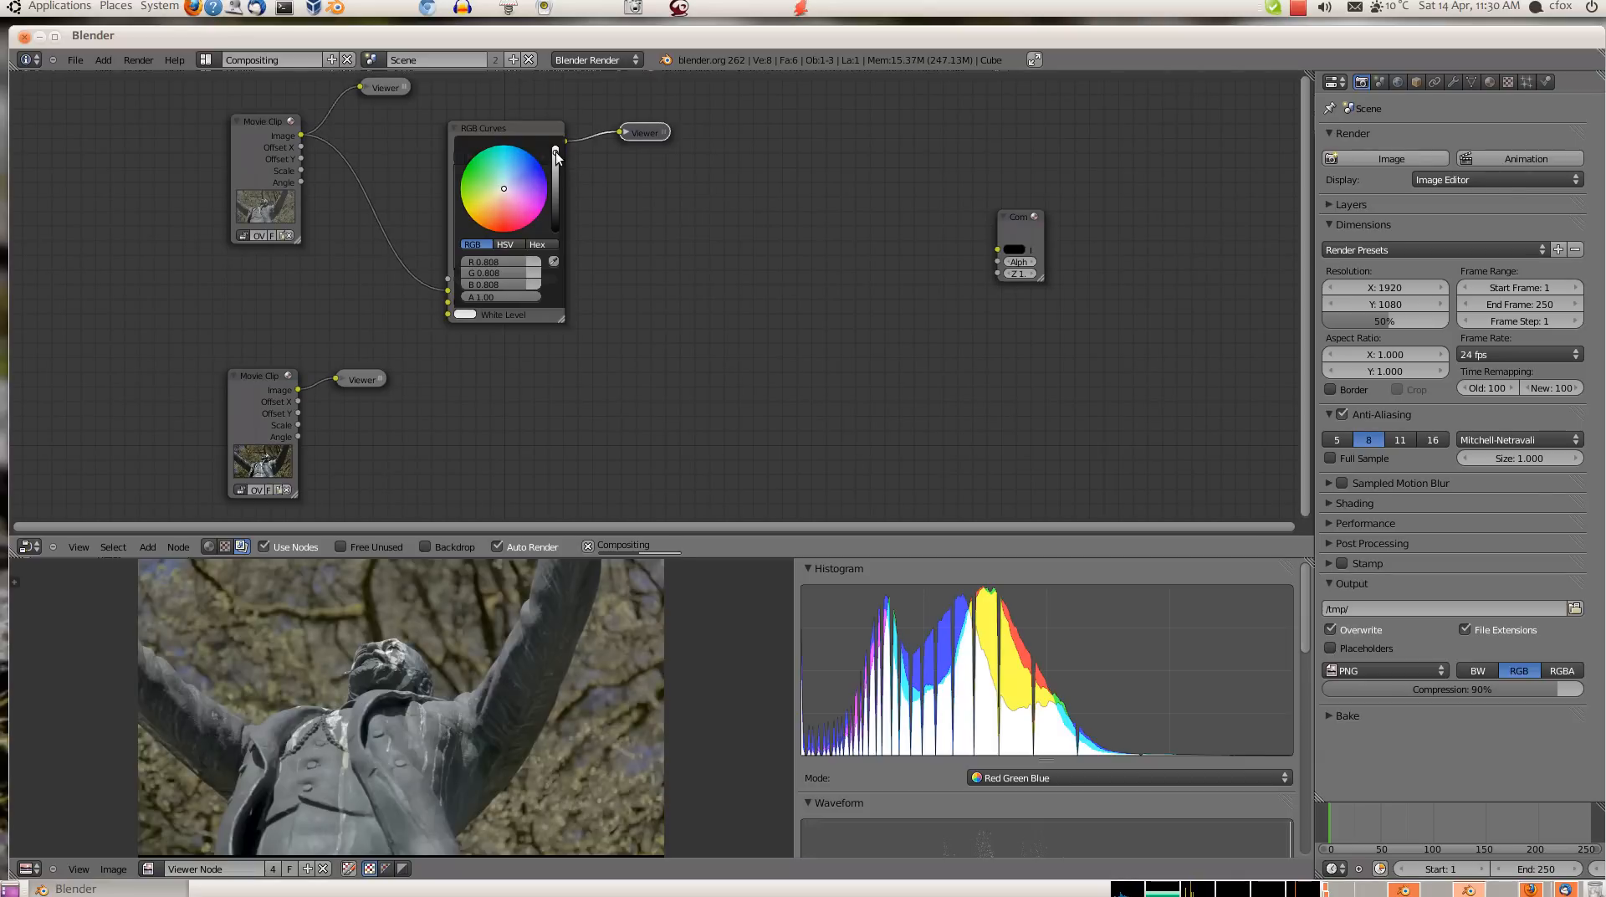
{"action": "left_click_drag", "start_coordinate": [554, 154], "coordinate": [554, 164]}
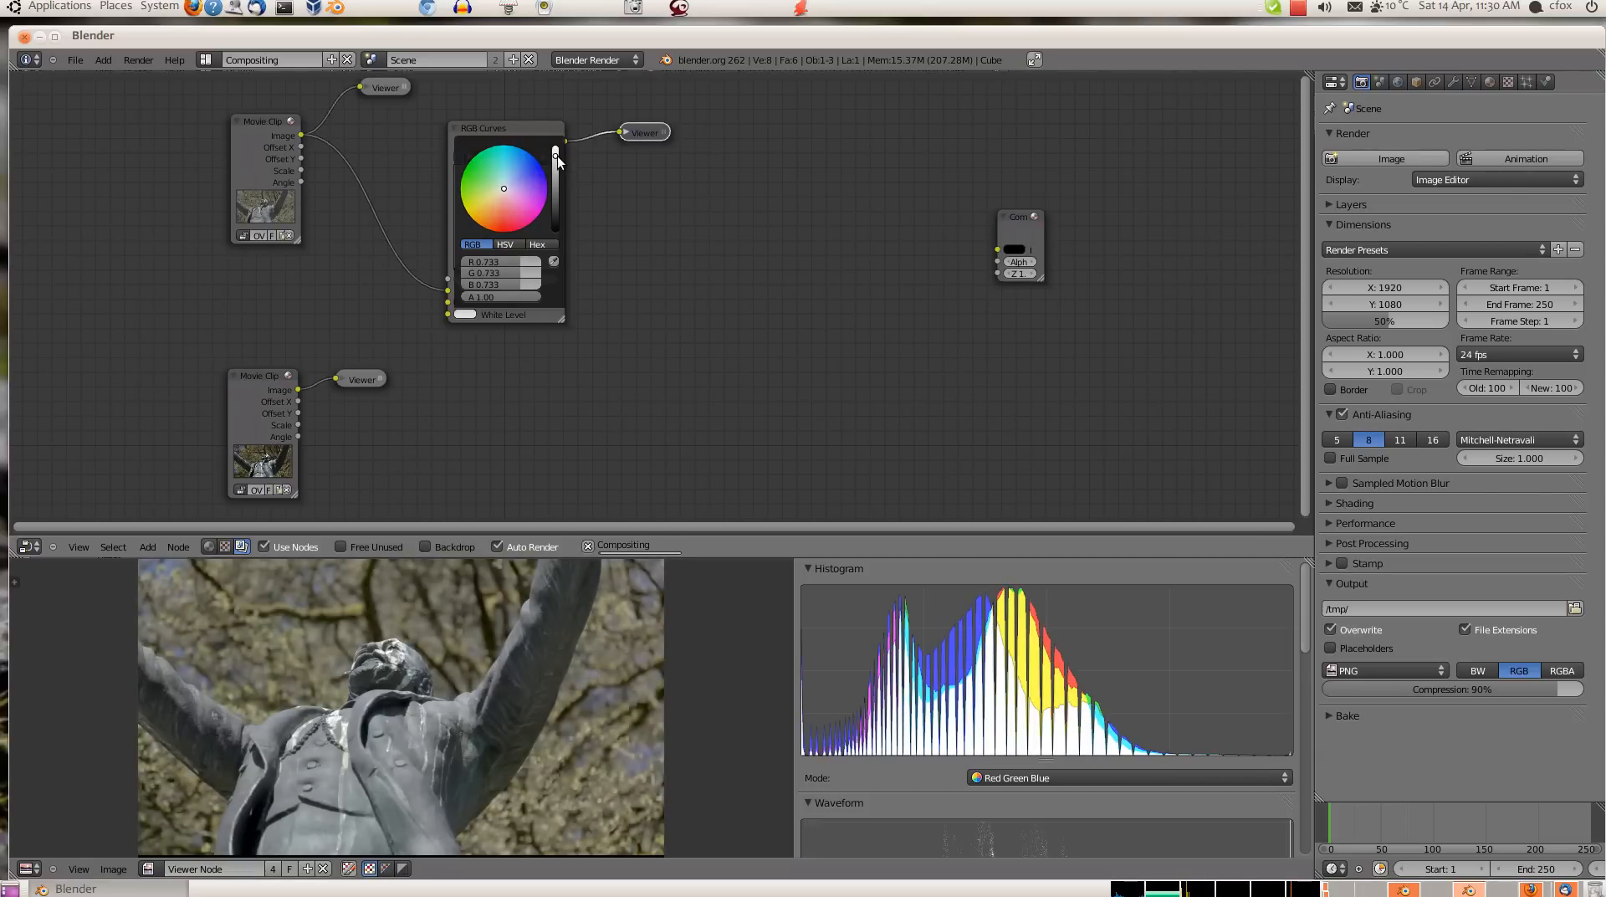
{"action": "left_click_drag", "start_coordinate": [556, 154], "coordinate": [556, 169]}
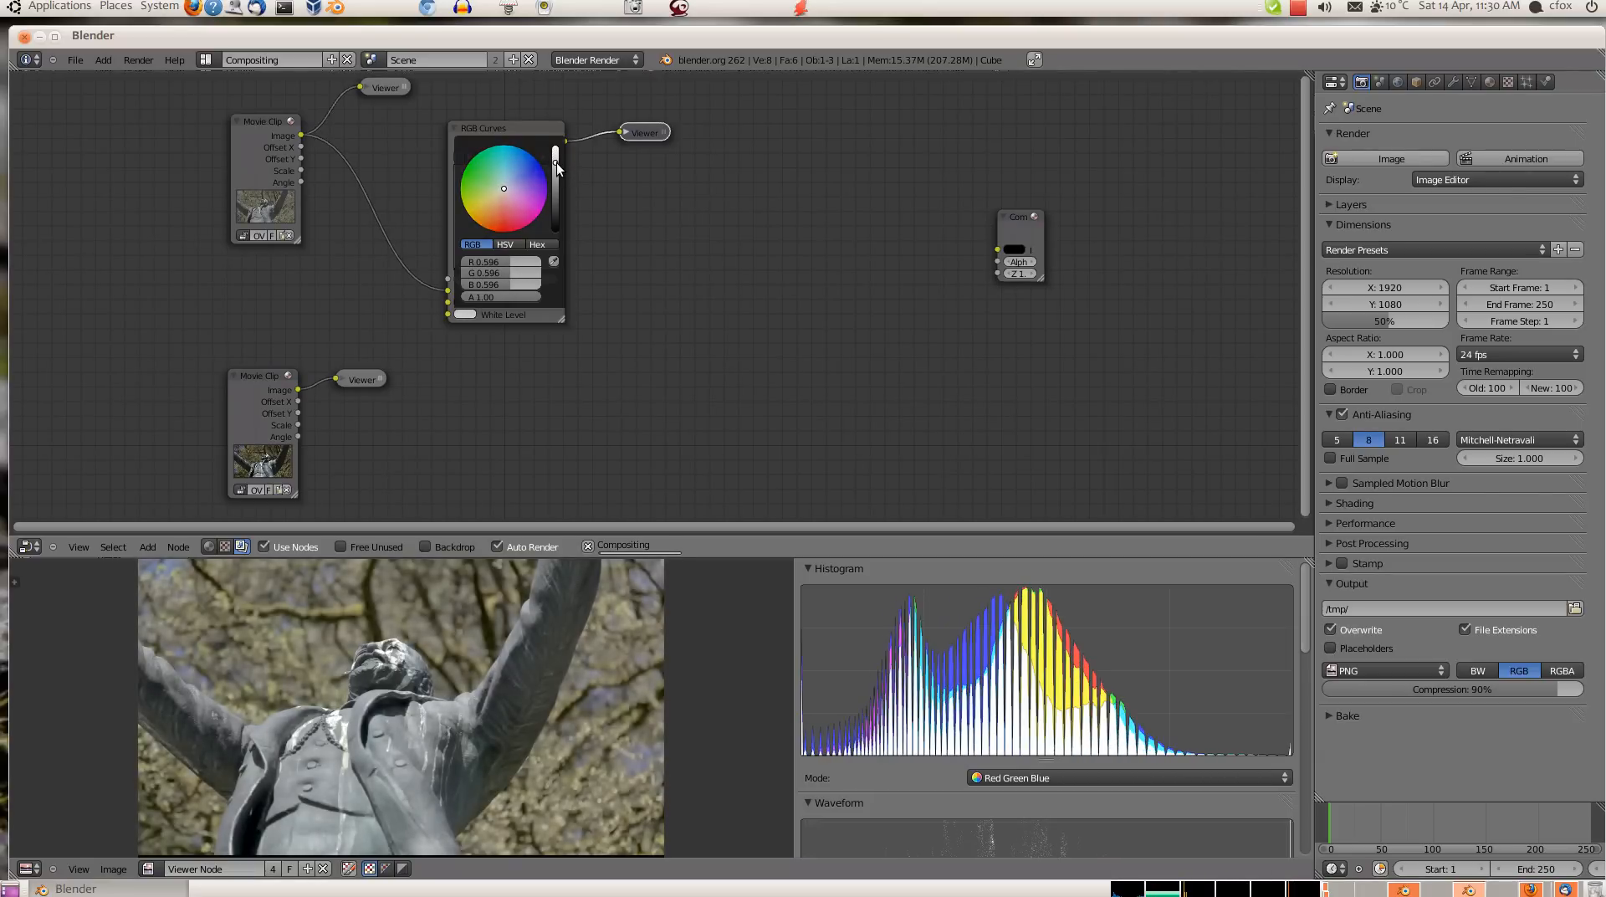
{"action": "left_click_drag", "start_coordinate": [554, 159], "coordinate": [554, 172]}
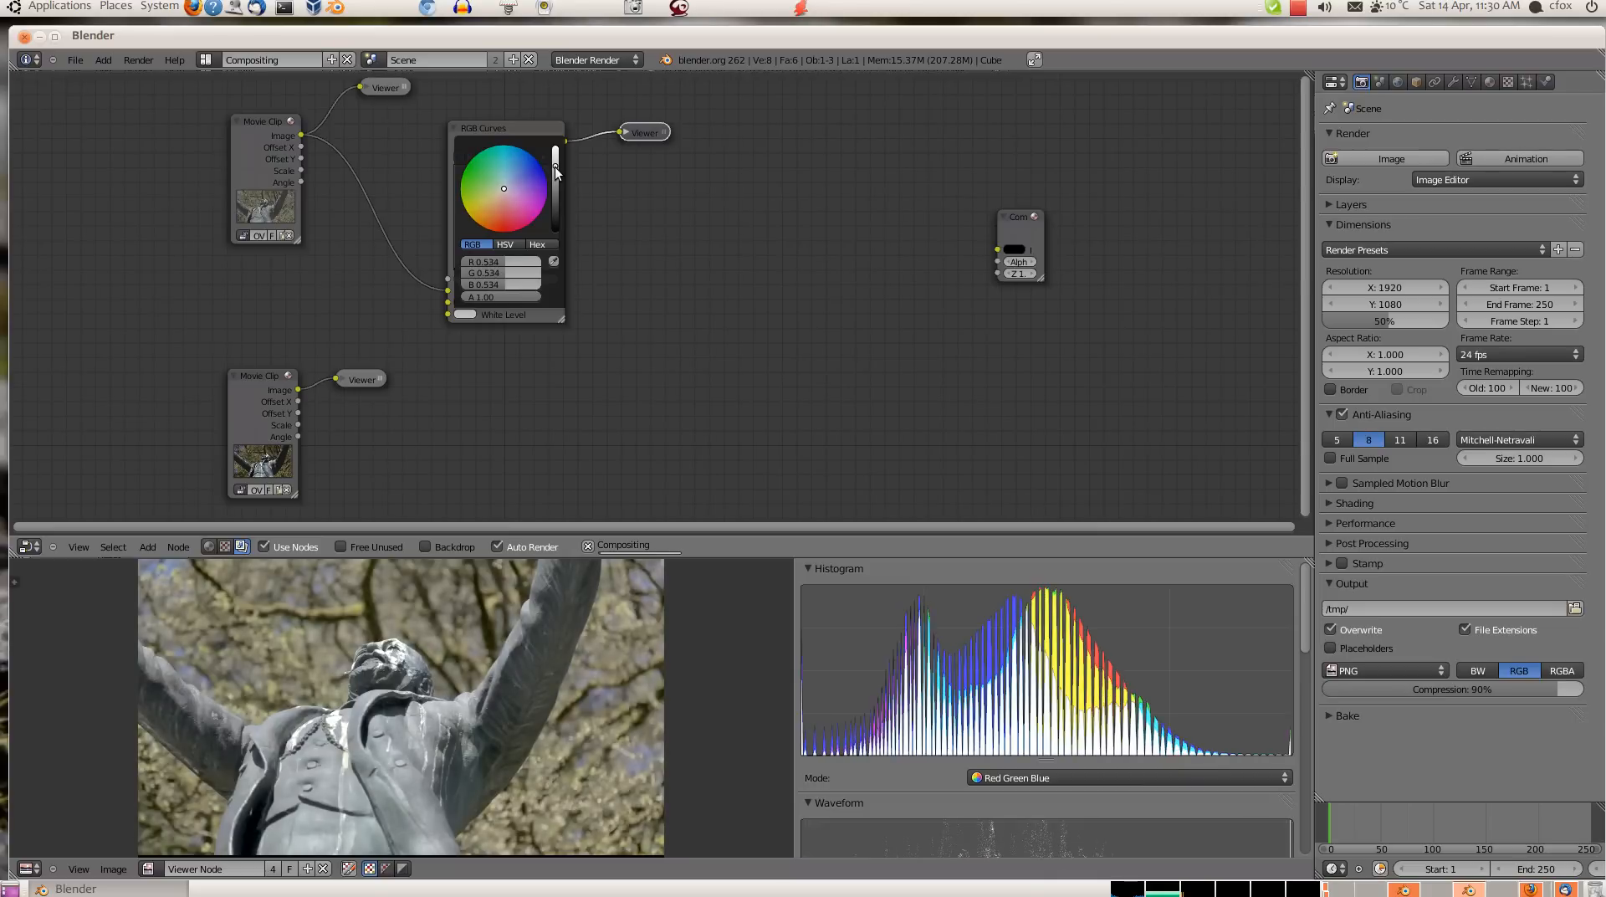
{"action": "left_click_drag", "start_coordinate": [554, 159], "coordinate": [554, 169]}
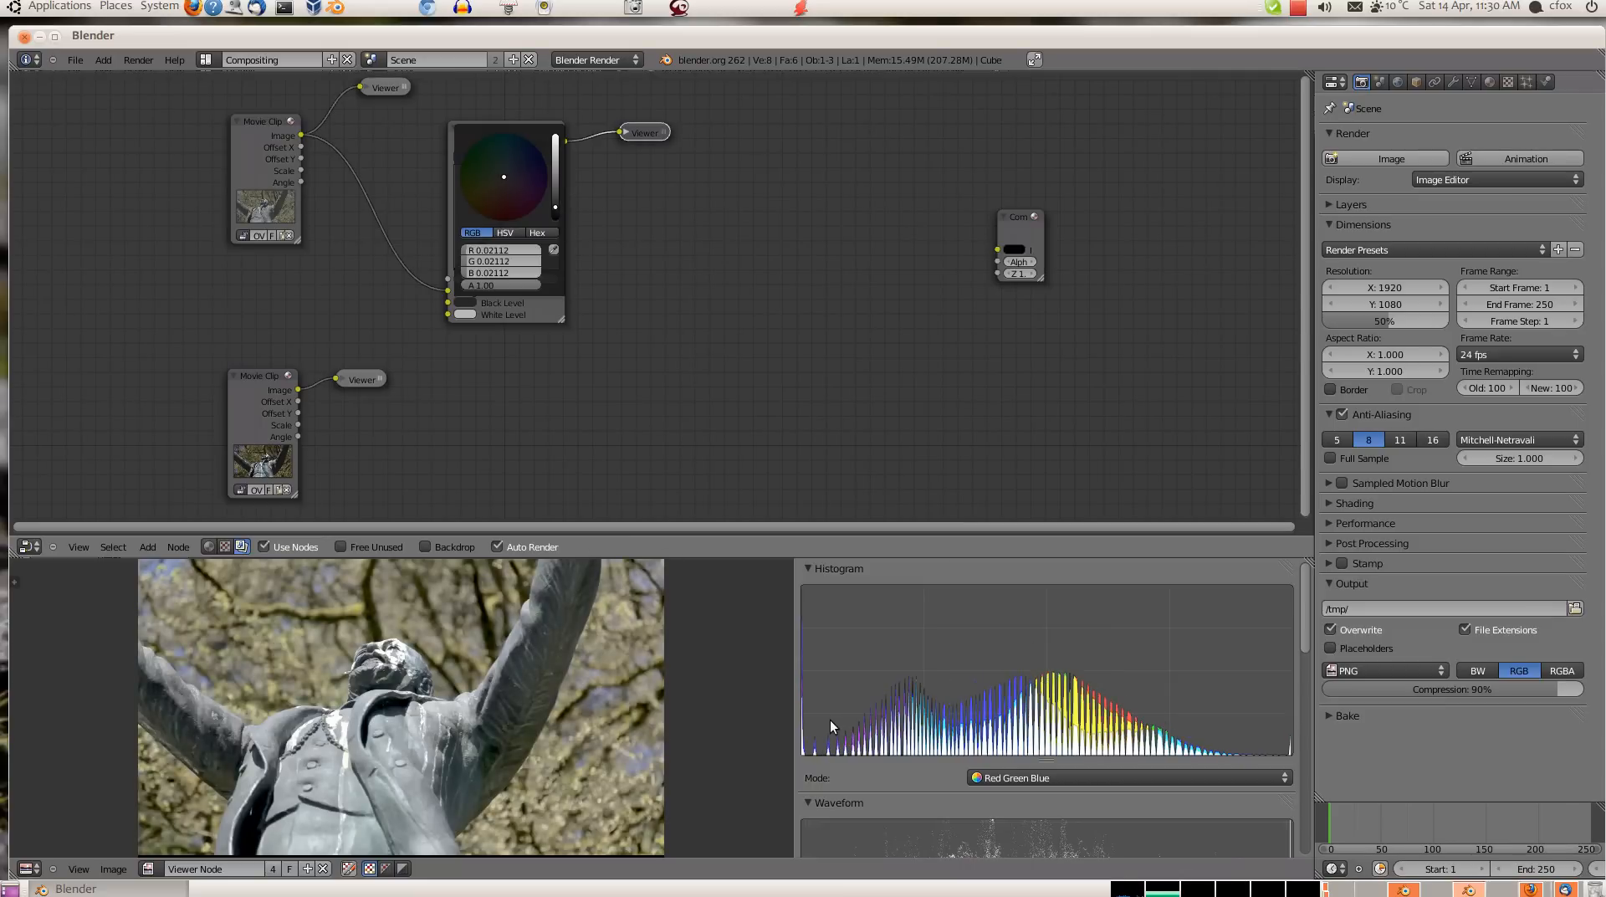
{"action": "mouse_move", "coordinate": [1061, 671]}
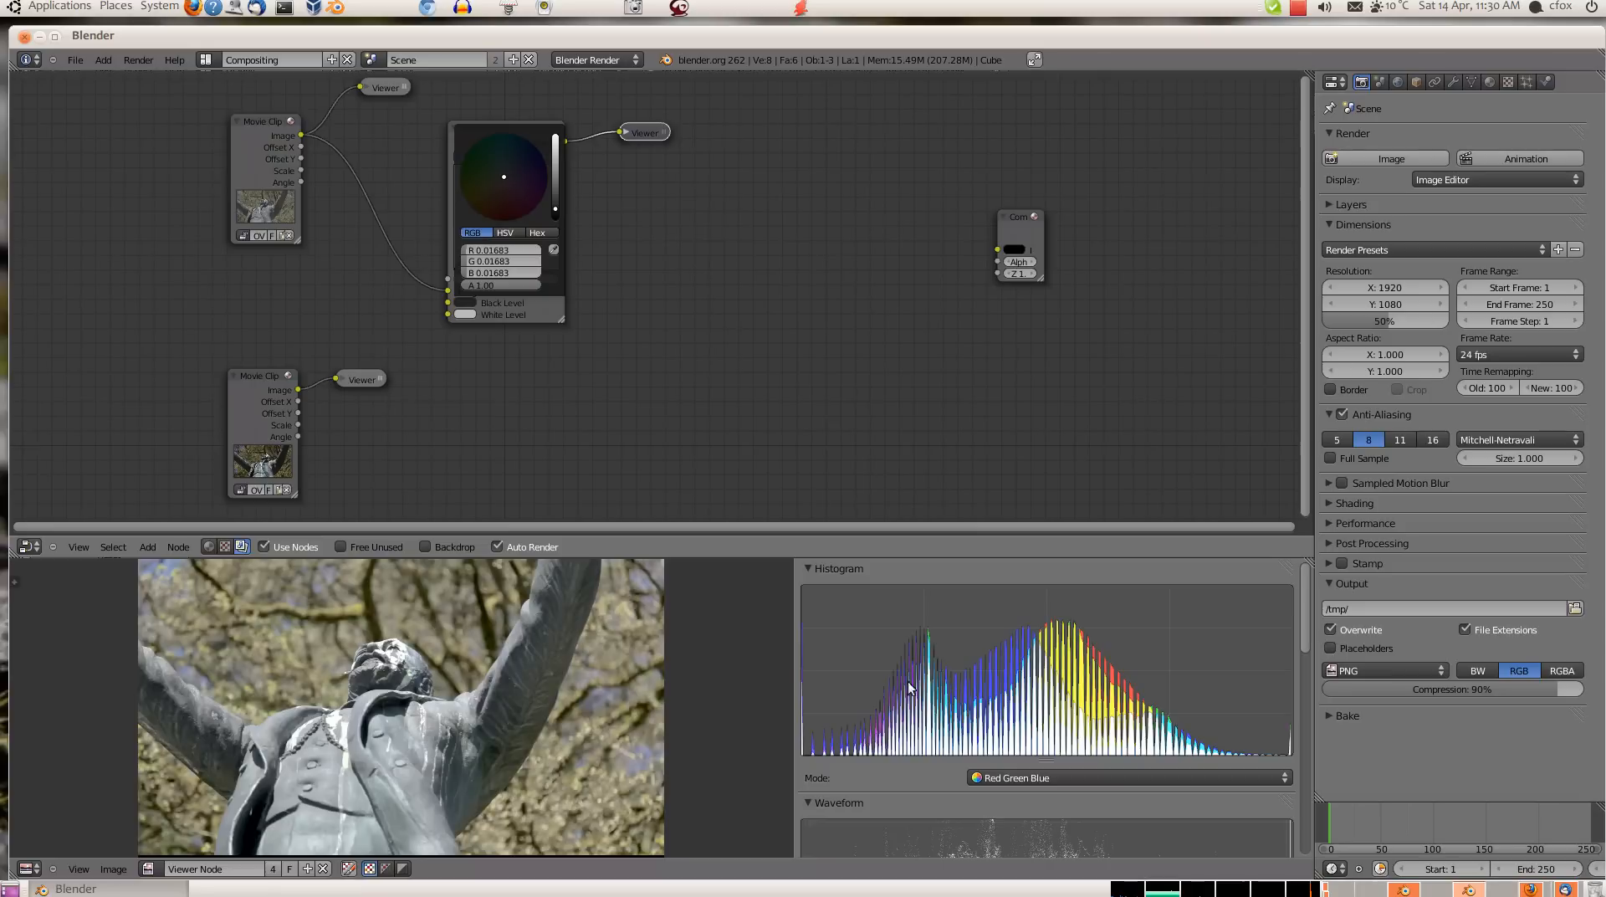
{"action": "mouse_move", "coordinate": [888, 781]}
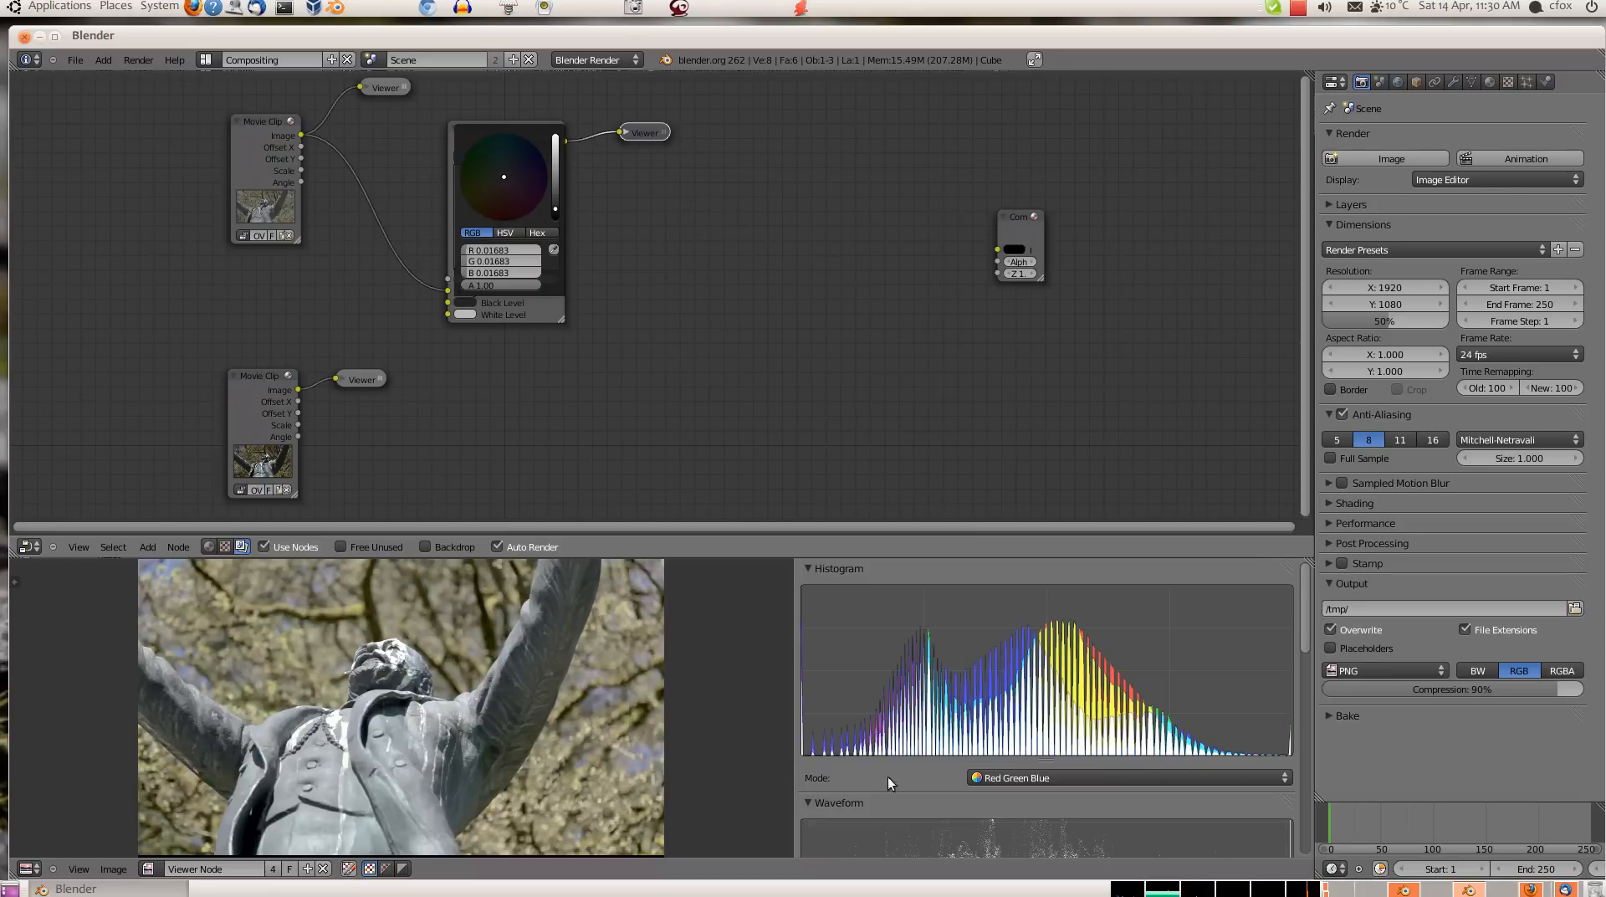
{"action": "mouse_move", "coordinate": [1198, 721]}
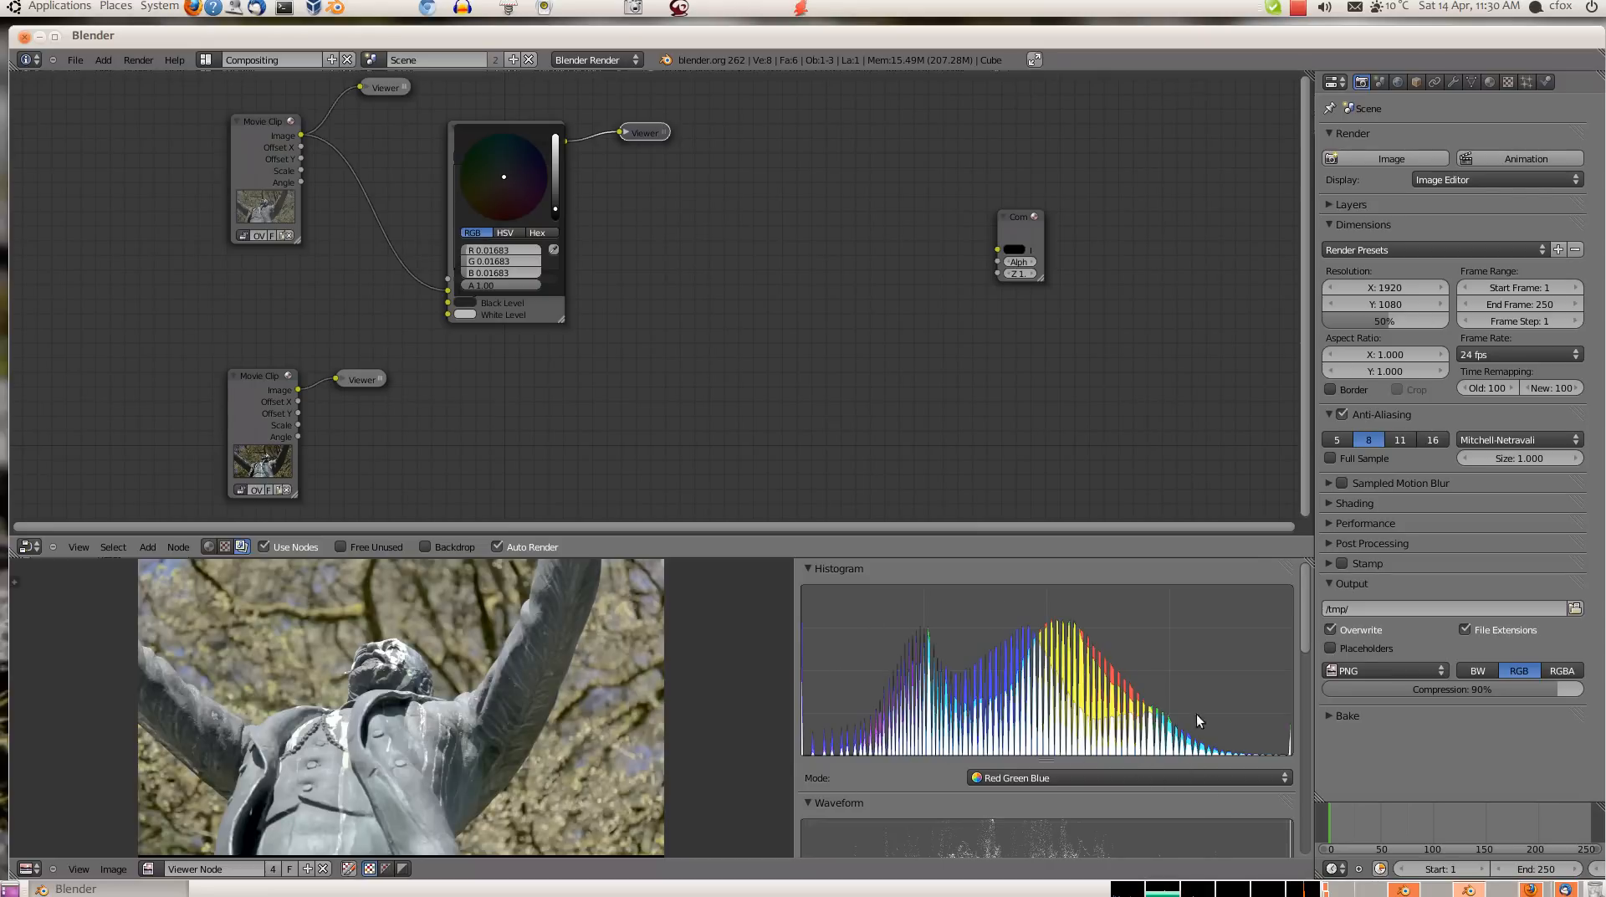
{"action": "mouse_move", "coordinate": [743, 436]}
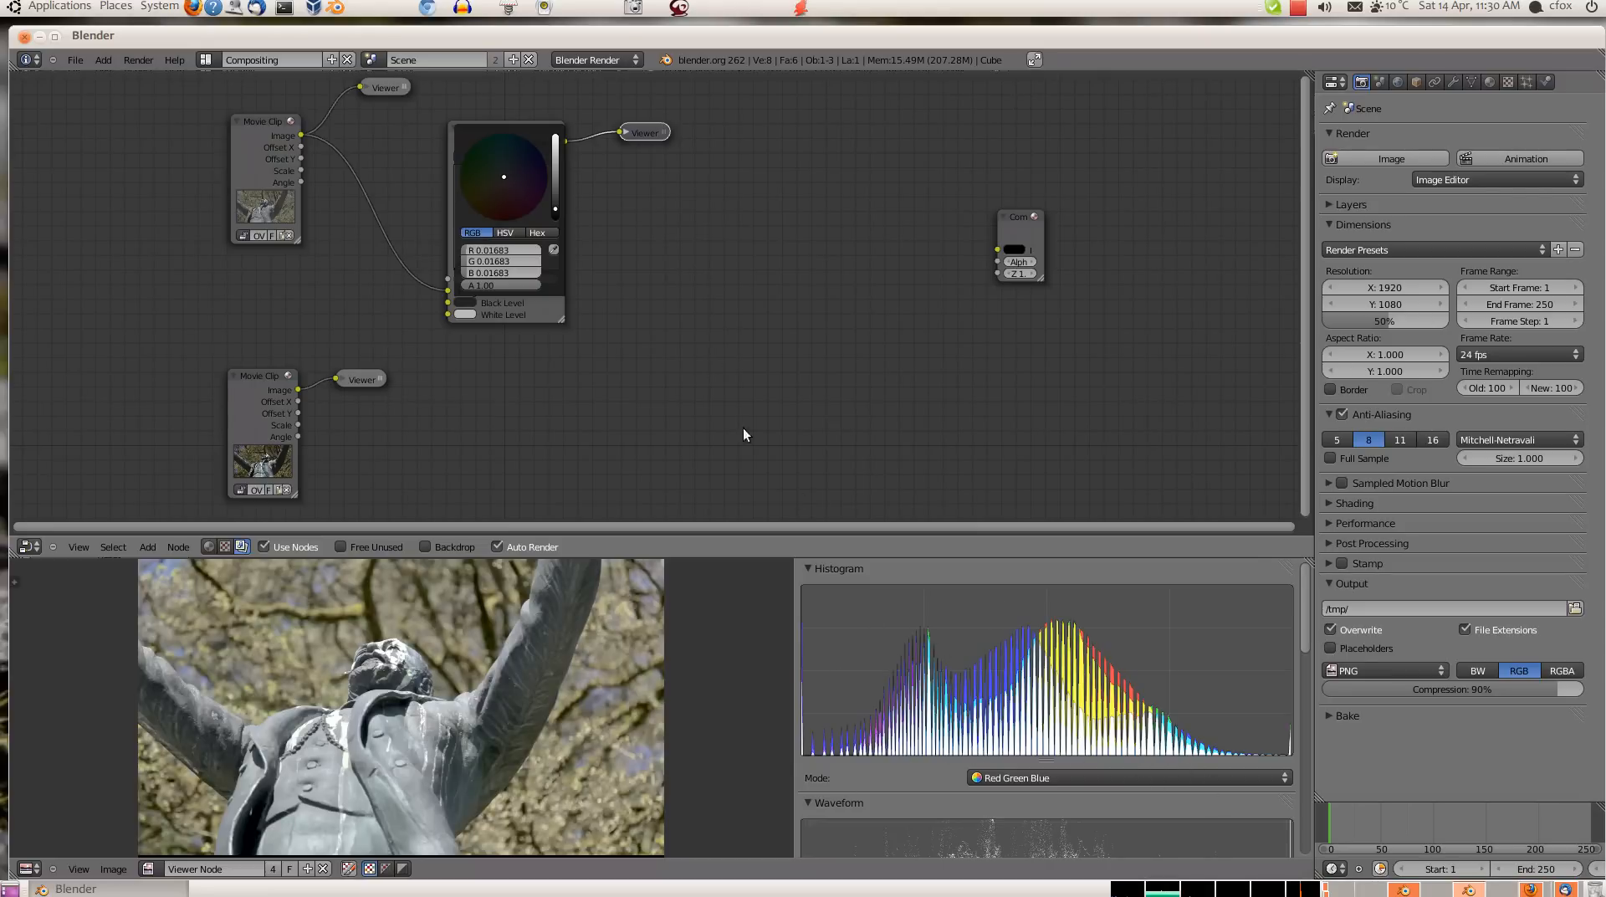
{"action": "mouse_move", "coordinate": [577, 231]}
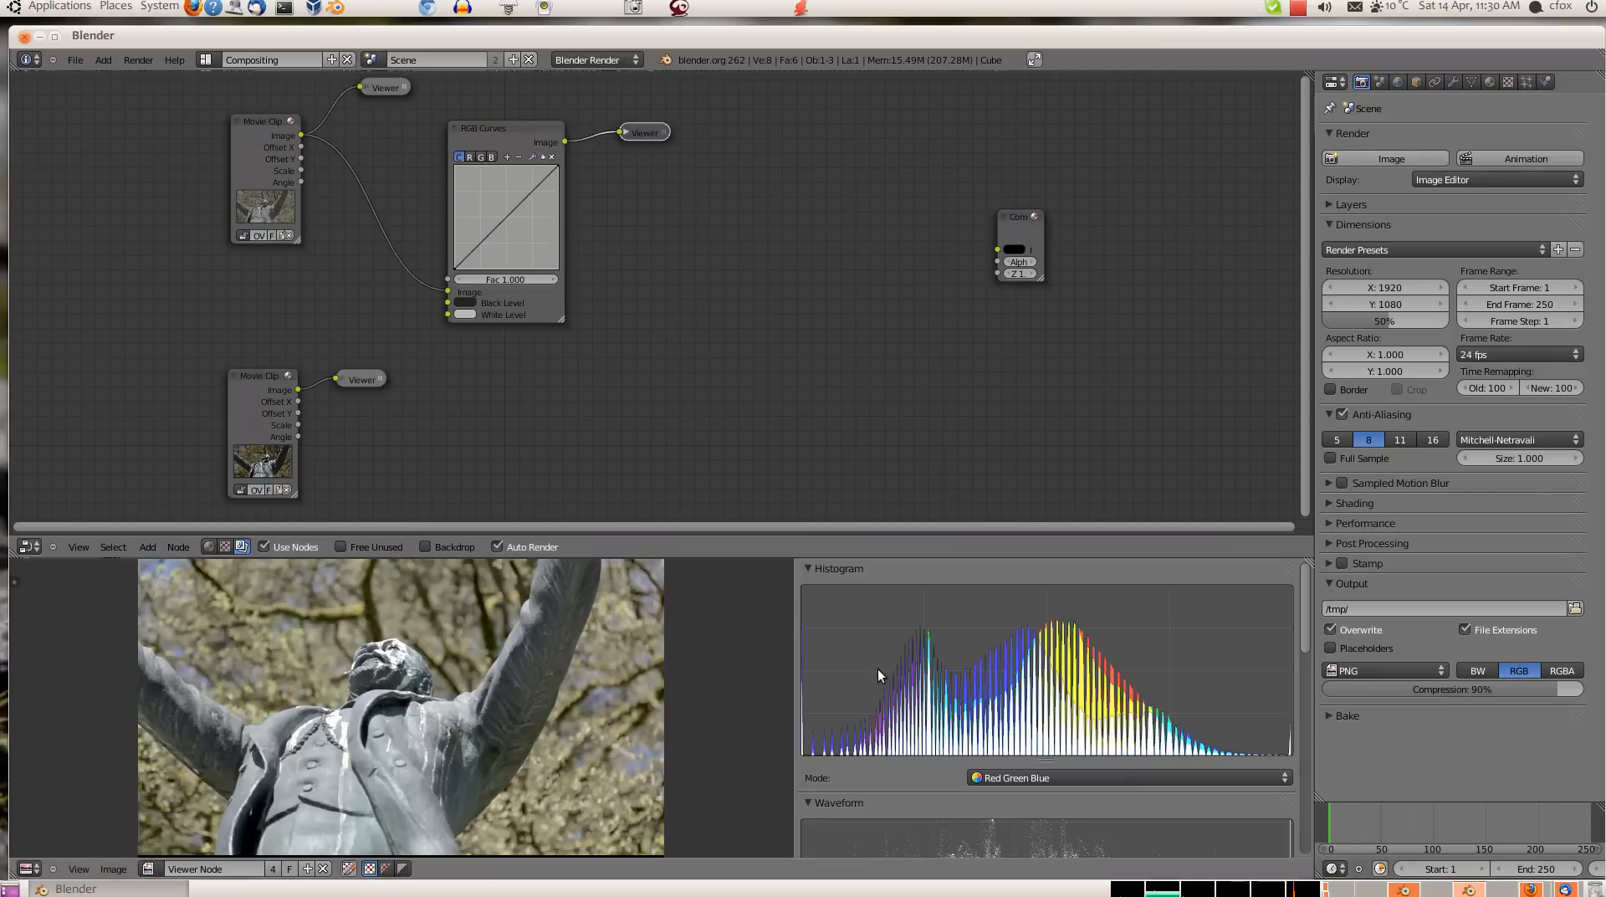
{"action": "mouse_move", "coordinate": [559, 299]}
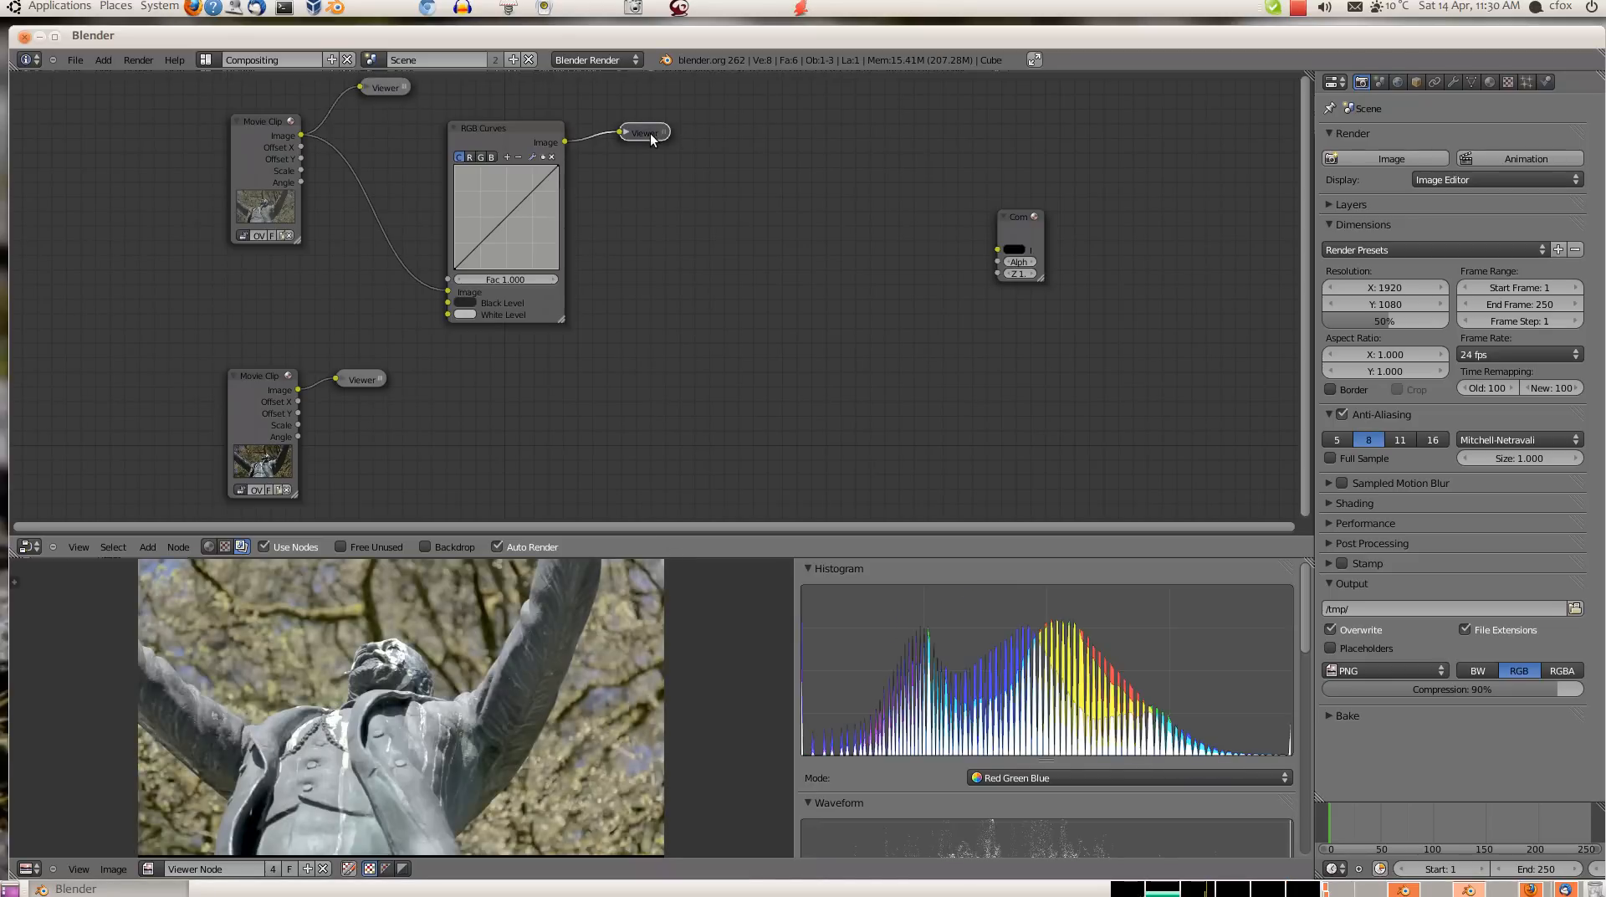
{"action": "mouse_move", "coordinate": [481, 247]}
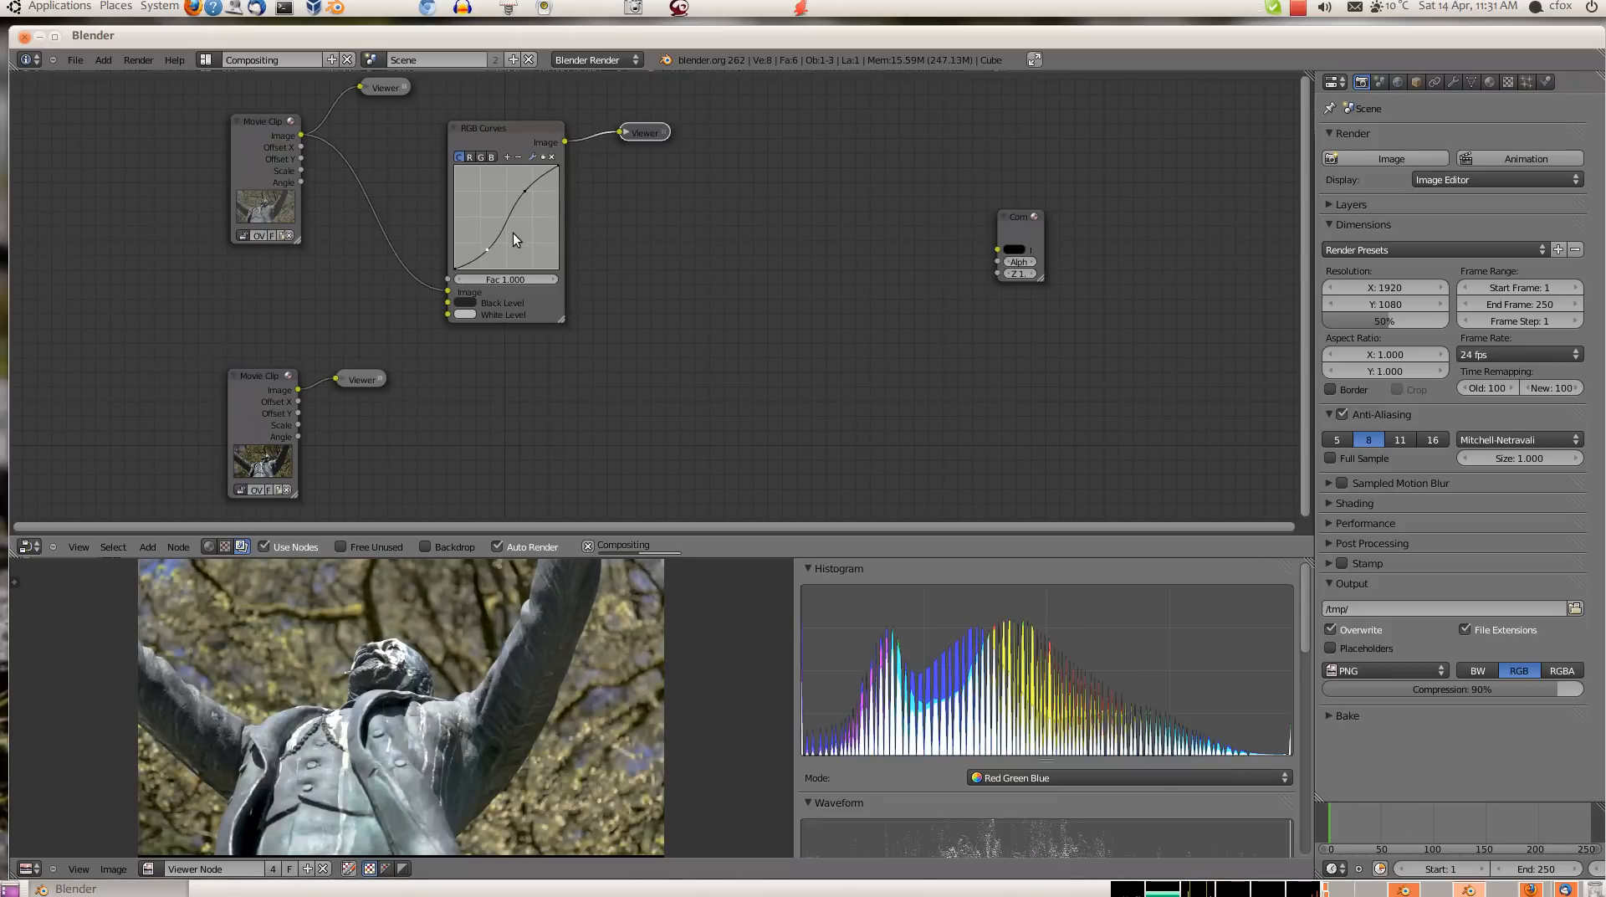
Bend the tone curve into an S shape and toggle Viewers between graded and ungraded clip.
{"action": "left_click_drag", "start_coordinate": [512, 239], "coordinate": [527, 193]}
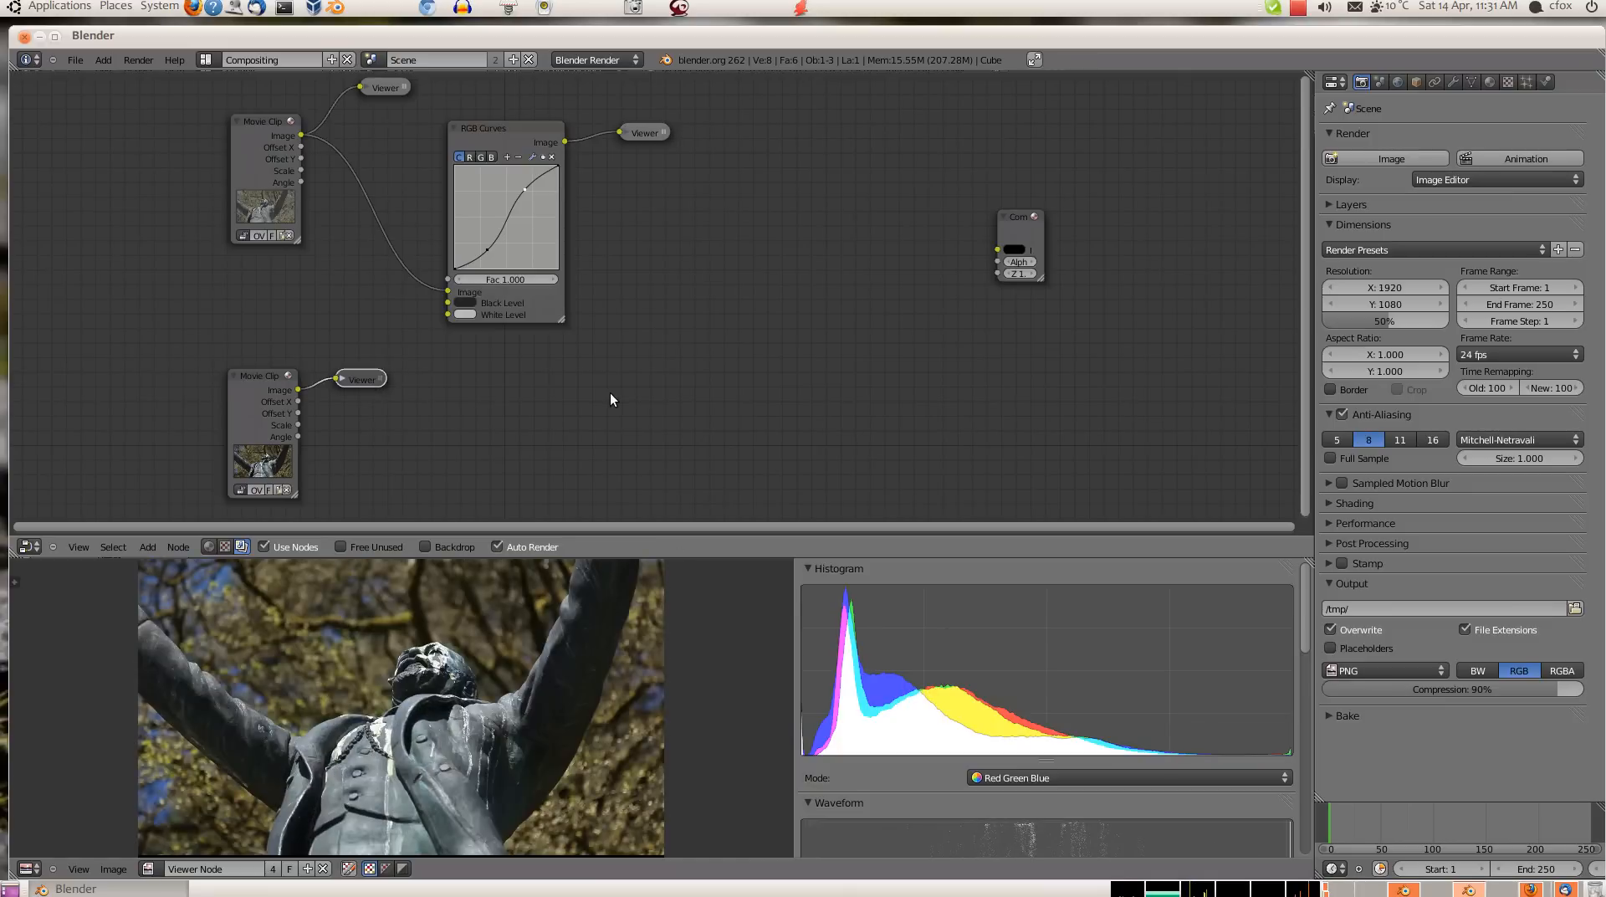
{"action": "left_click", "coordinate": [645, 132]}
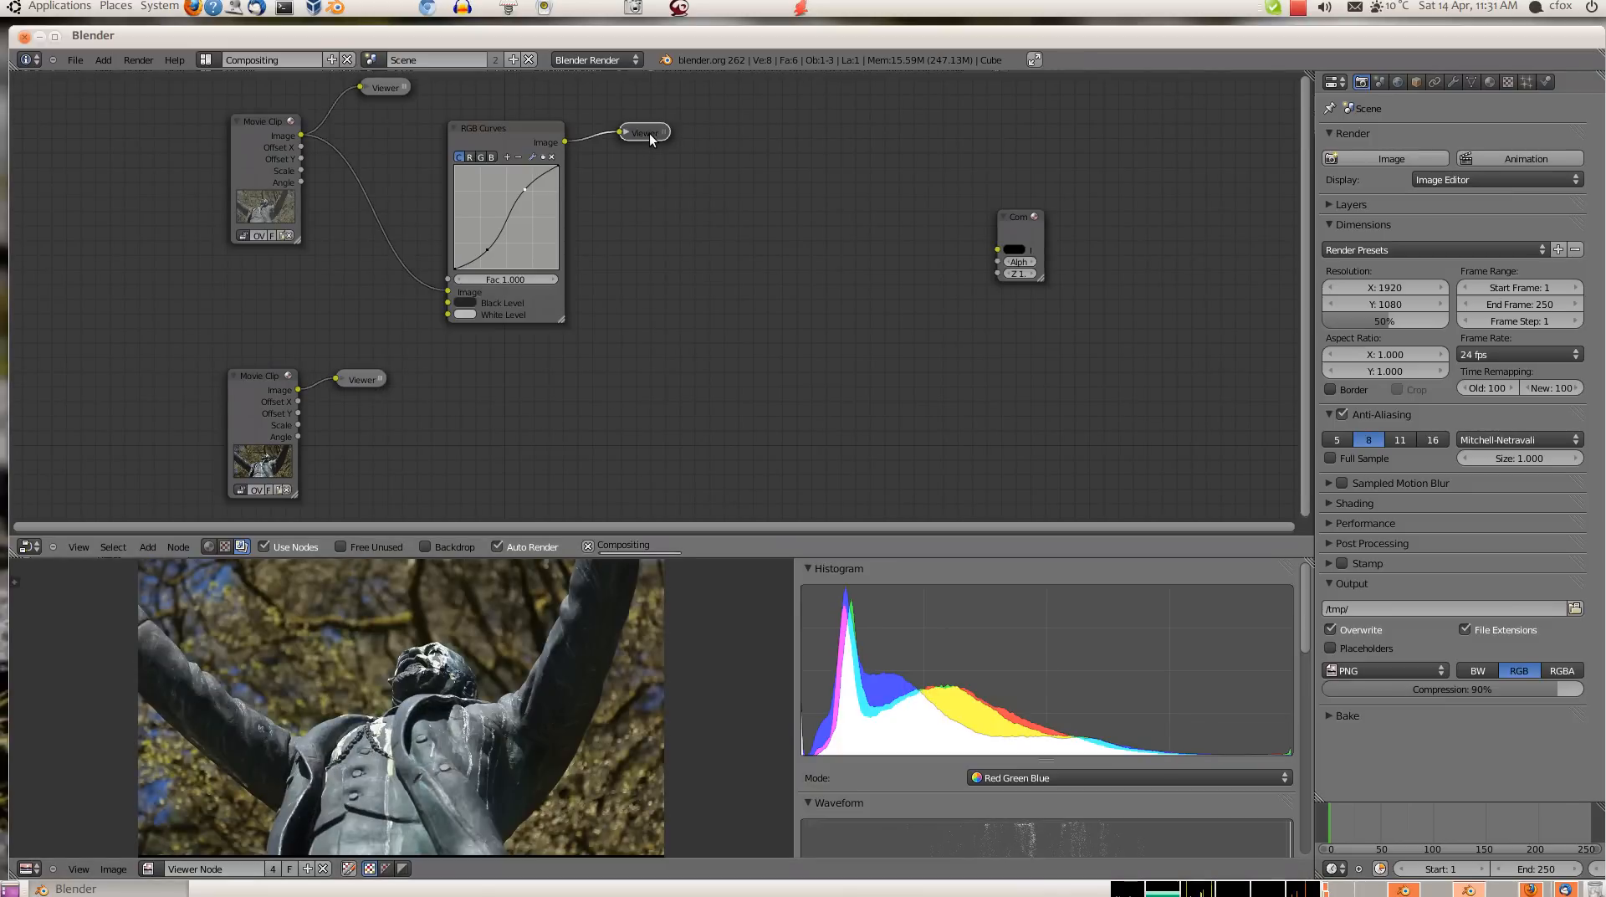
{"action": "left_click", "coordinate": [362, 380]}
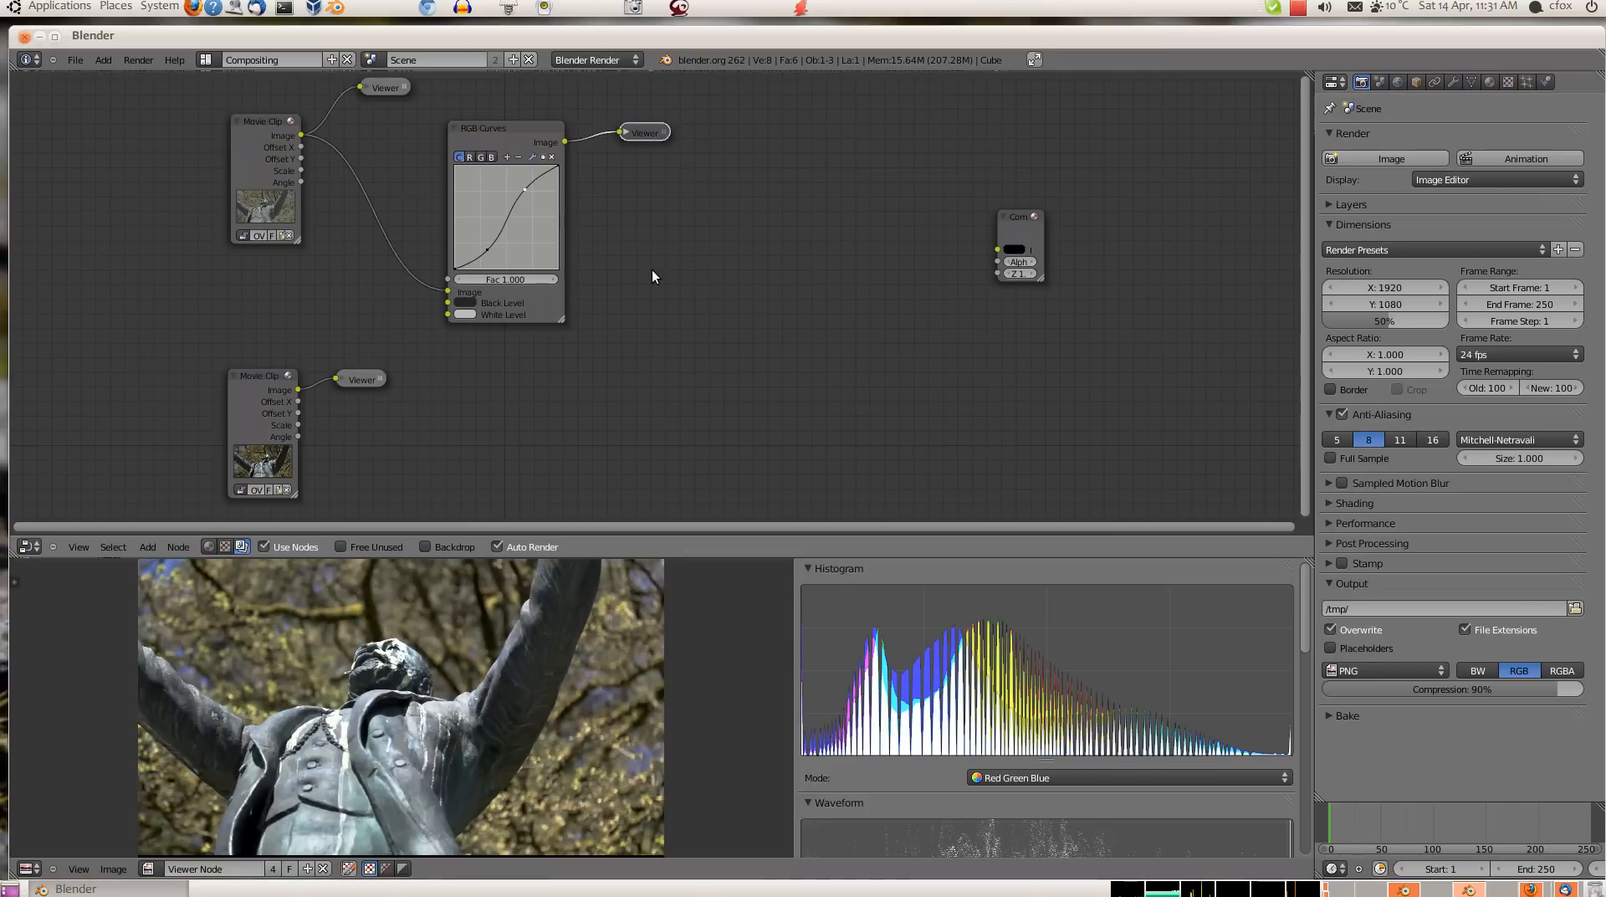
{"action": "mouse_move", "coordinate": [664, 311]}
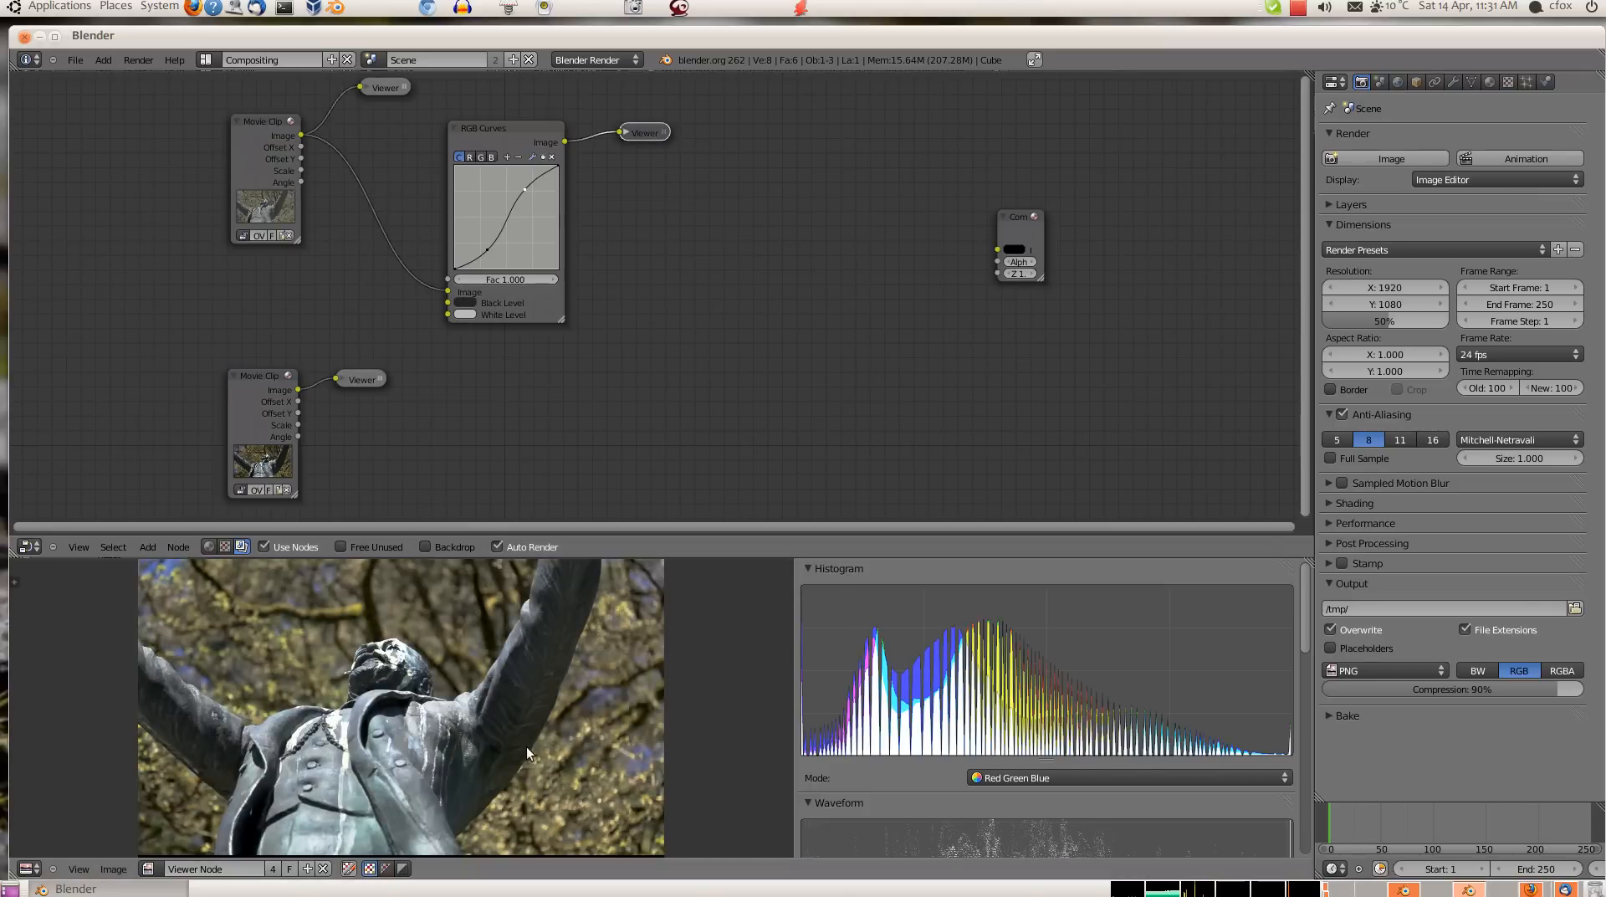
{"action": "mouse_move", "coordinate": [519, 735]}
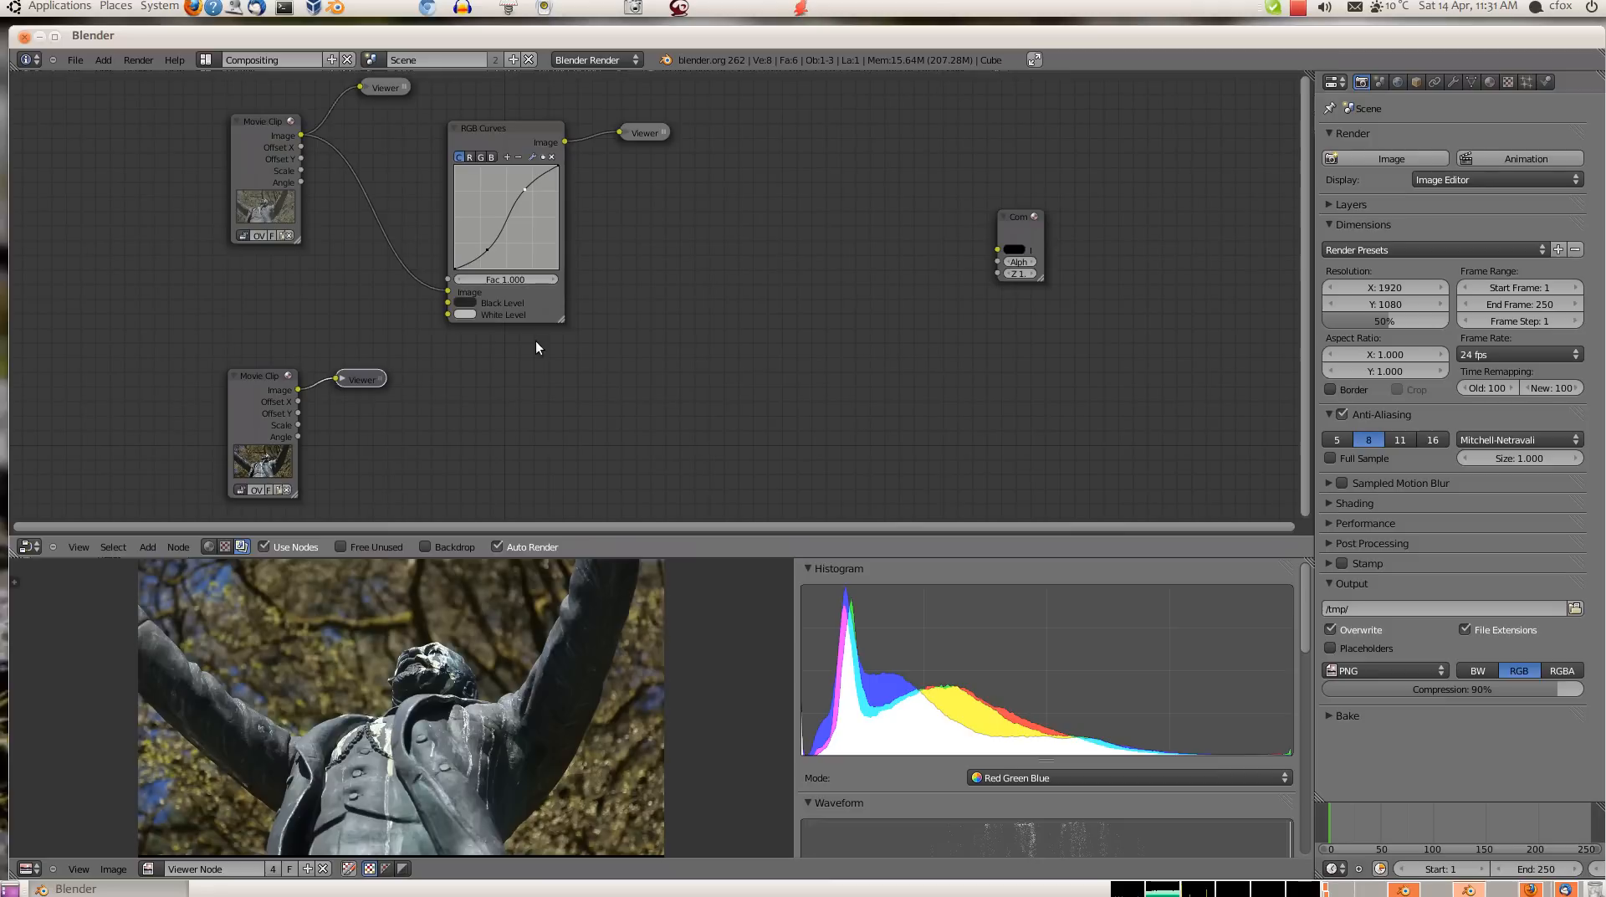
{"action": "left_click", "coordinate": [644, 132]}
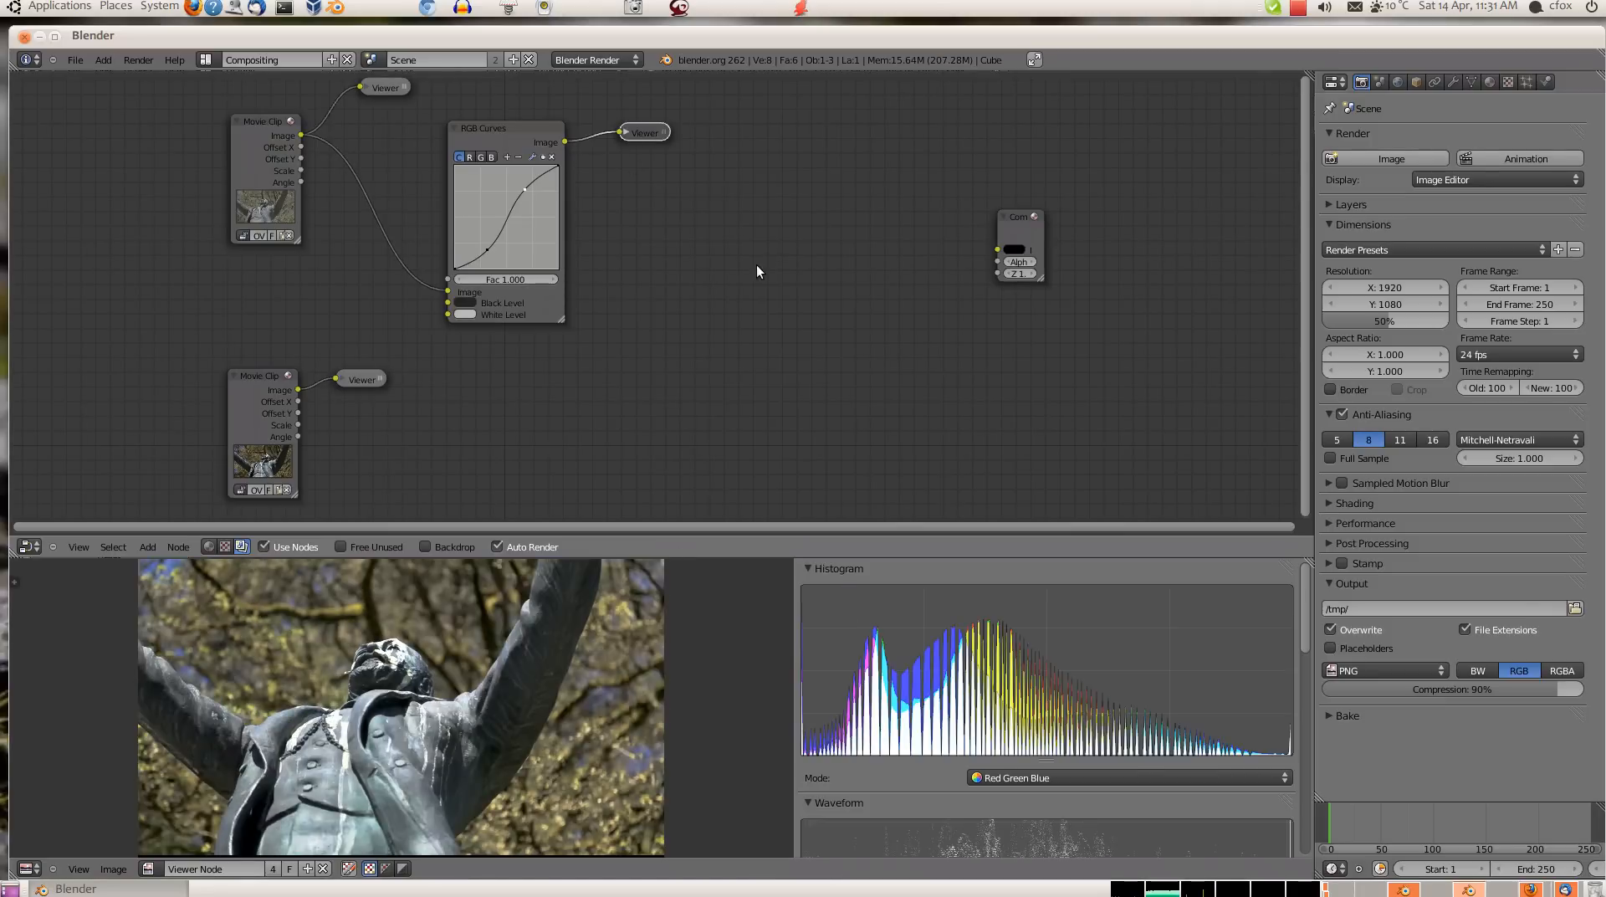
Reshape the curve's highlight point into a steeper S-curve.
{"action": "left_click_drag", "start_coordinate": [522, 189], "coordinate": [490, 256]}
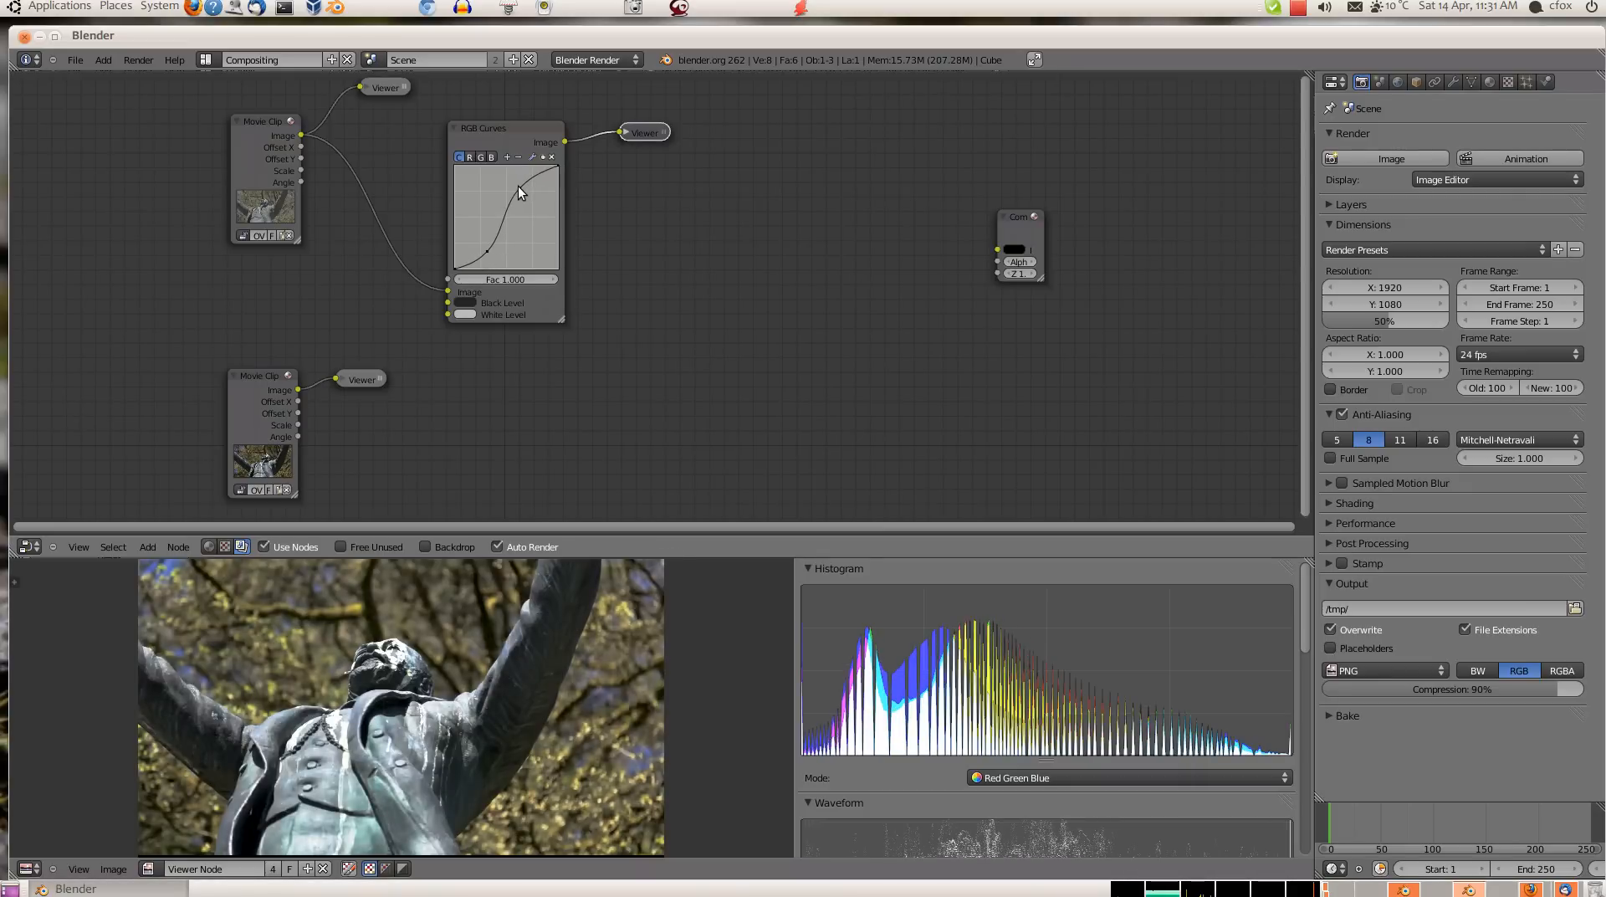
{"action": "left_click_drag", "start_coordinate": [519, 193], "coordinate": [487, 254]}
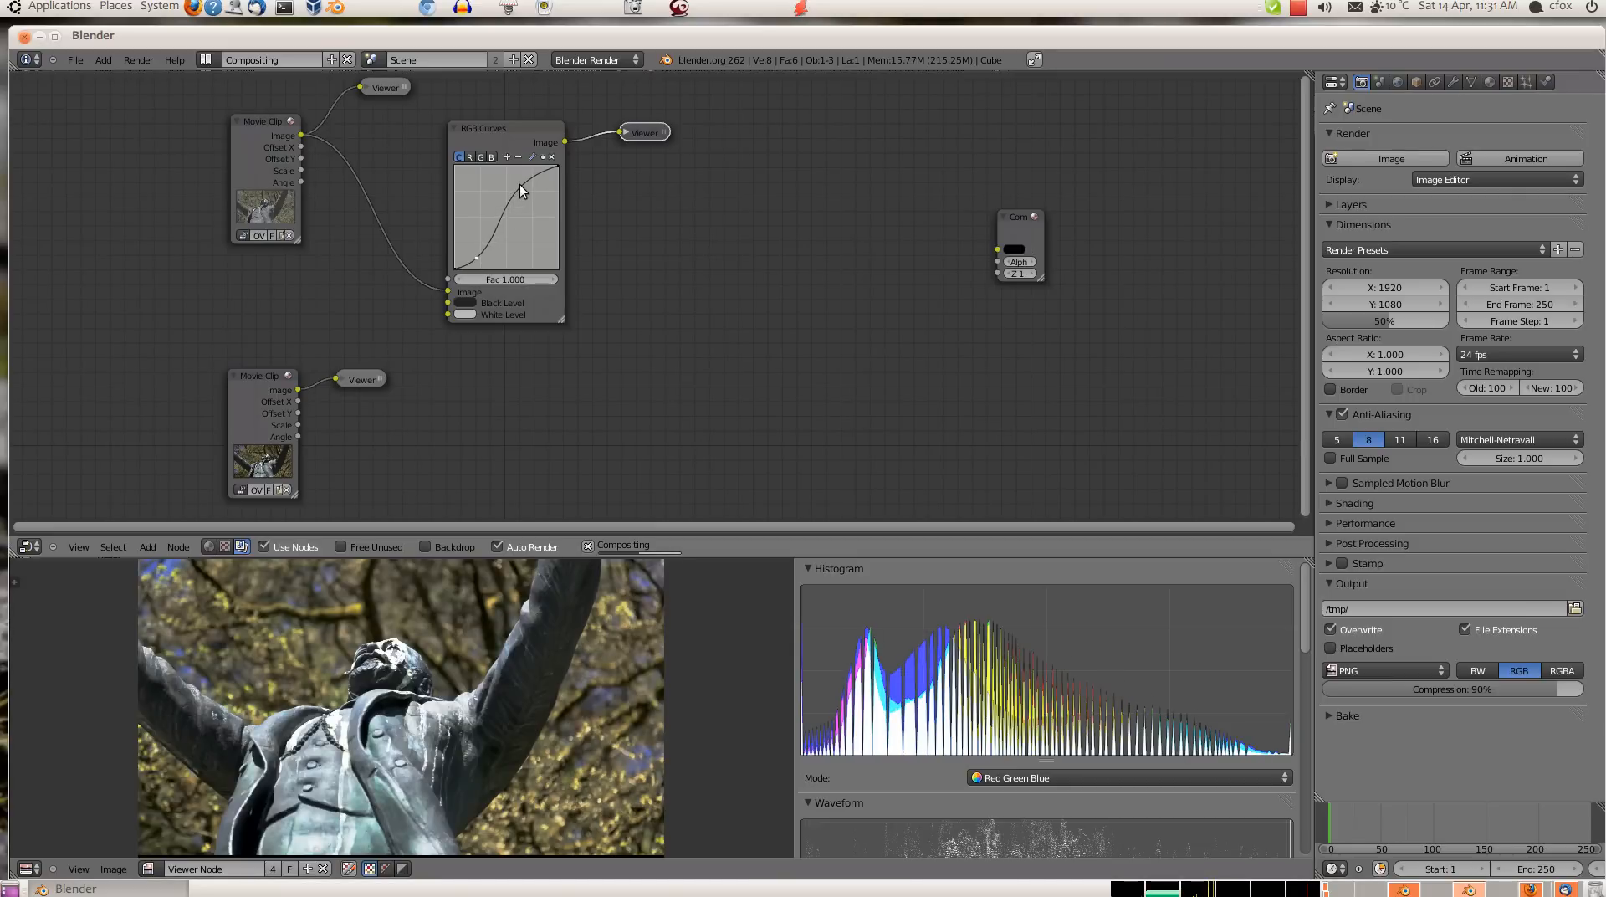
{"action": "left_click_drag", "start_coordinate": [520, 192], "coordinate": [467, 247]}
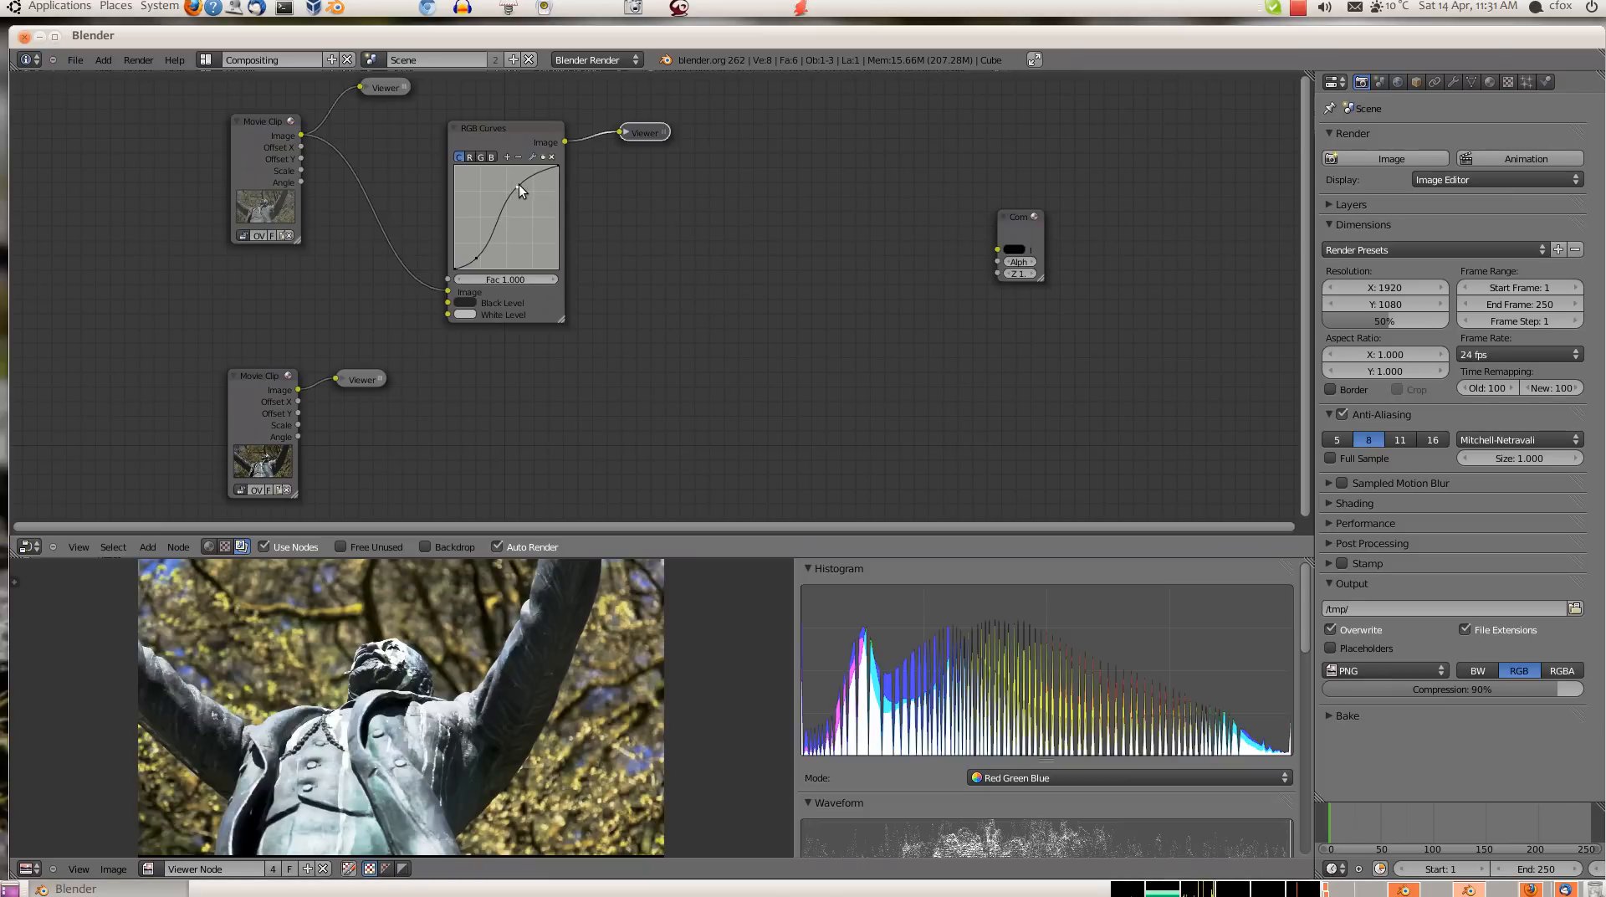
{"action": "left_click_drag", "start_coordinate": [517, 189], "coordinate": [482, 261]}
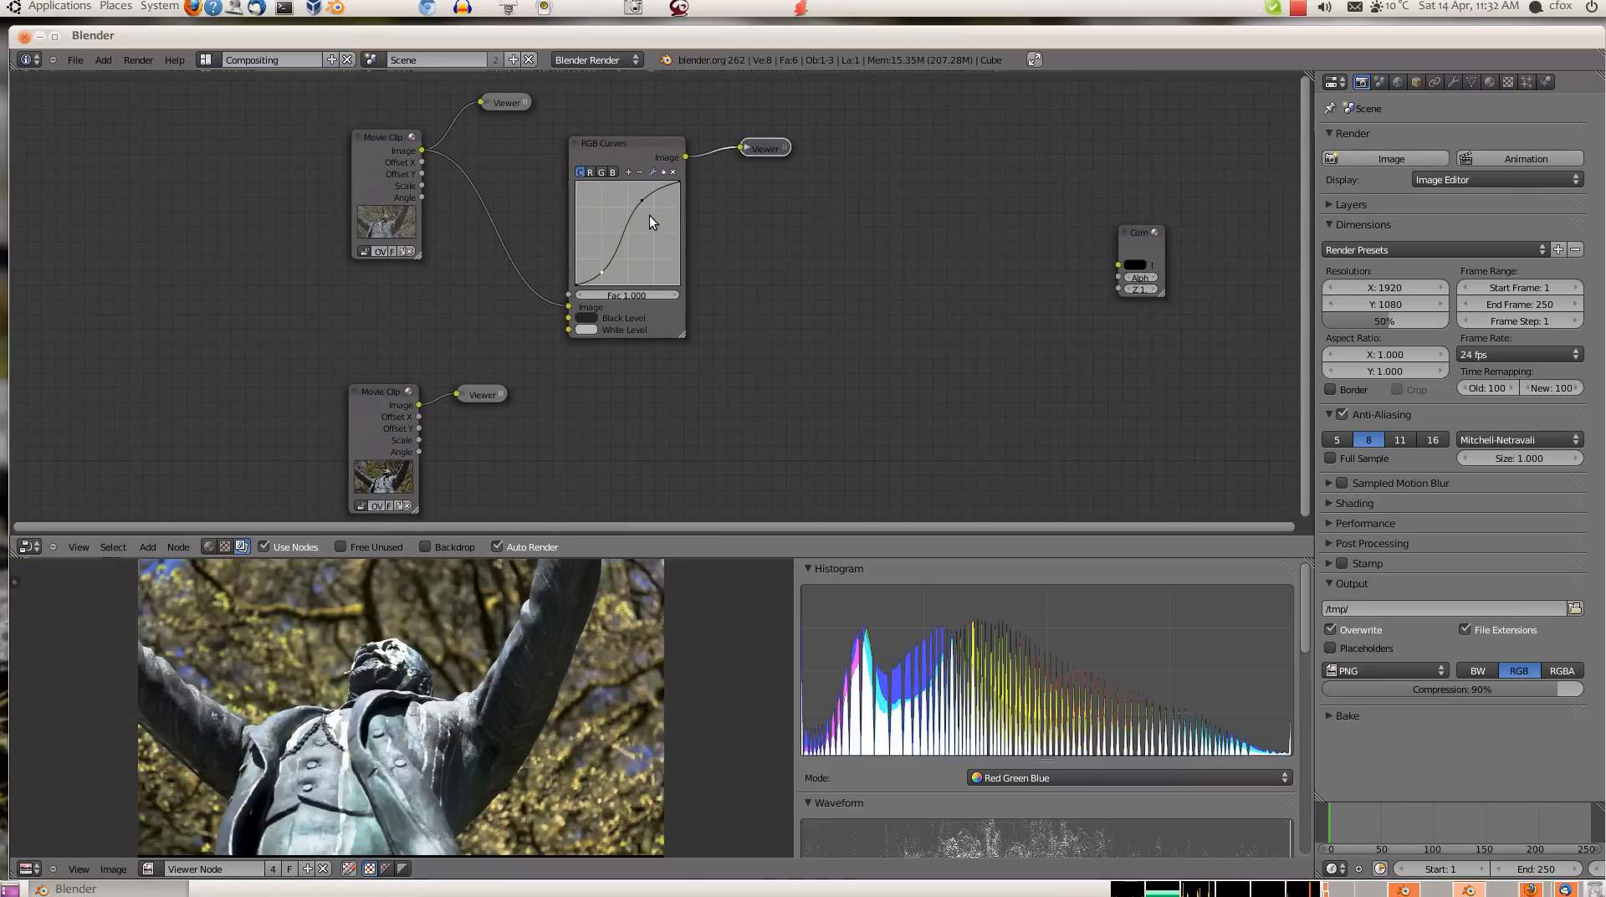
{"action": "mouse_move", "coordinate": [661, 239]}
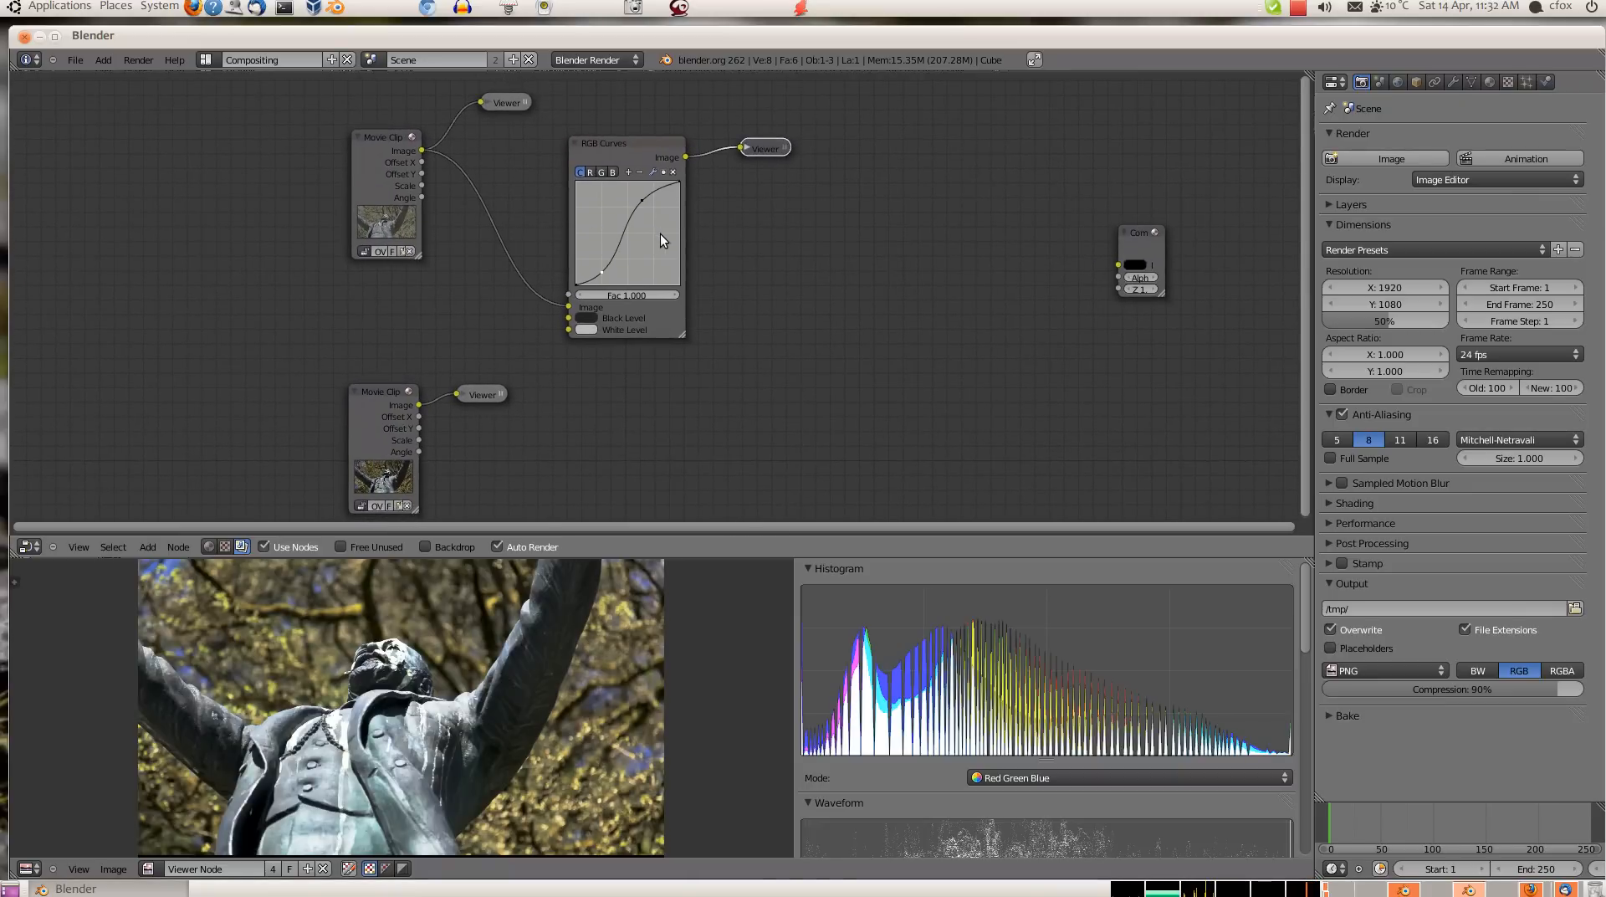
{"action": "mouse_move", "coordinate": [591, 337]}
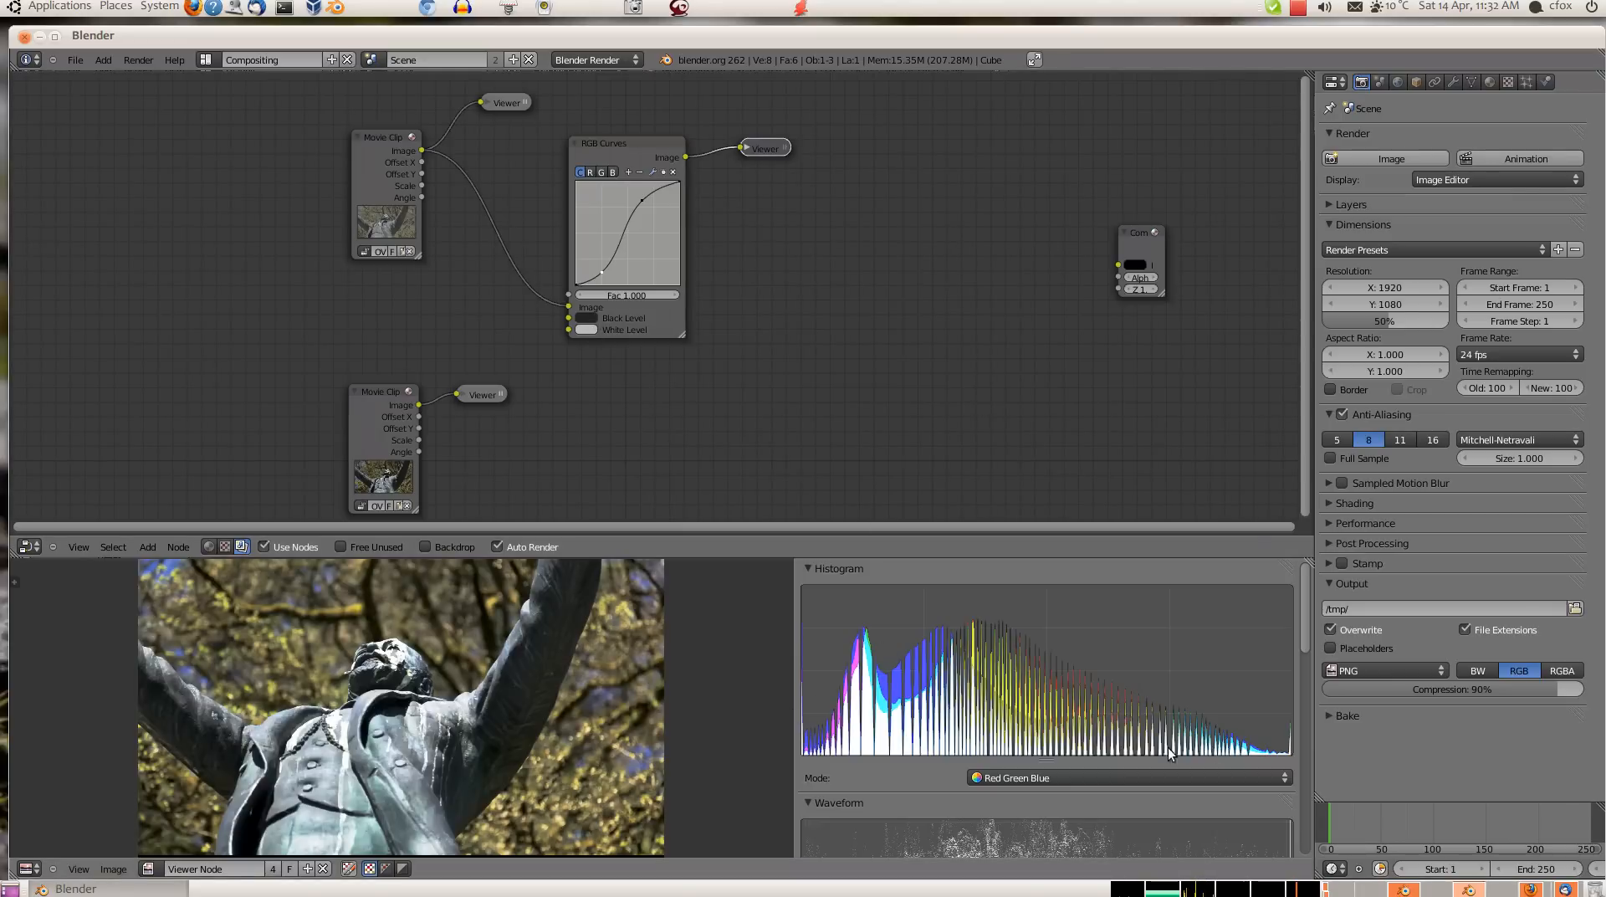
{"action": "mouse_move", "coordinate": [704, 295]}
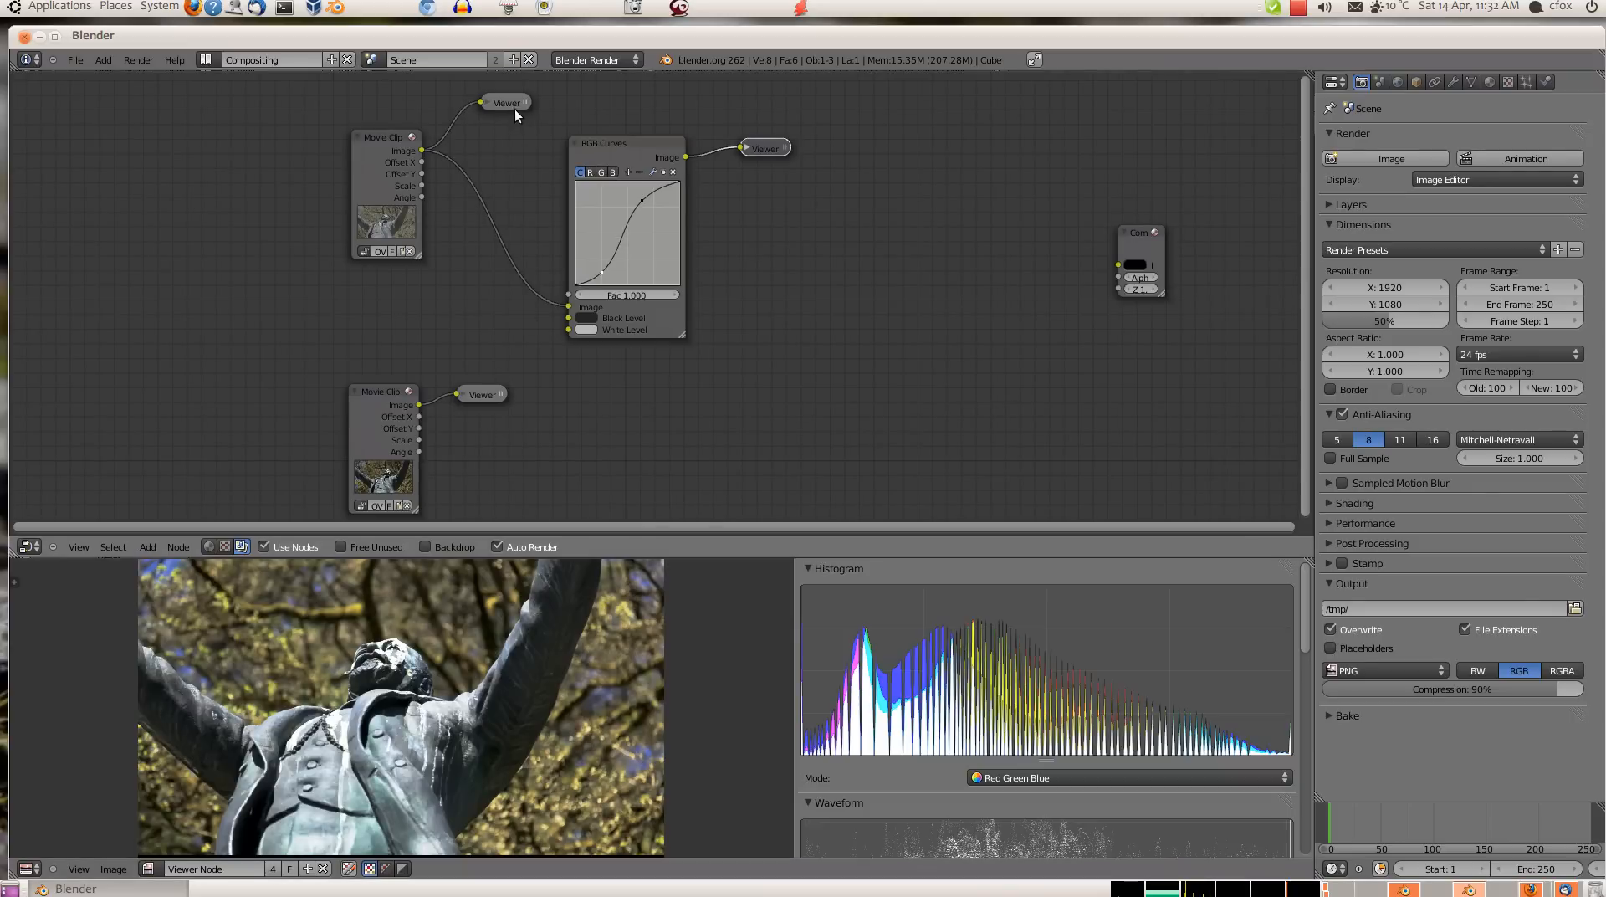
Compare the ungraded original against the curves-graded clip in the preview.
{"action": "left_click", "coordinate": [765, 148]}
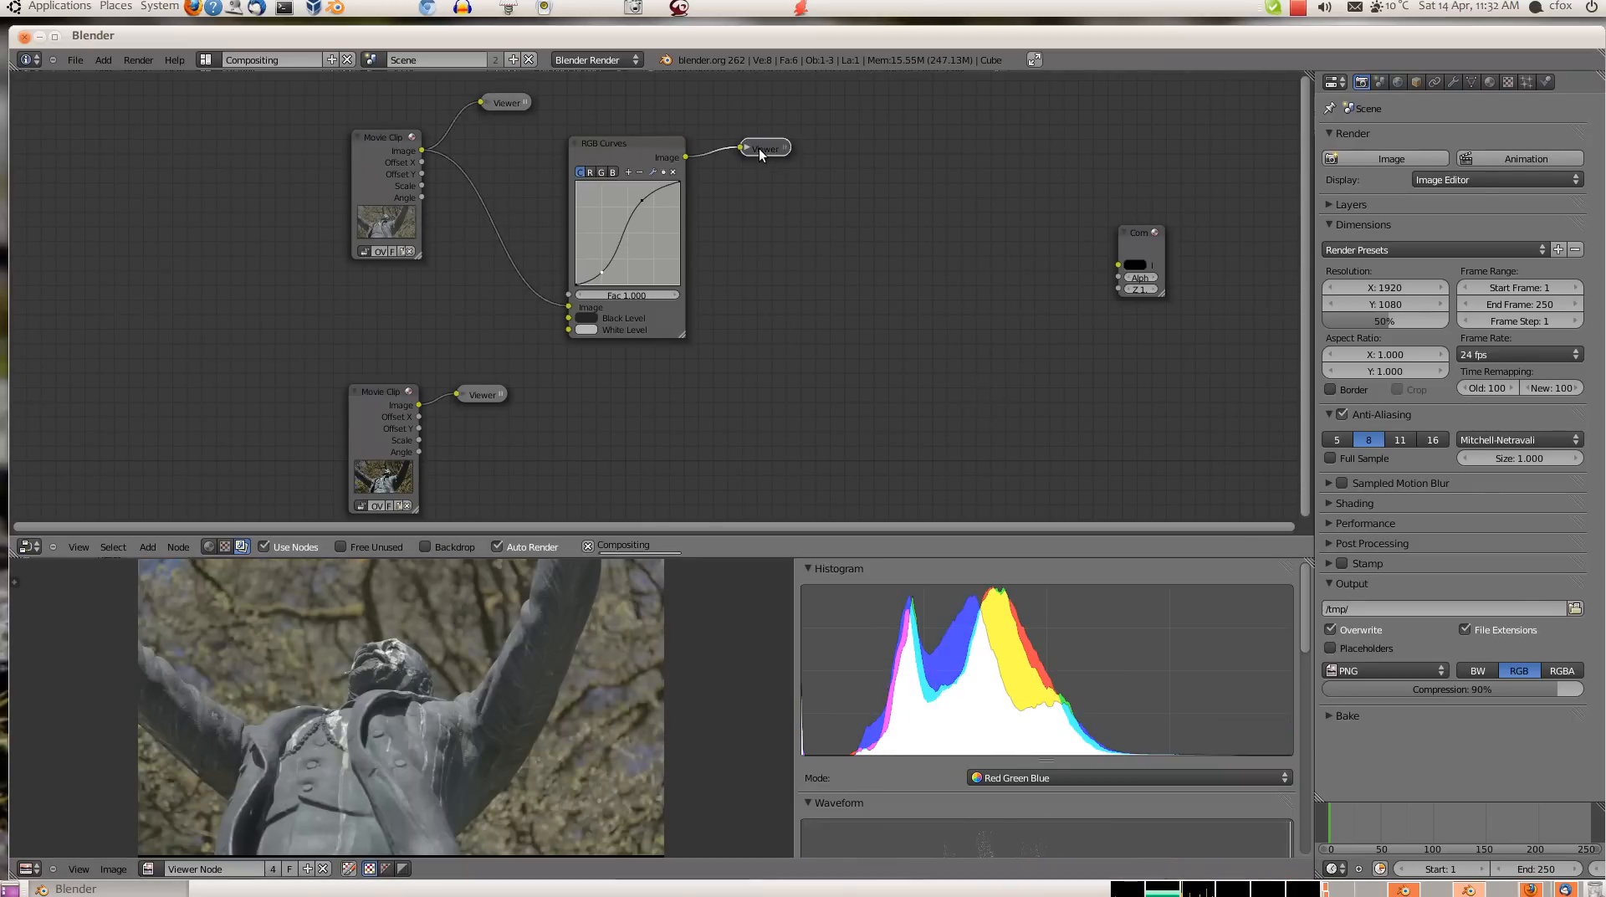
{"action": "left_click", "coordinate": [766, 148]}
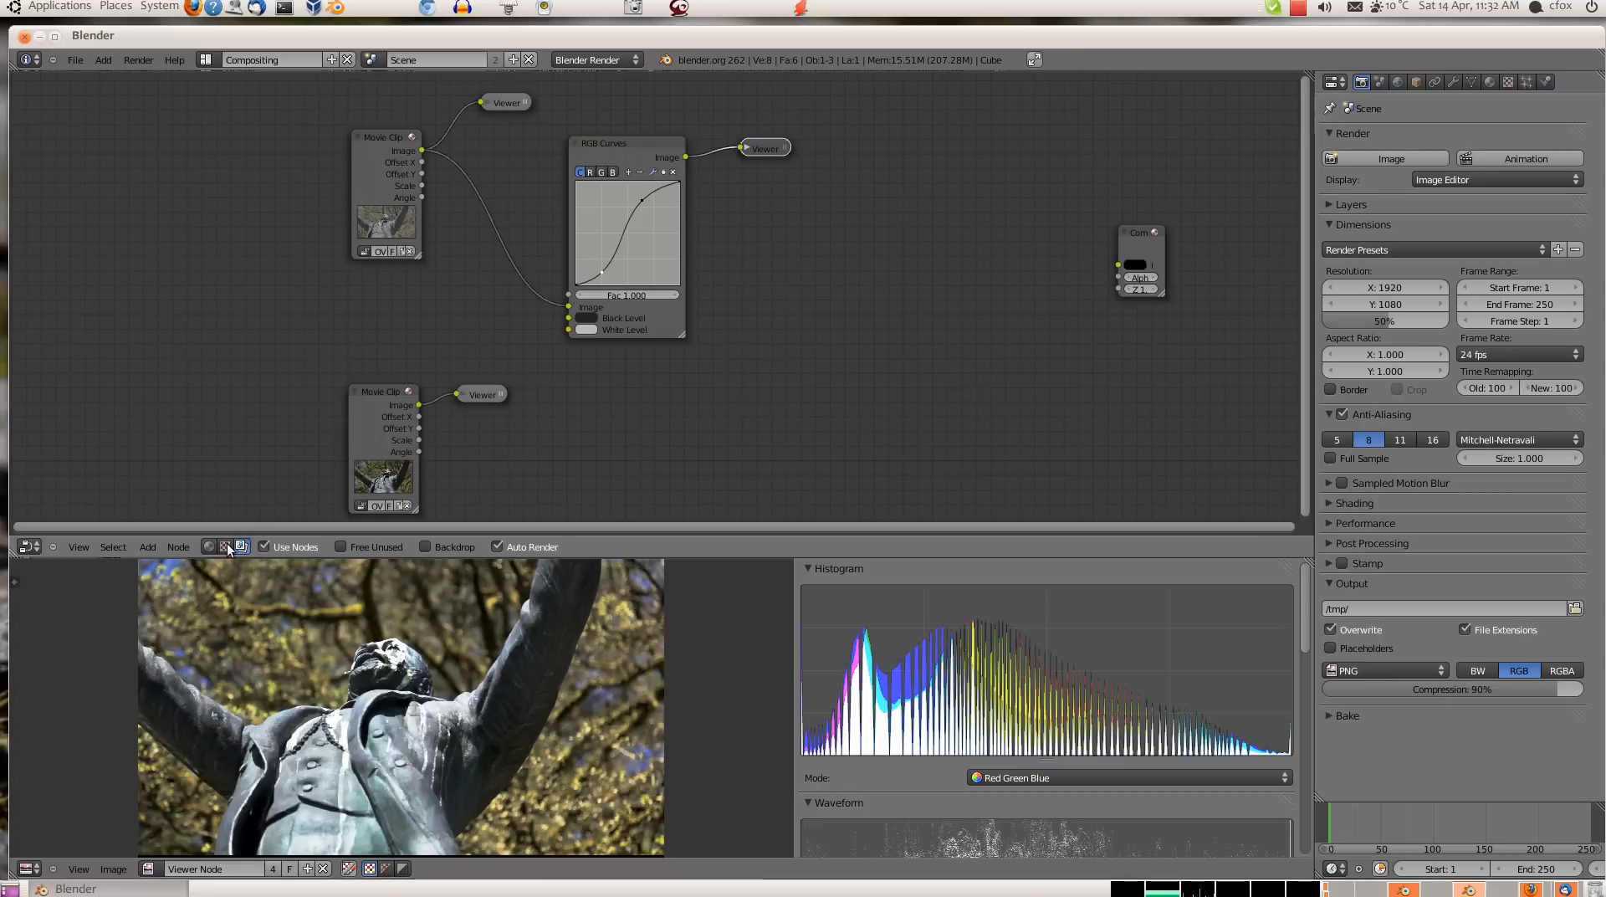
Add a Hue Saturation Value node after the curves and preview its 1.160-saturation result.
{"action": "left_click", "coordinate": [147, 547]}
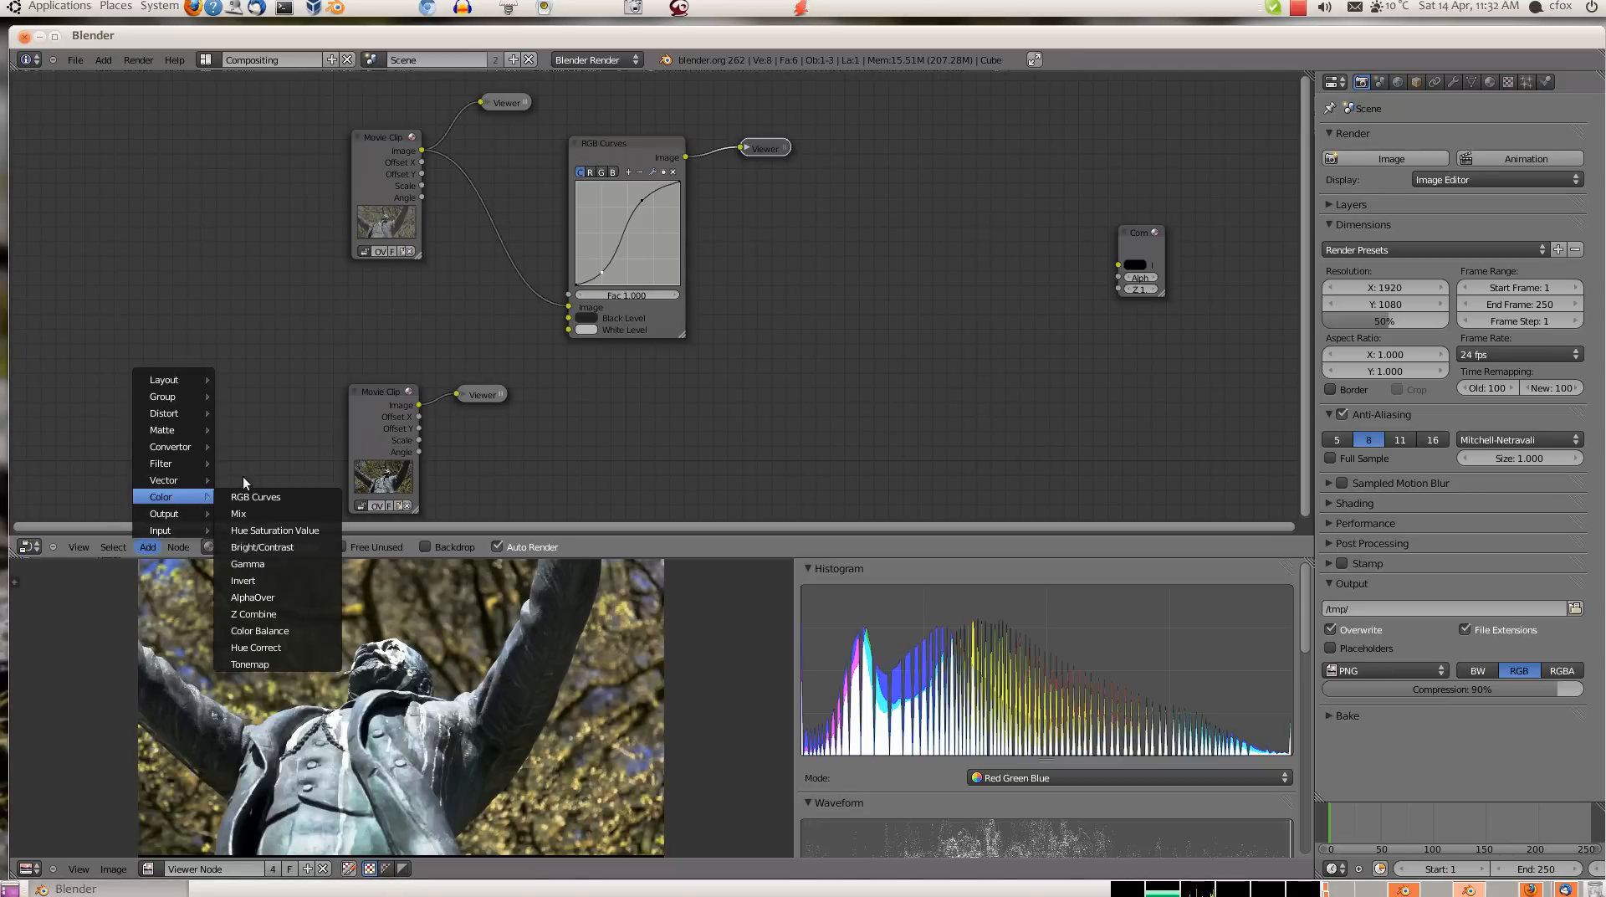
{"action": "left_click", "coordinate": [275, 530]}
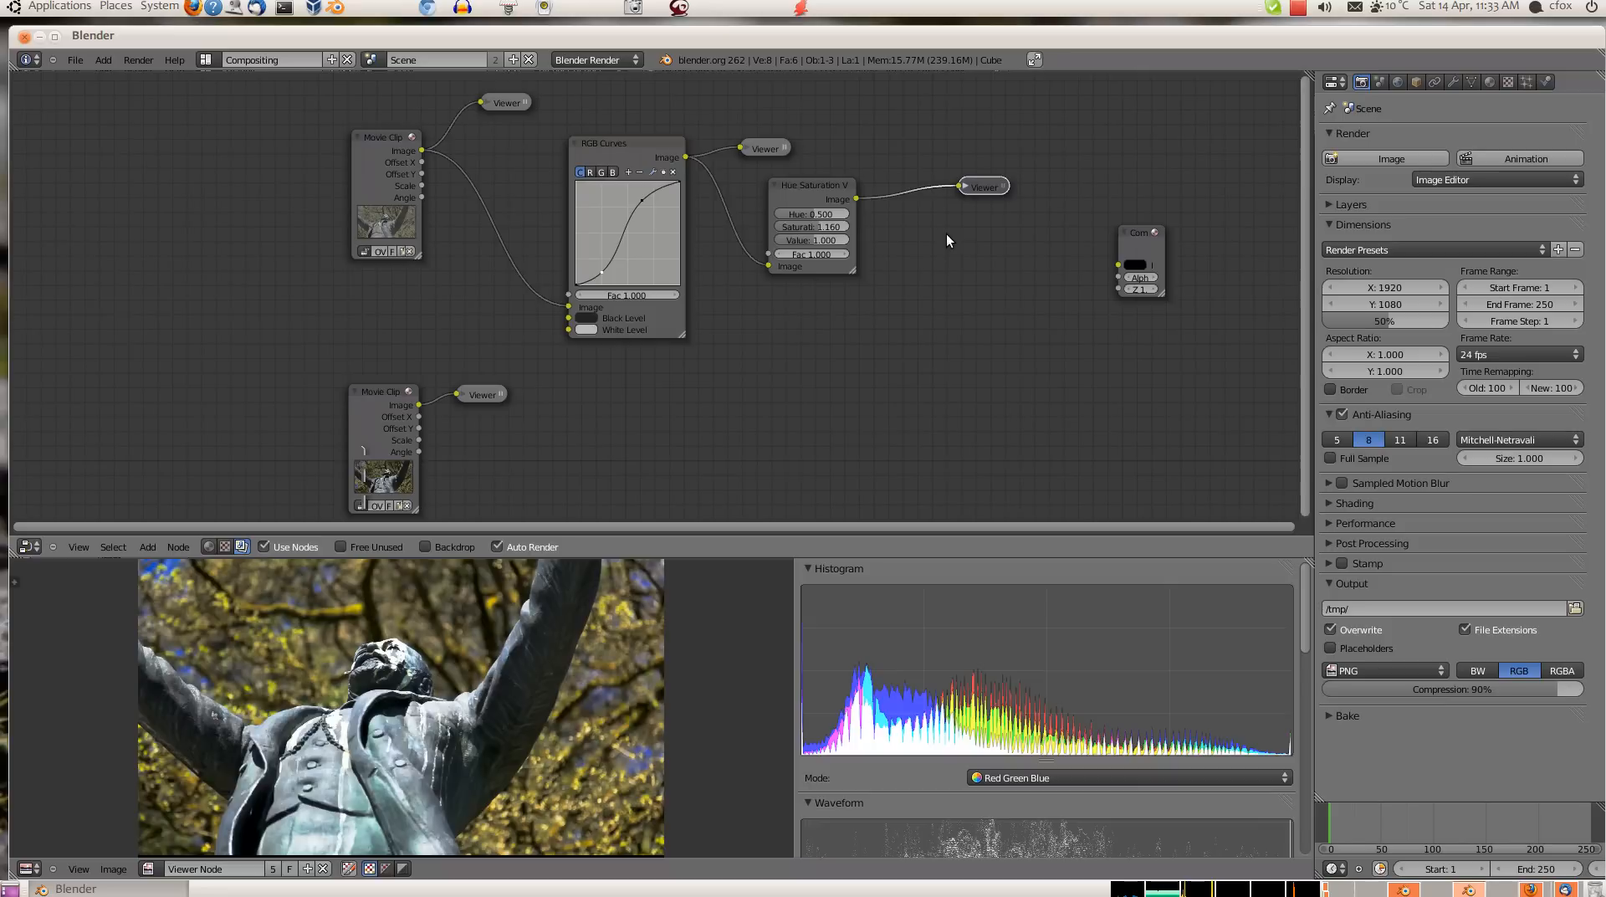
{"action": "mouse_move", "coordinate": [733, 171]}
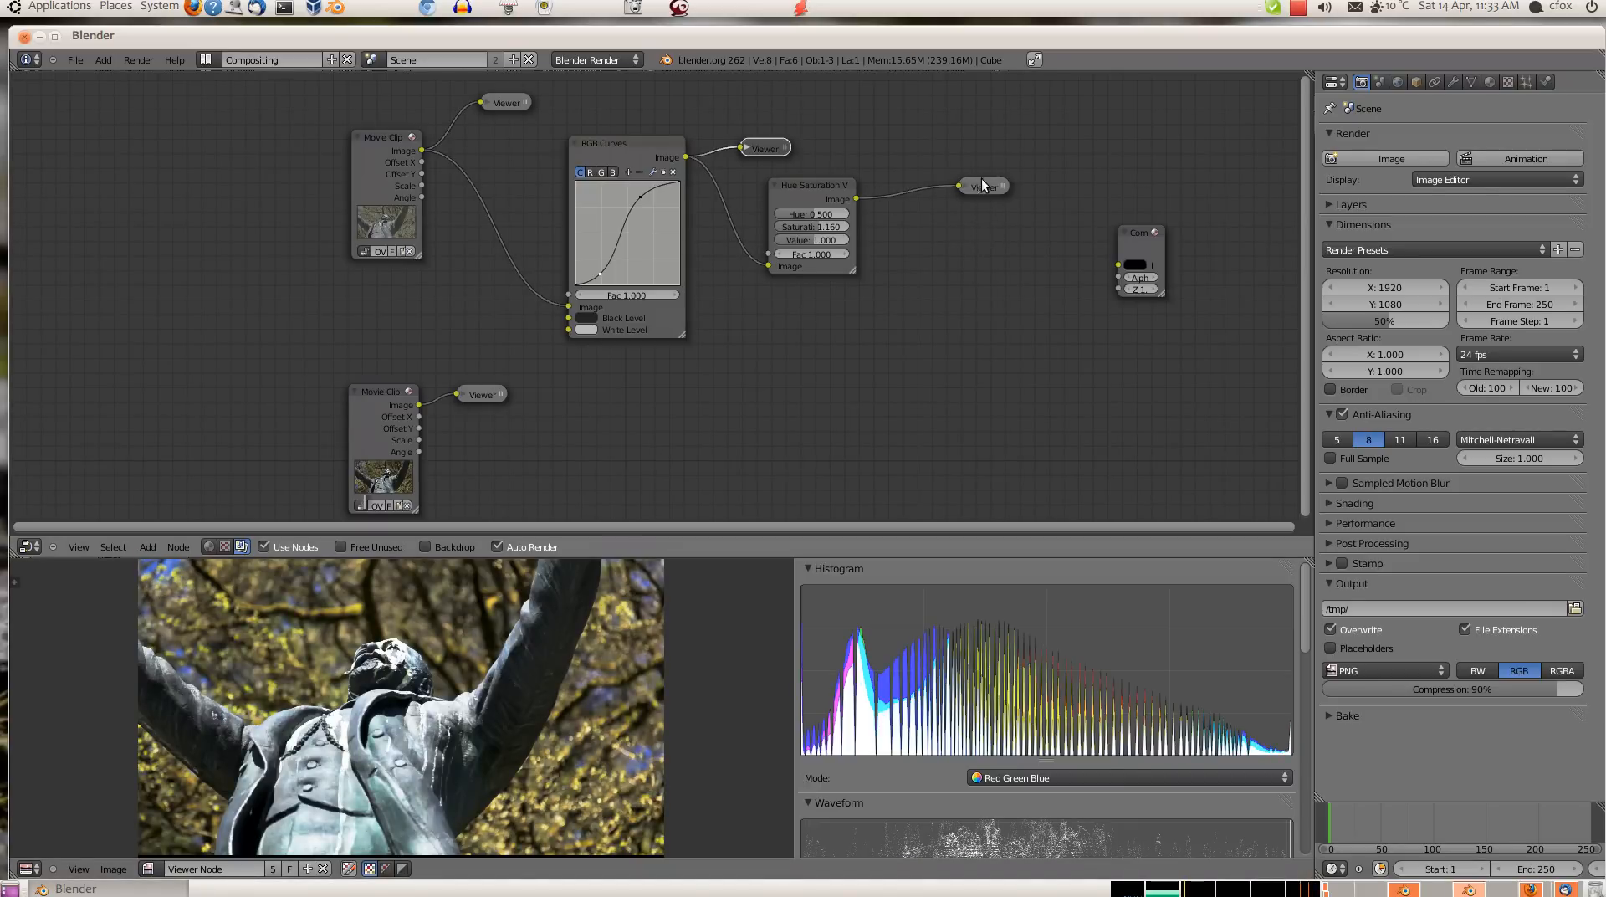
{"action": "left_click", "coordinate": [984, 186]}
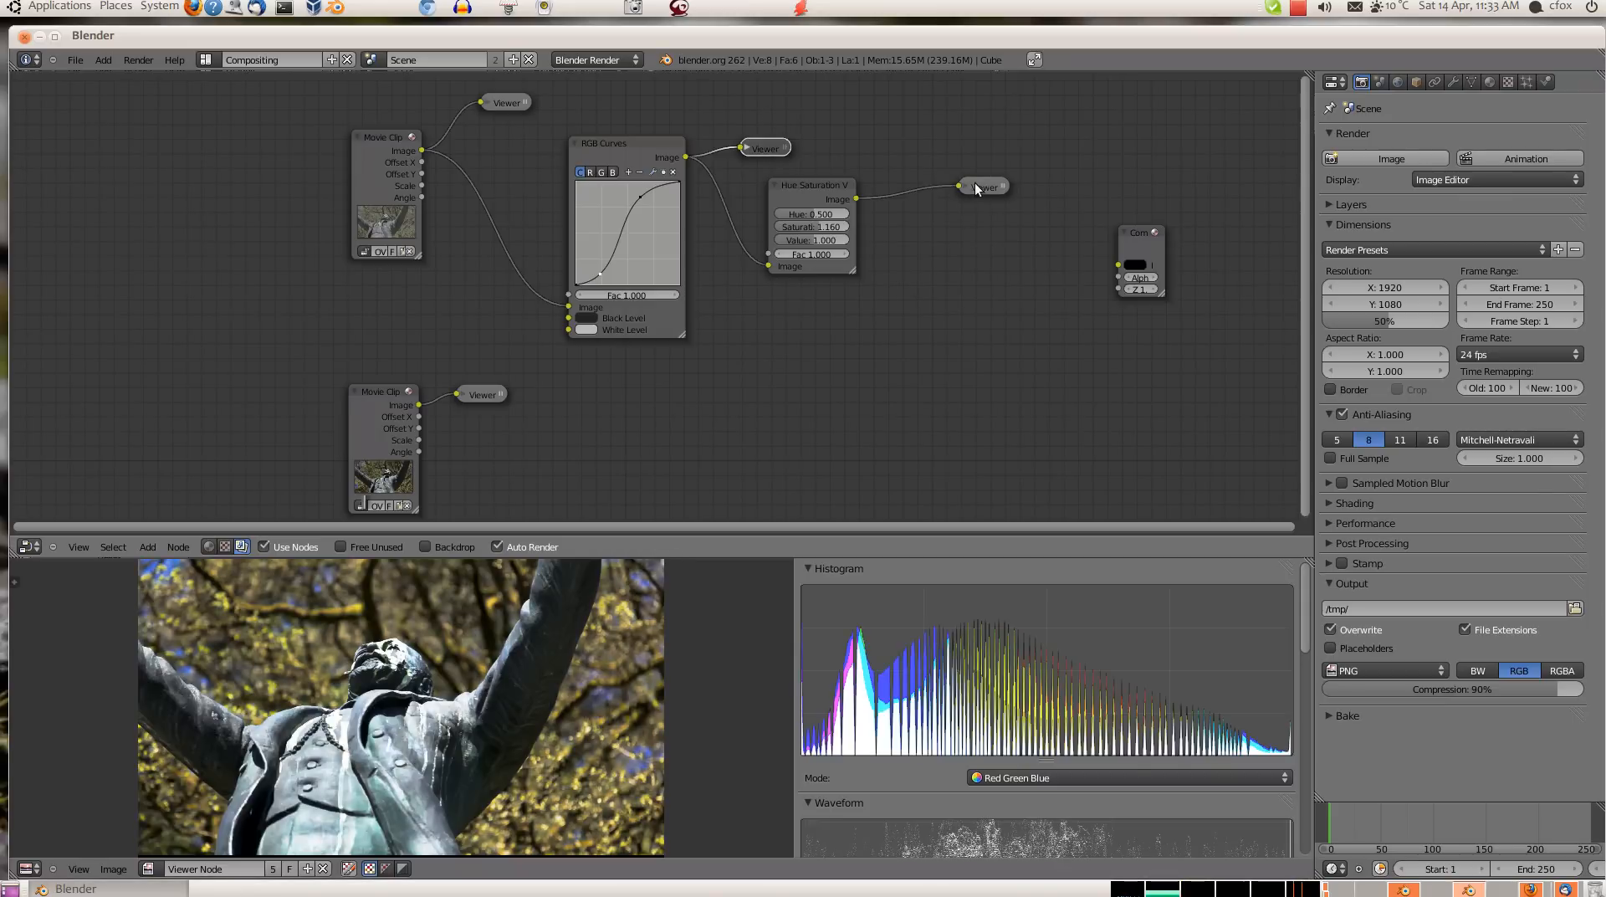
{"action": "left_click", "coordinate": [984, 186]}
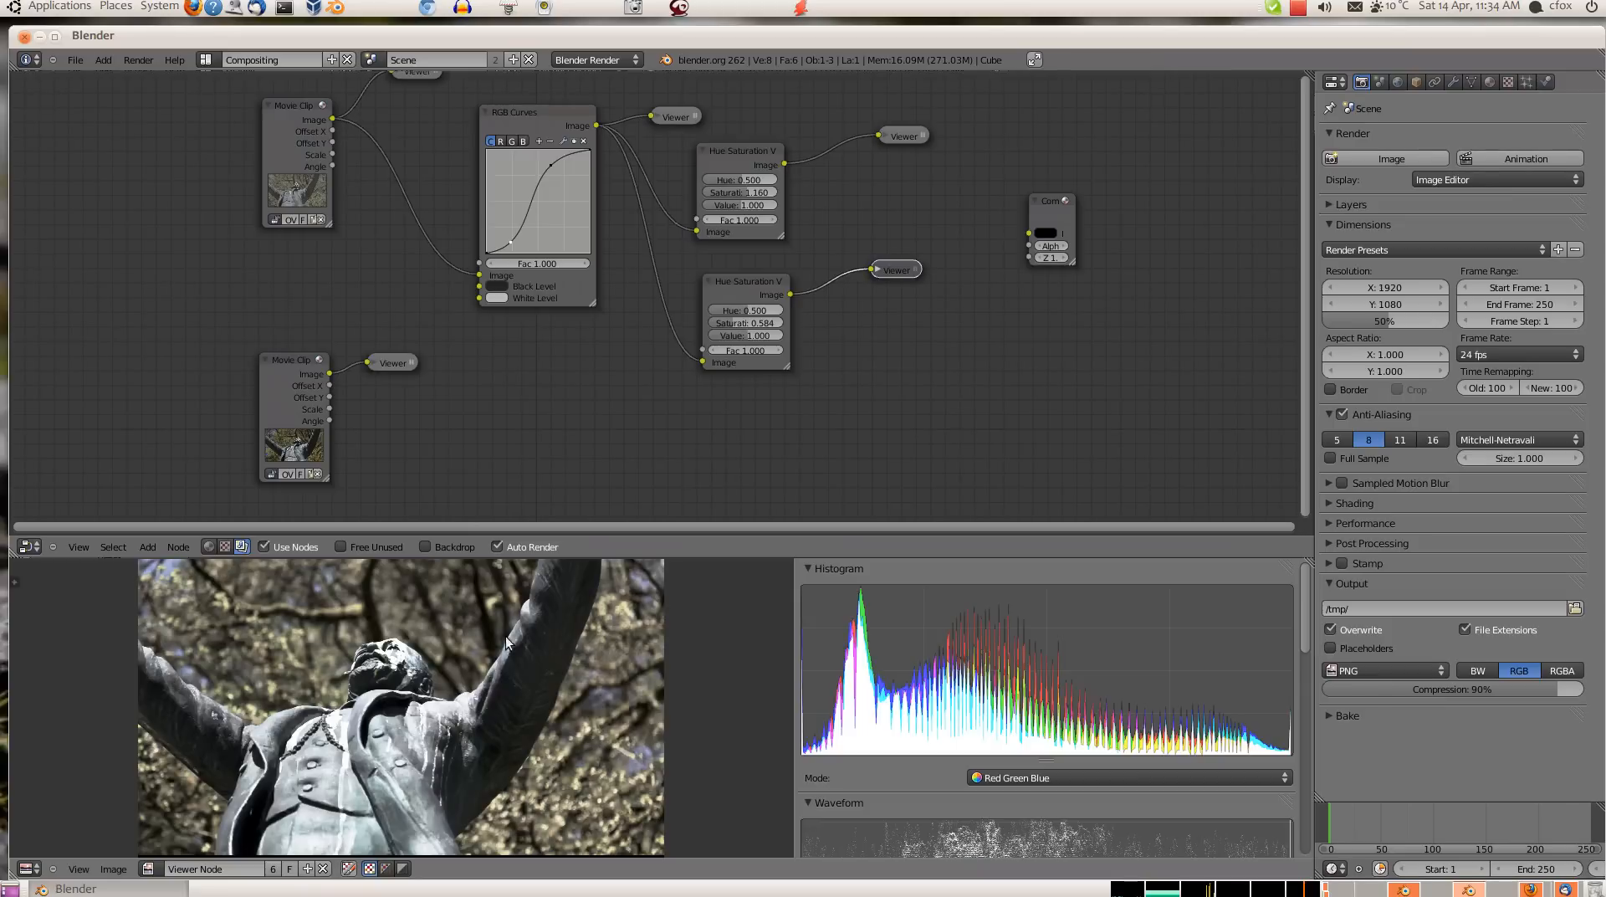
{"action": "mouse_move", "coordinate": [563, 415]}
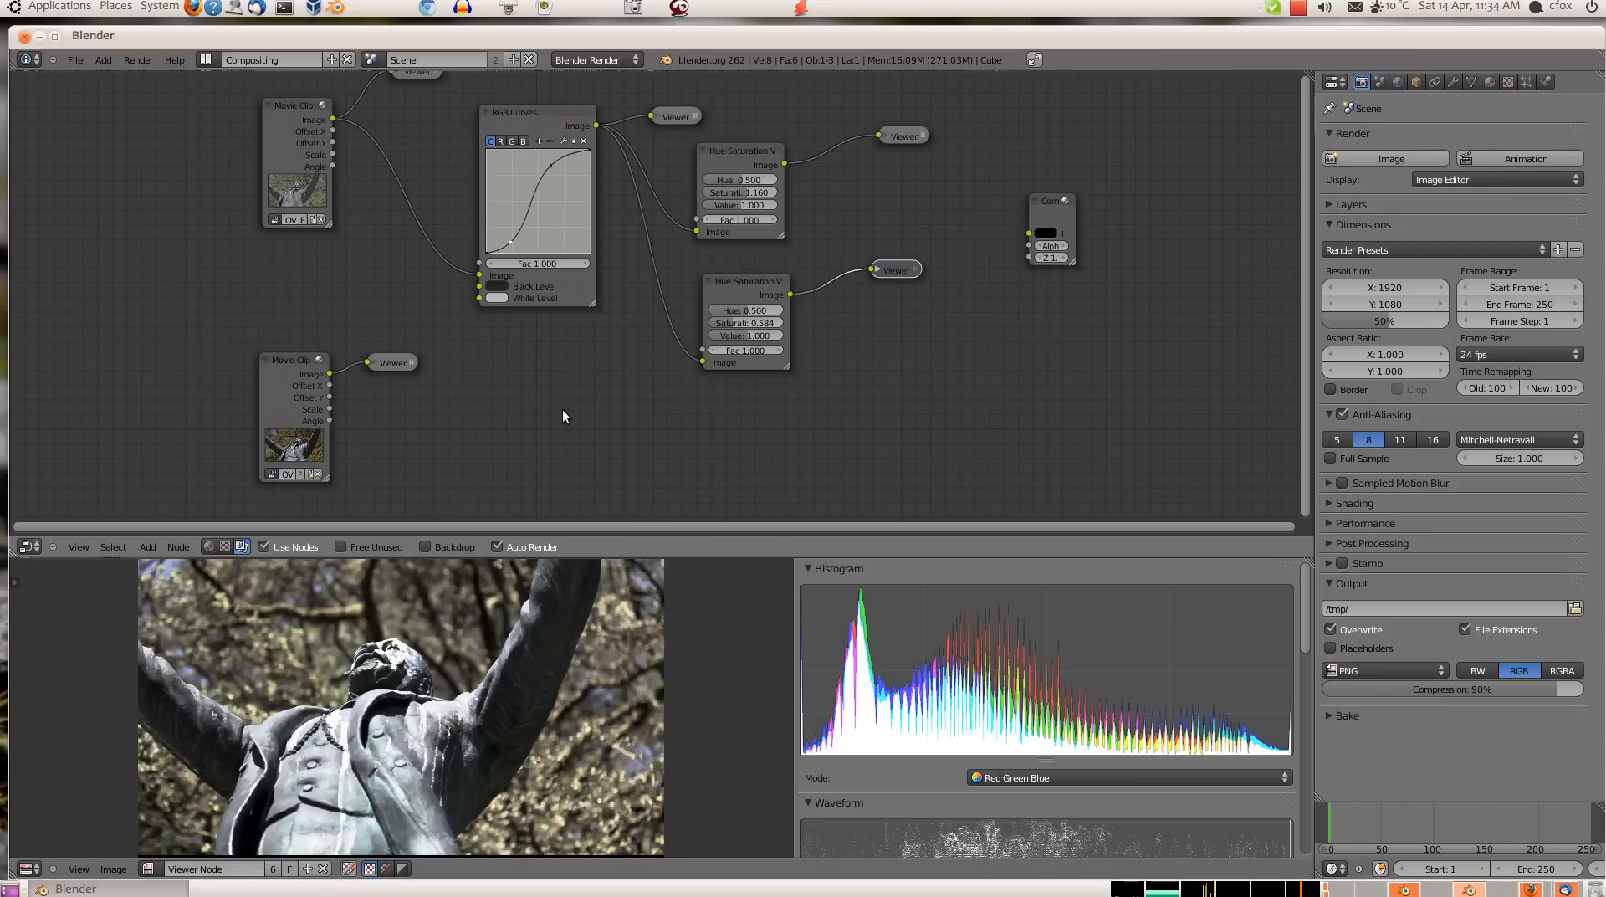
{"action": "mouse_move", "coordinate": [925, 643]}
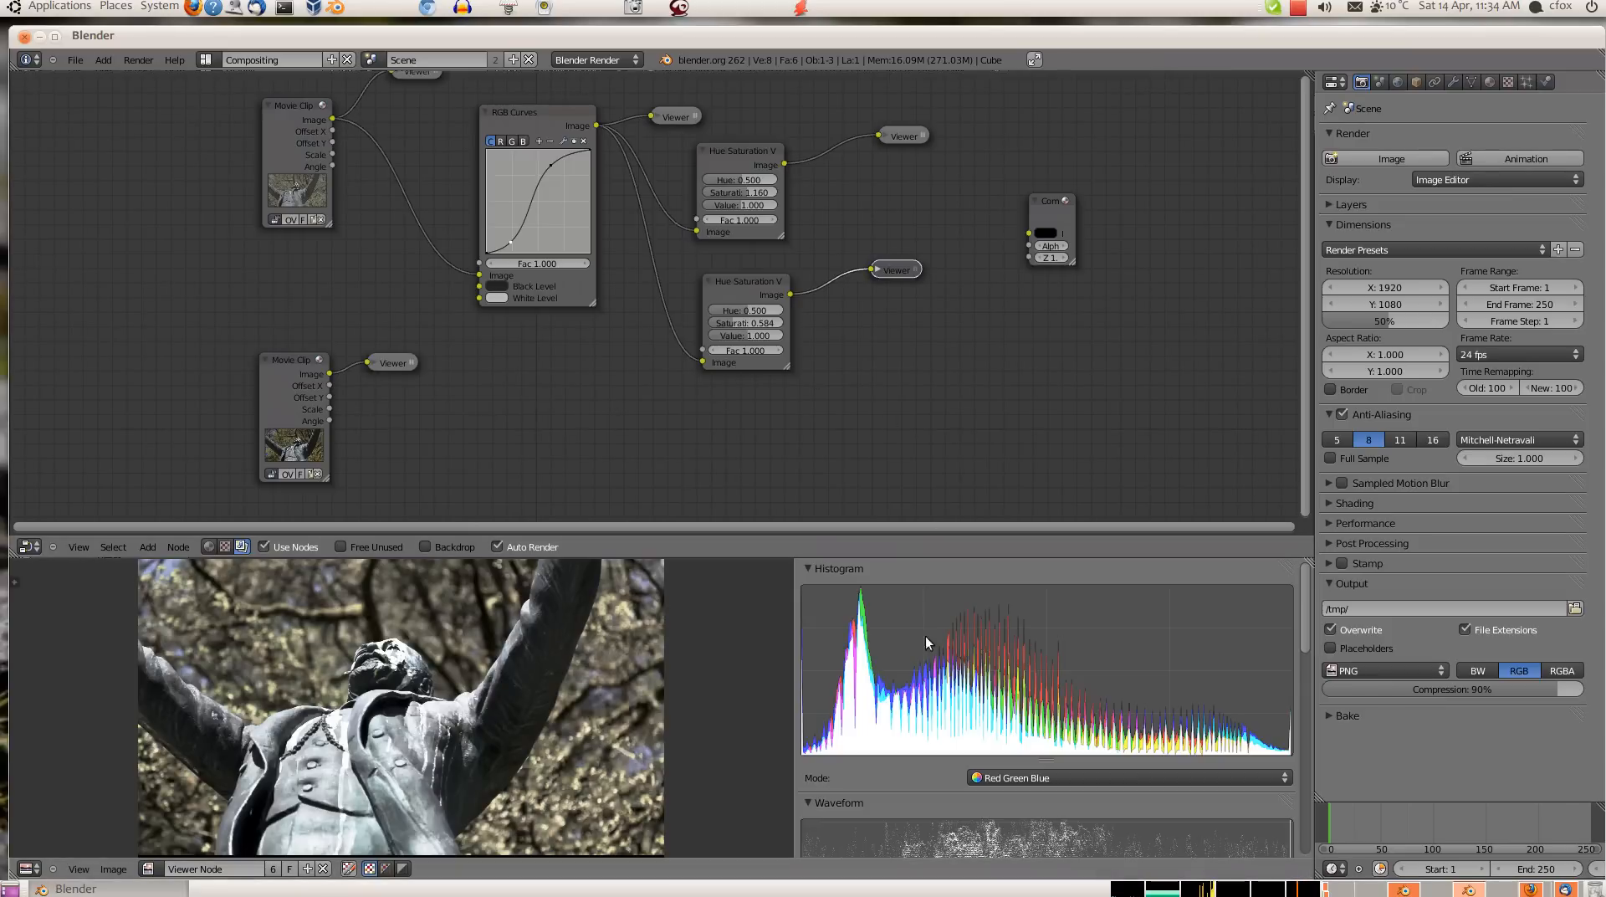
Scroll to the Vectorscope and keep the curves-graded clip in the preview for comparison.
{"action": "scroll", "scroll_direction": "down", "scroll_amount": 3}
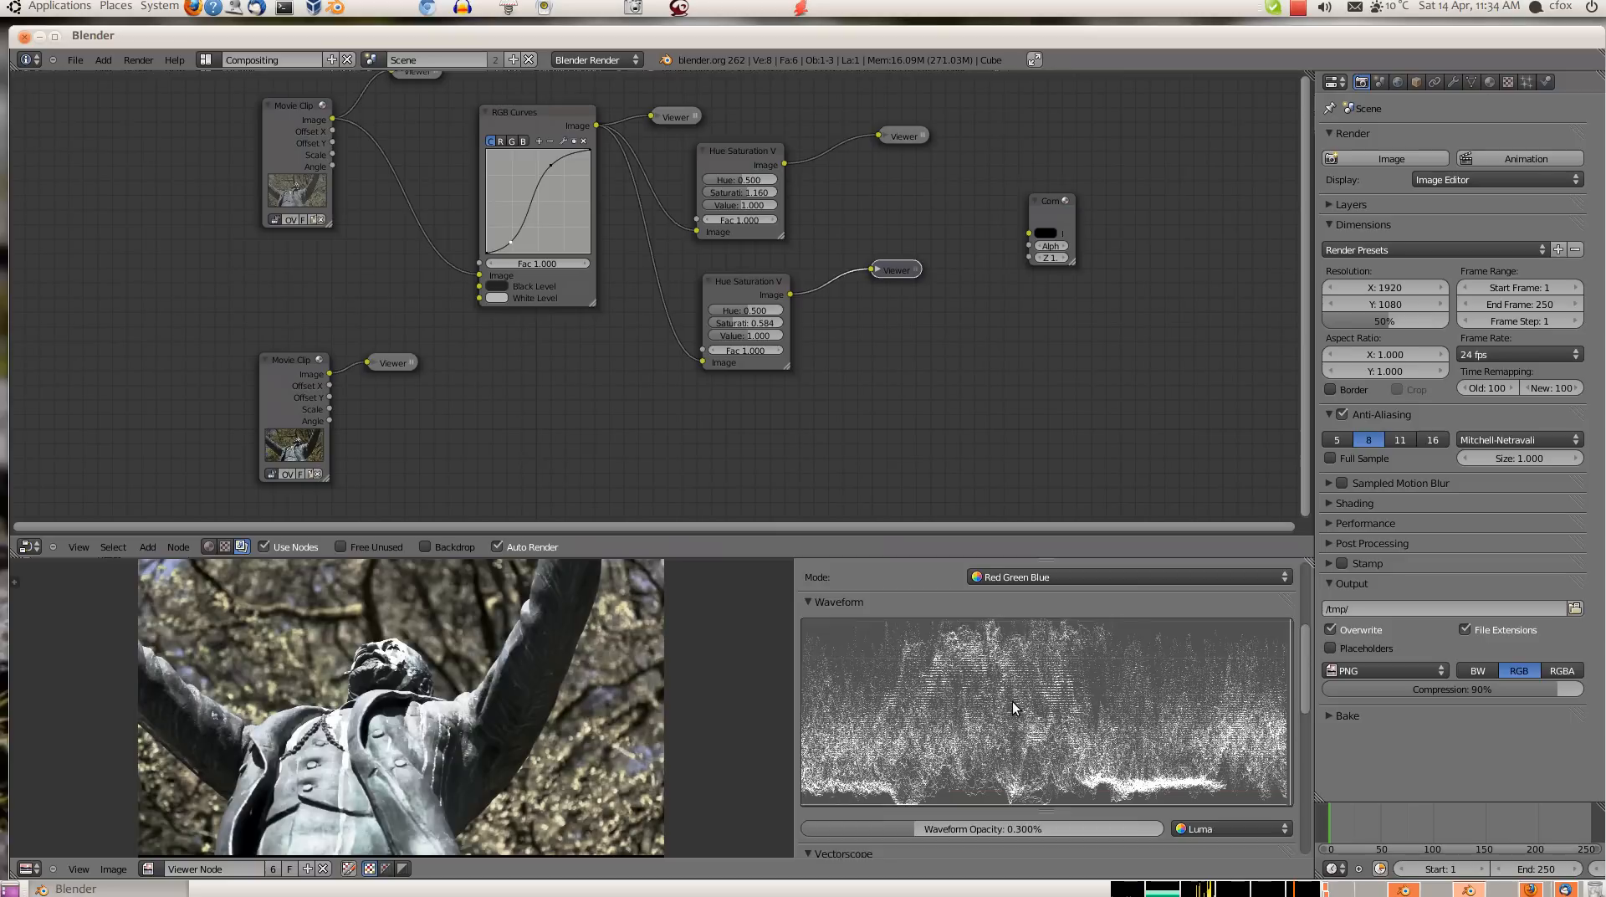
{"action": "scroll", "scroll_direction": "down", "scroll_amount": 3}
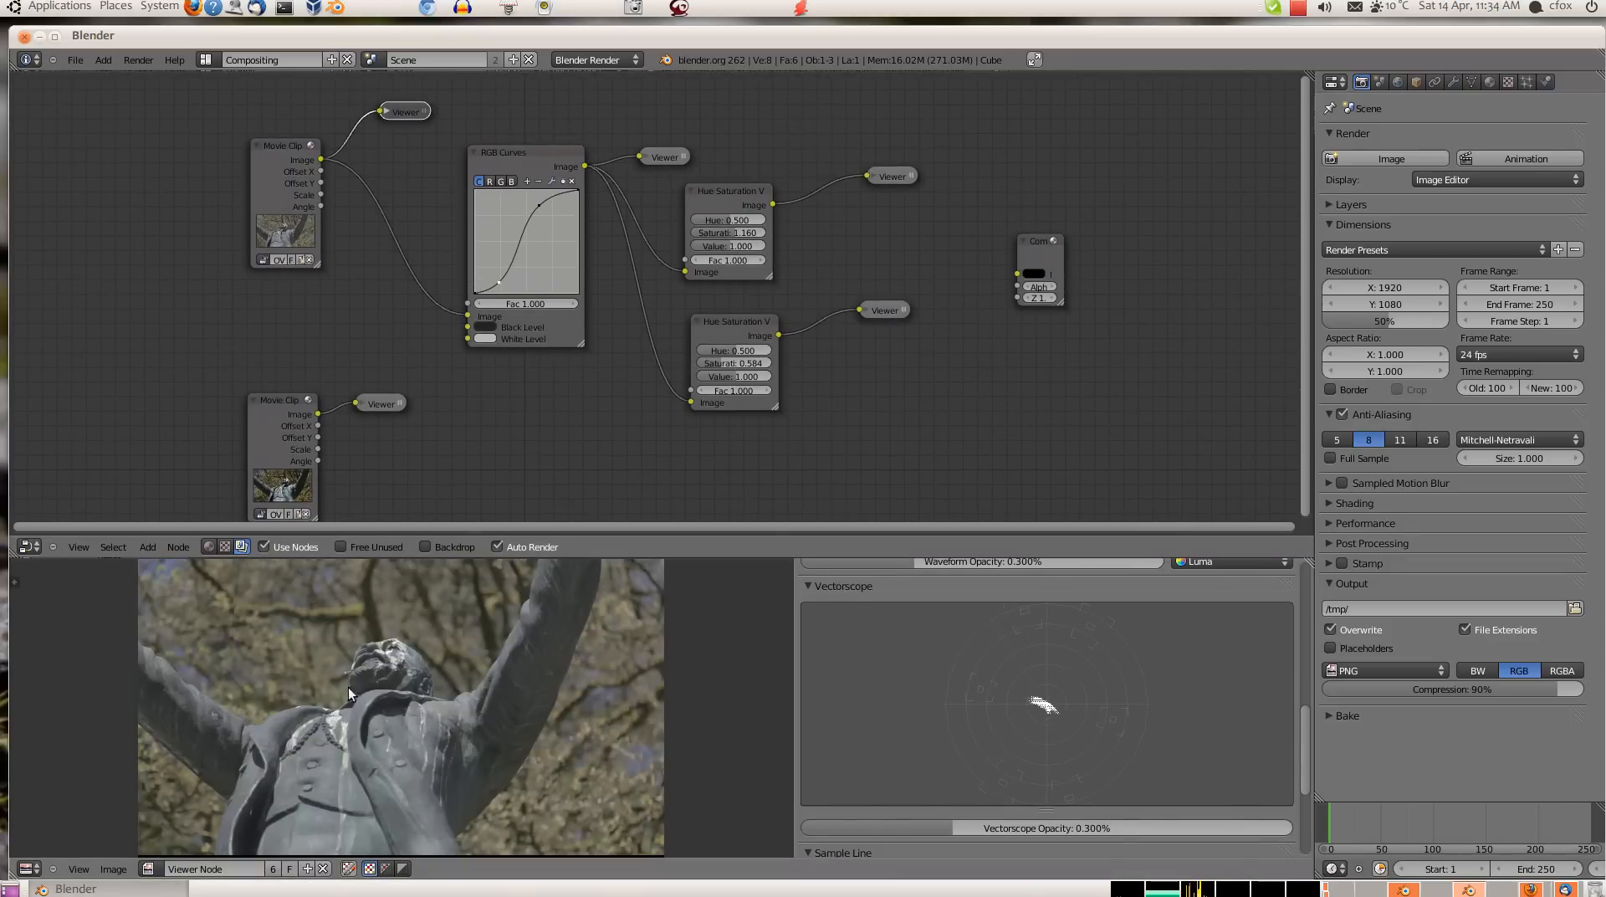
{"action": "mouse_move", "coordinate": [1075, 707]}
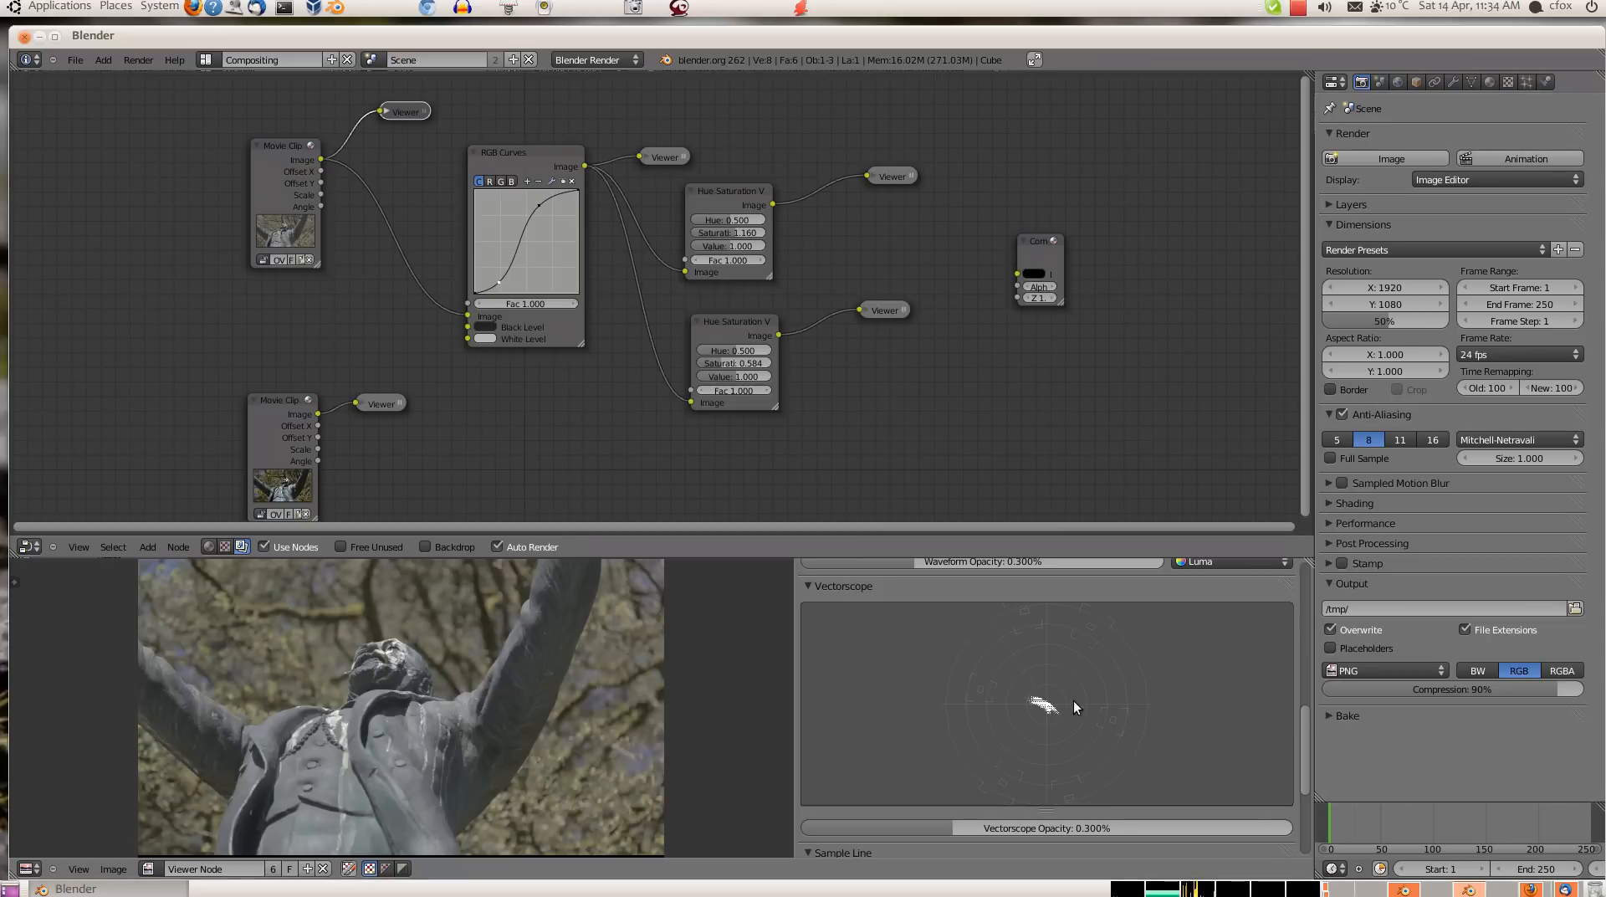
{"action": "mouse_move", "coordinate": [1114, 766]}
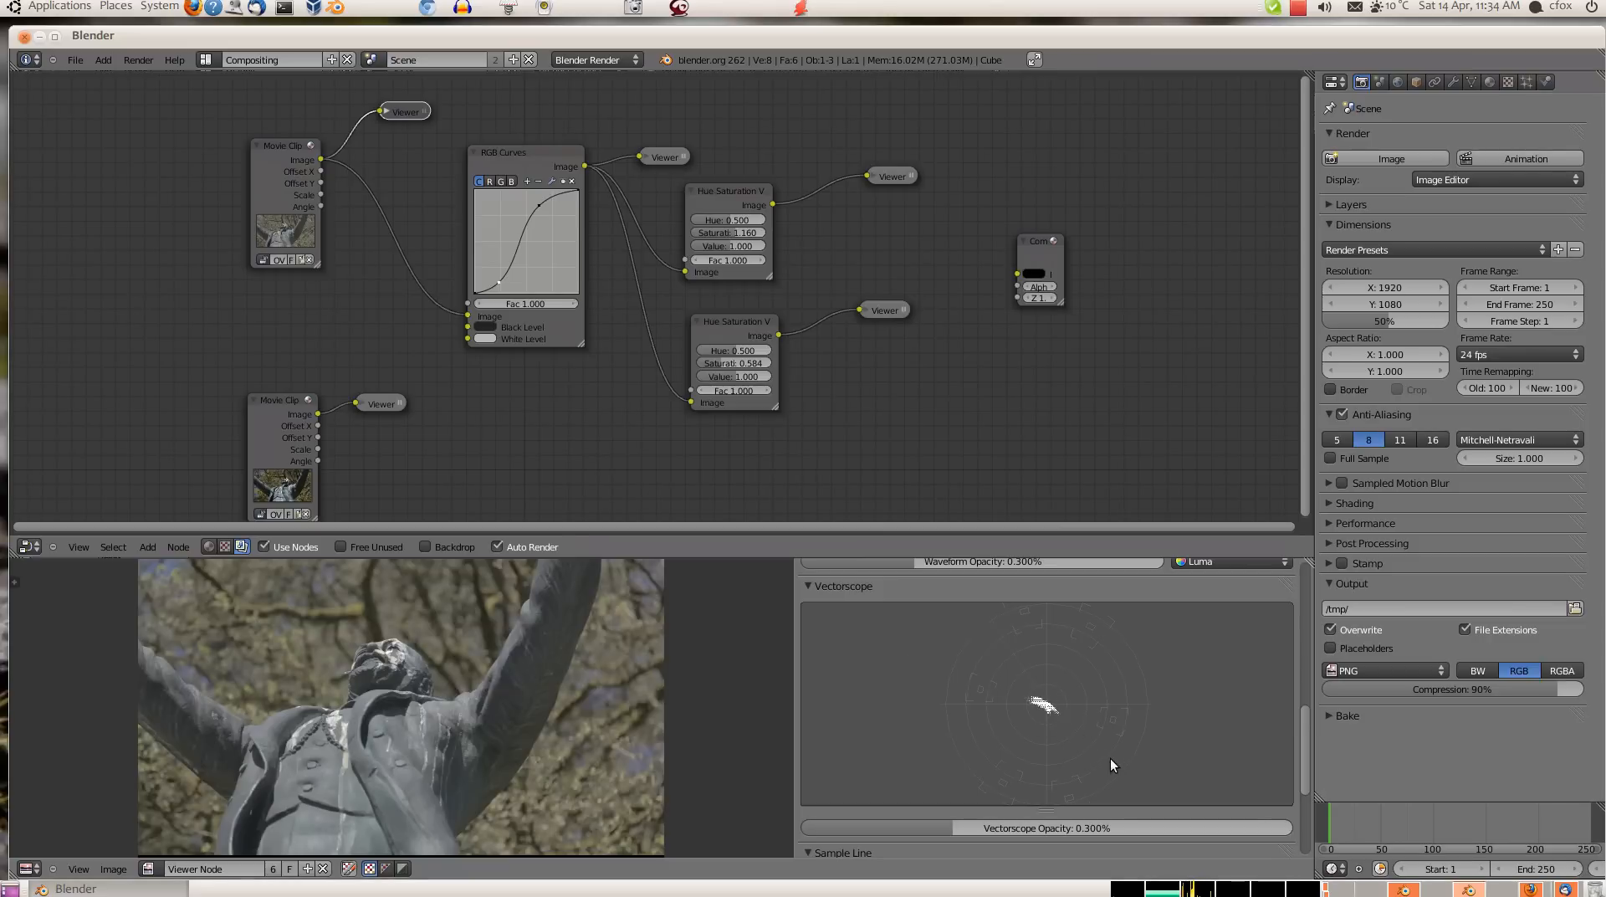
{"action": "mouse_move", "coordinate": [1109, 634]}
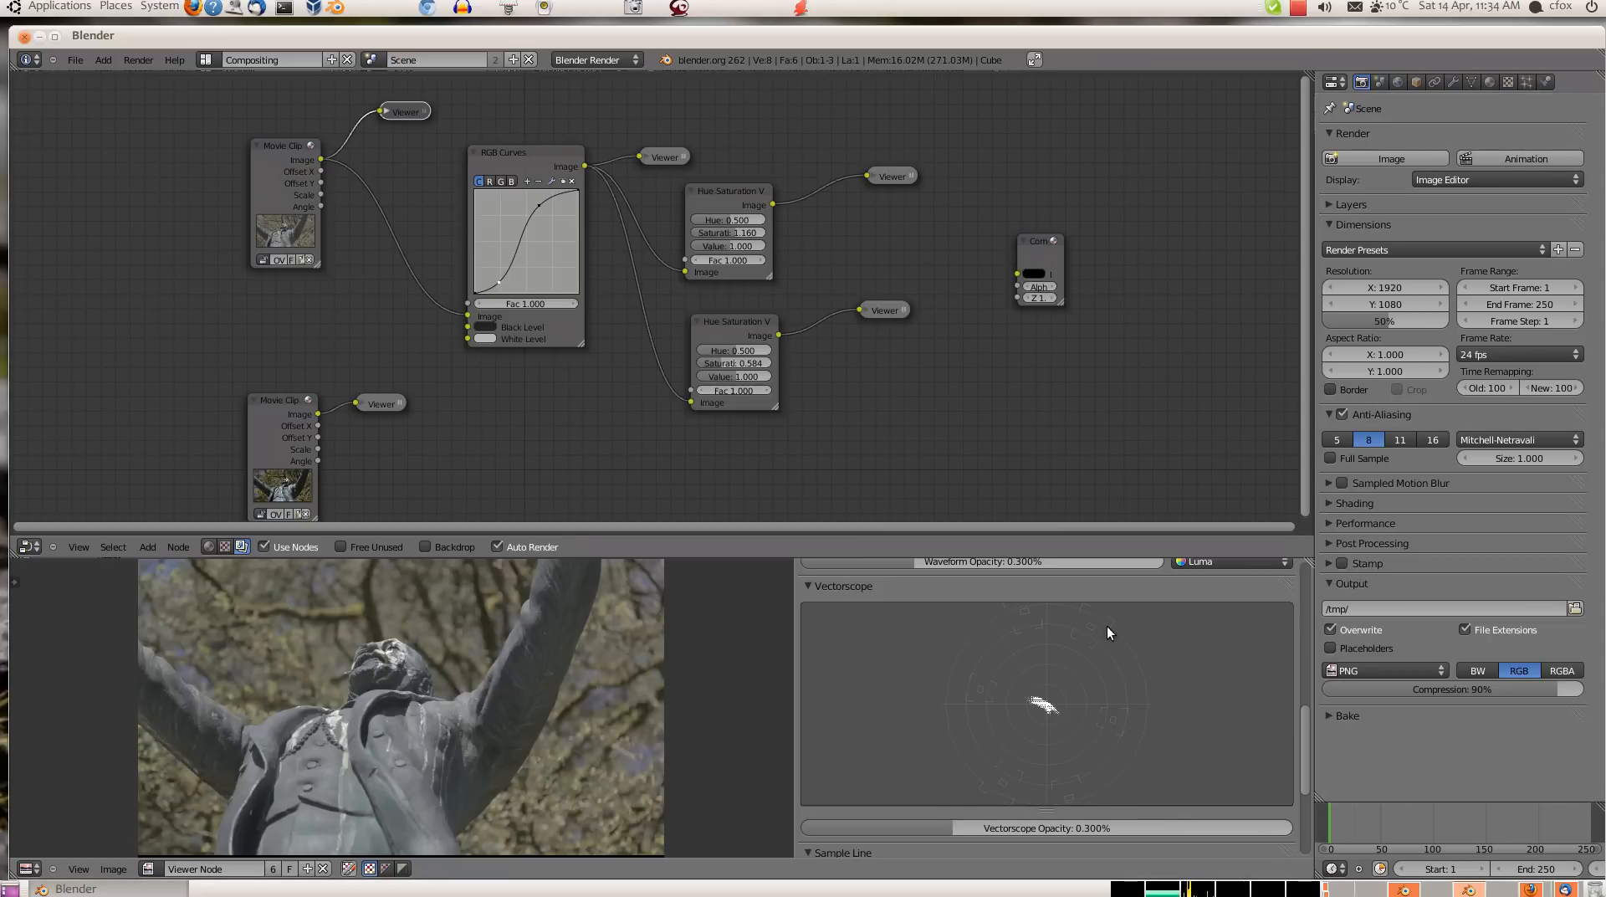
{"action": "mouse_move", "coordinate": [1044, 722]}
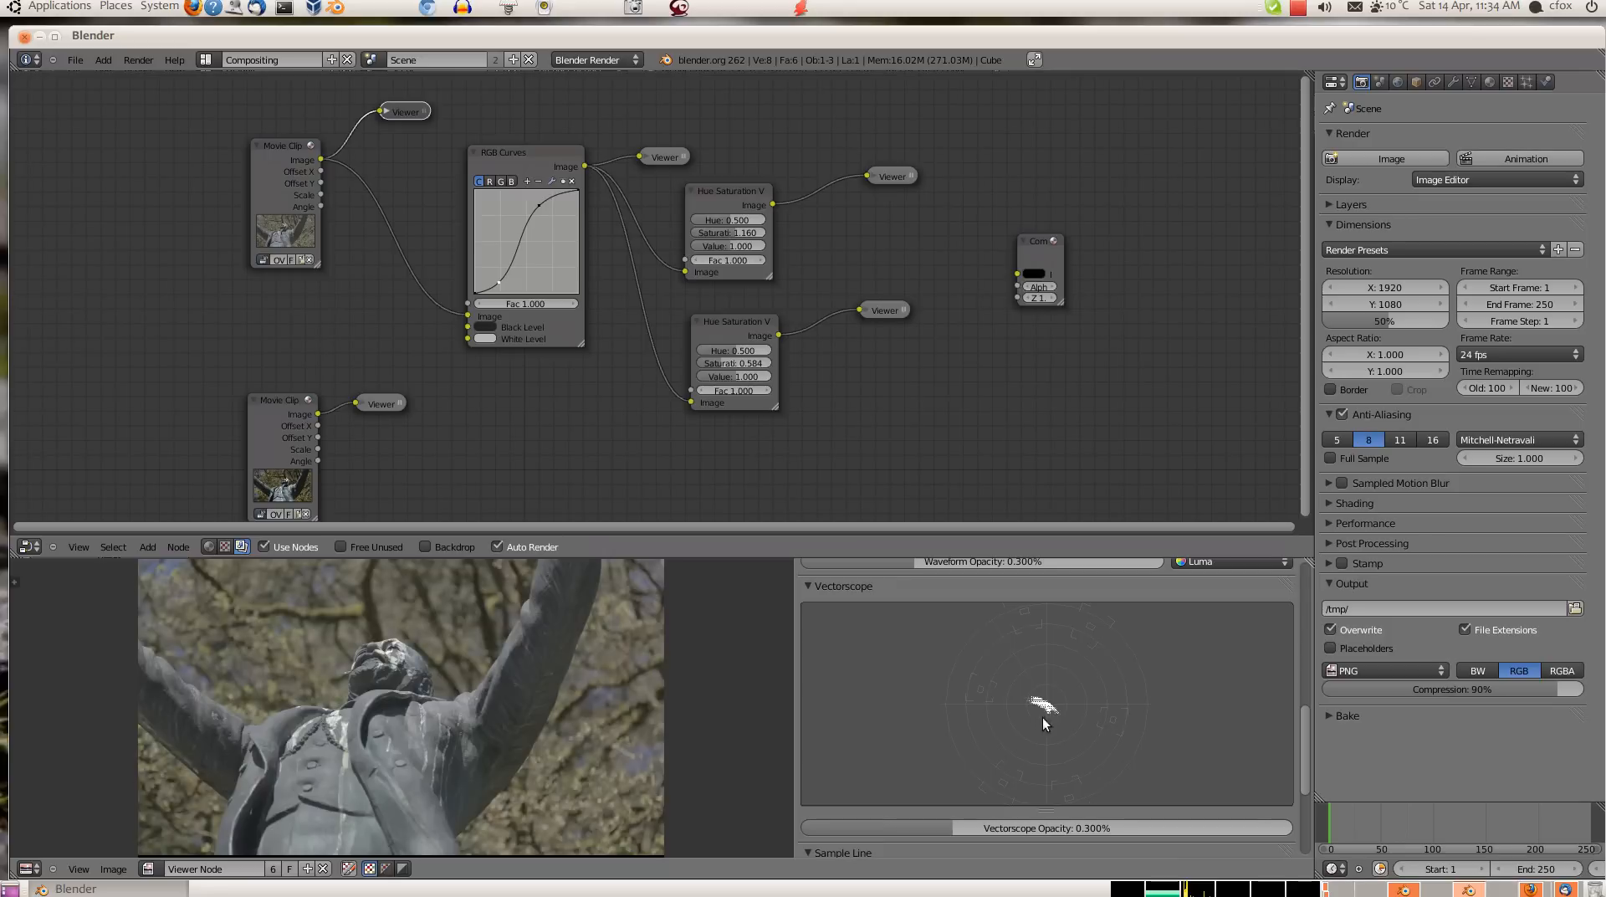
{"action": "mouse_move", "coordinate": [1042, 712]}
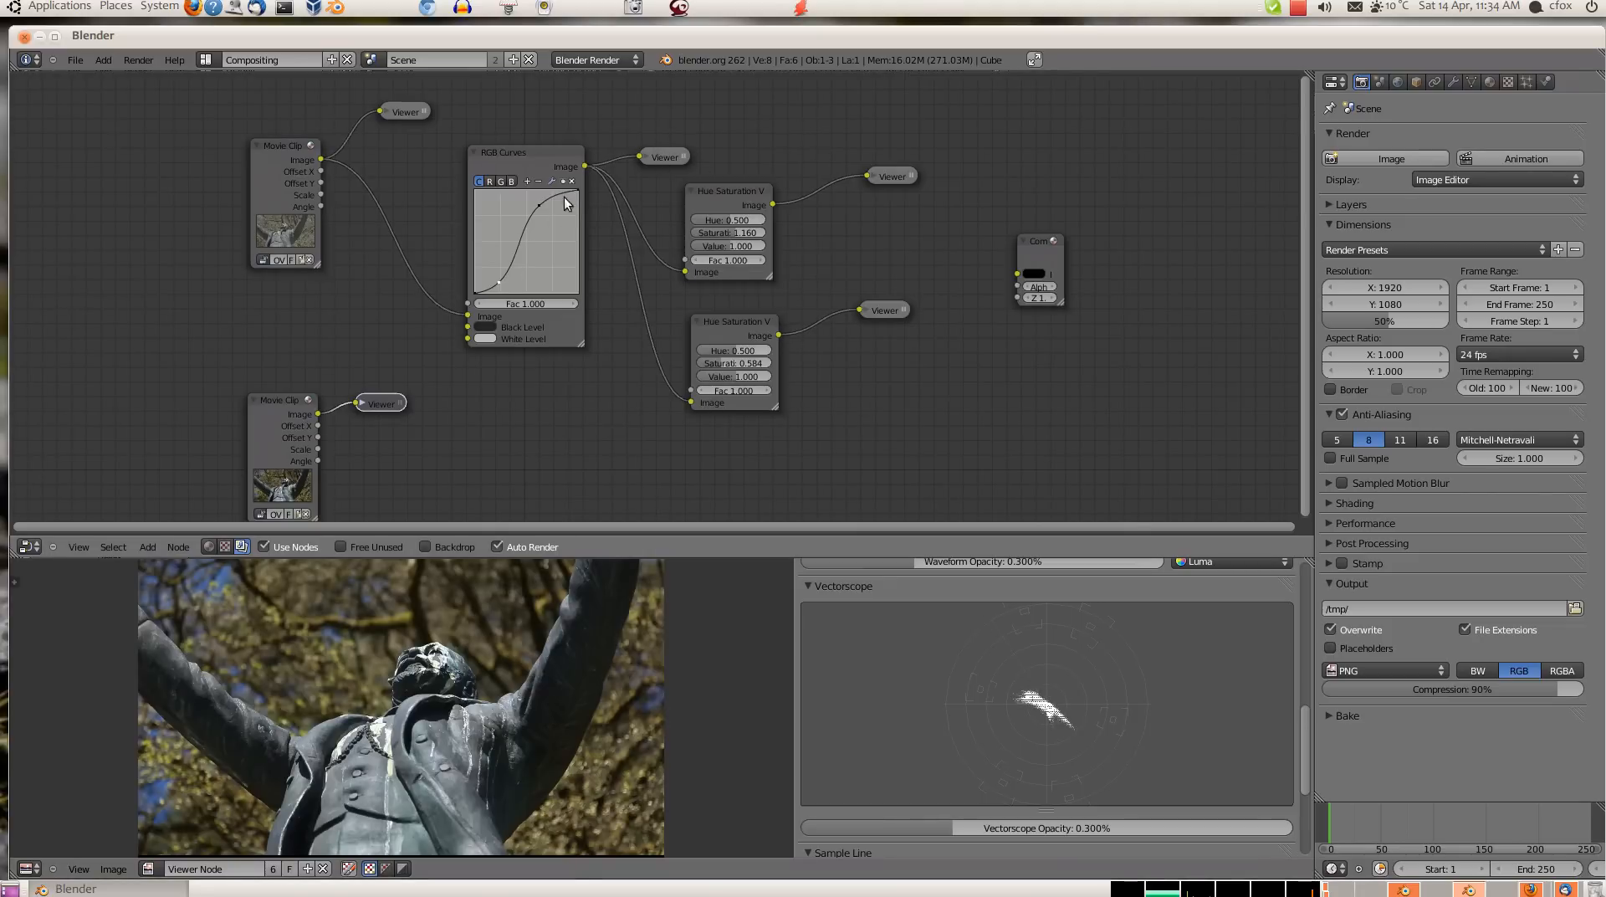
{"action": "mouse_move", "coordinate": [492, 330]}
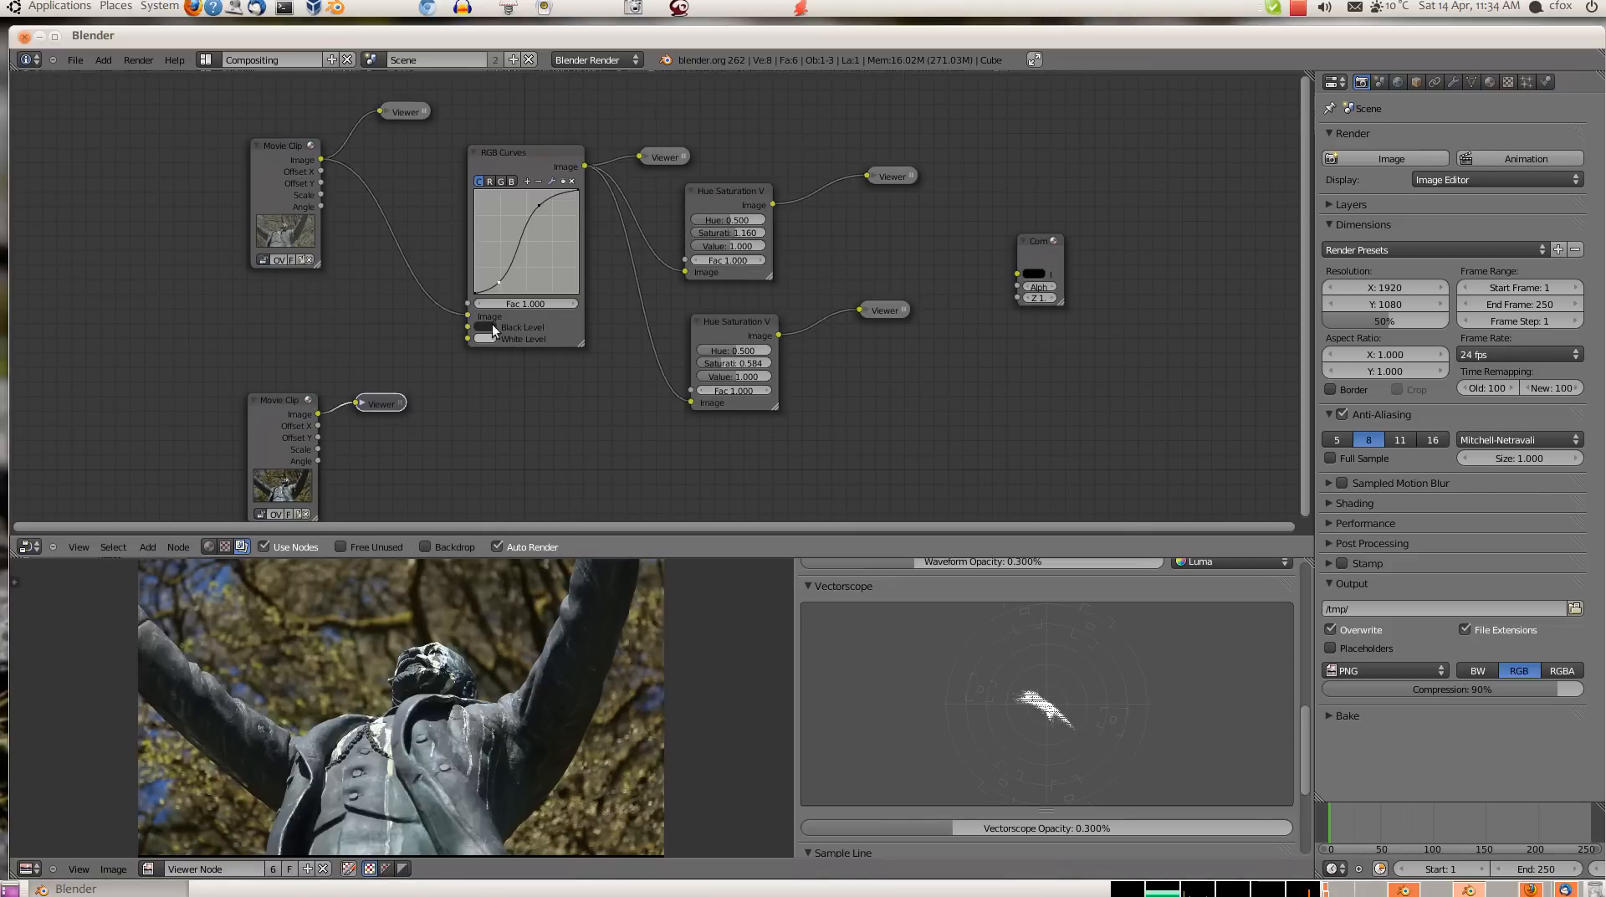
{"action": "left_click", "coordinate": [666, 156]}
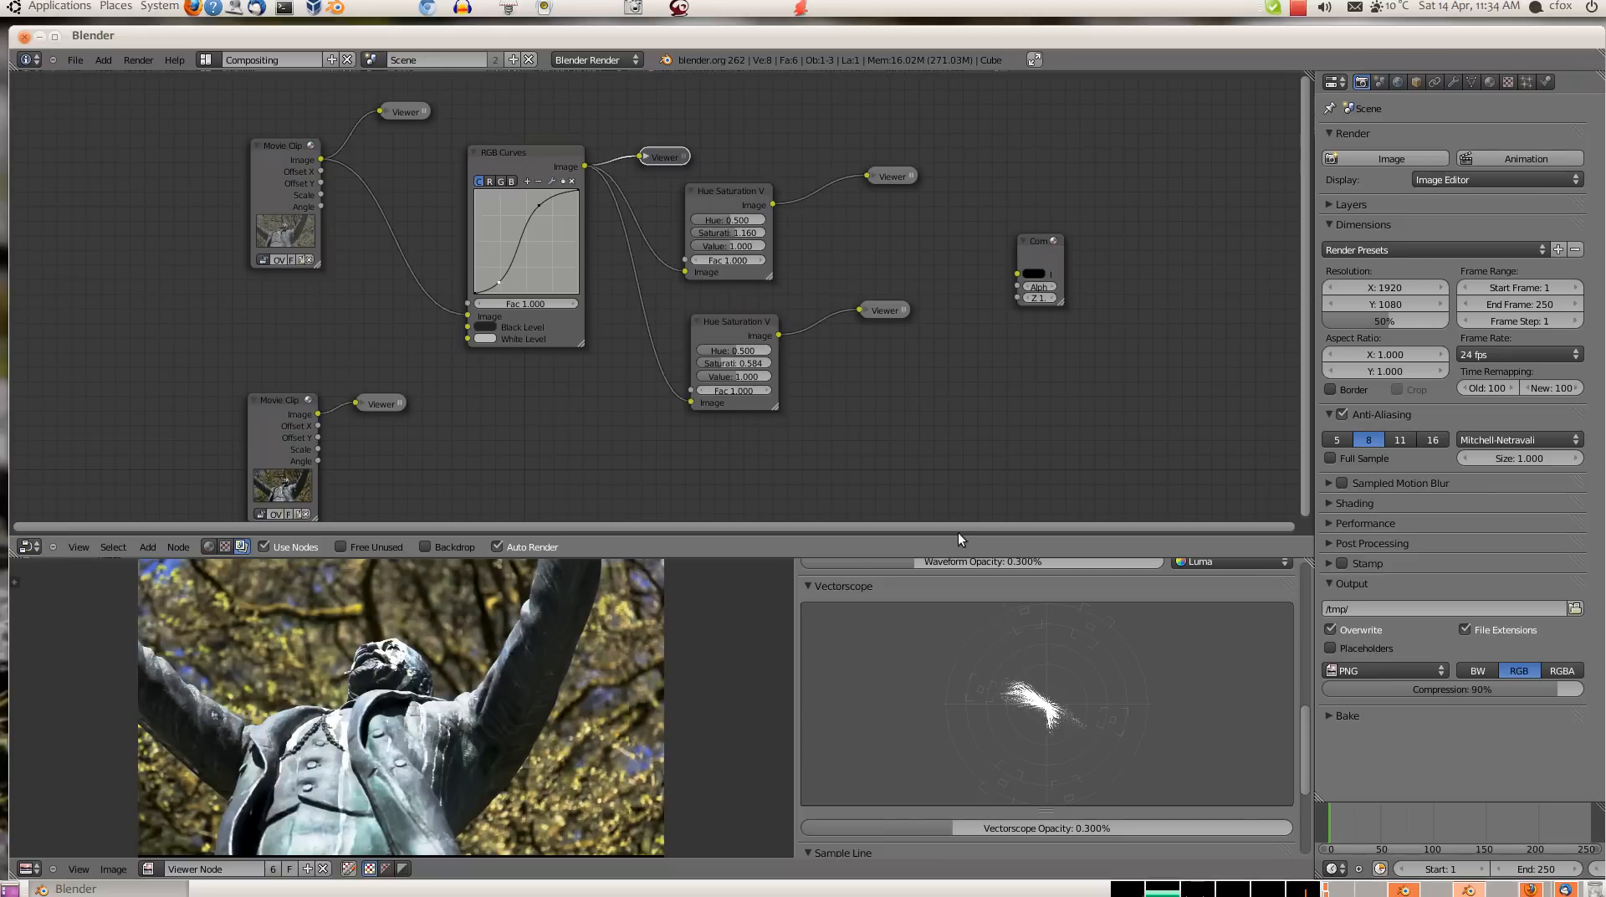
{"action": "mouse_move", "coordinate": [1019, 740]}
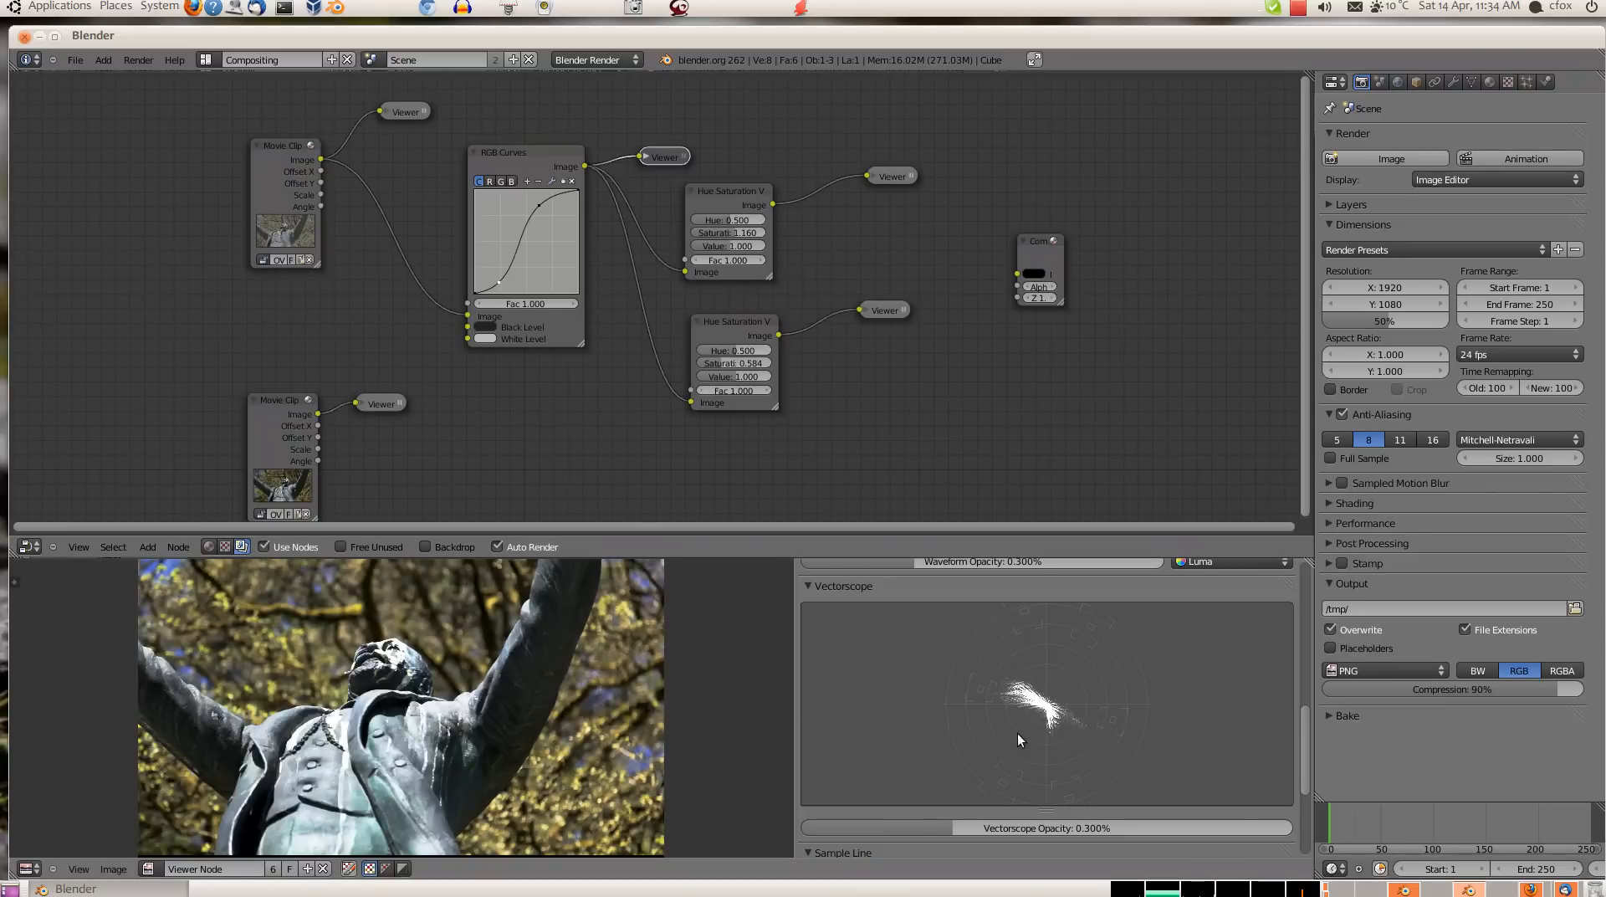
{"action": "mouse_move", "coordinate": [840, 549]}
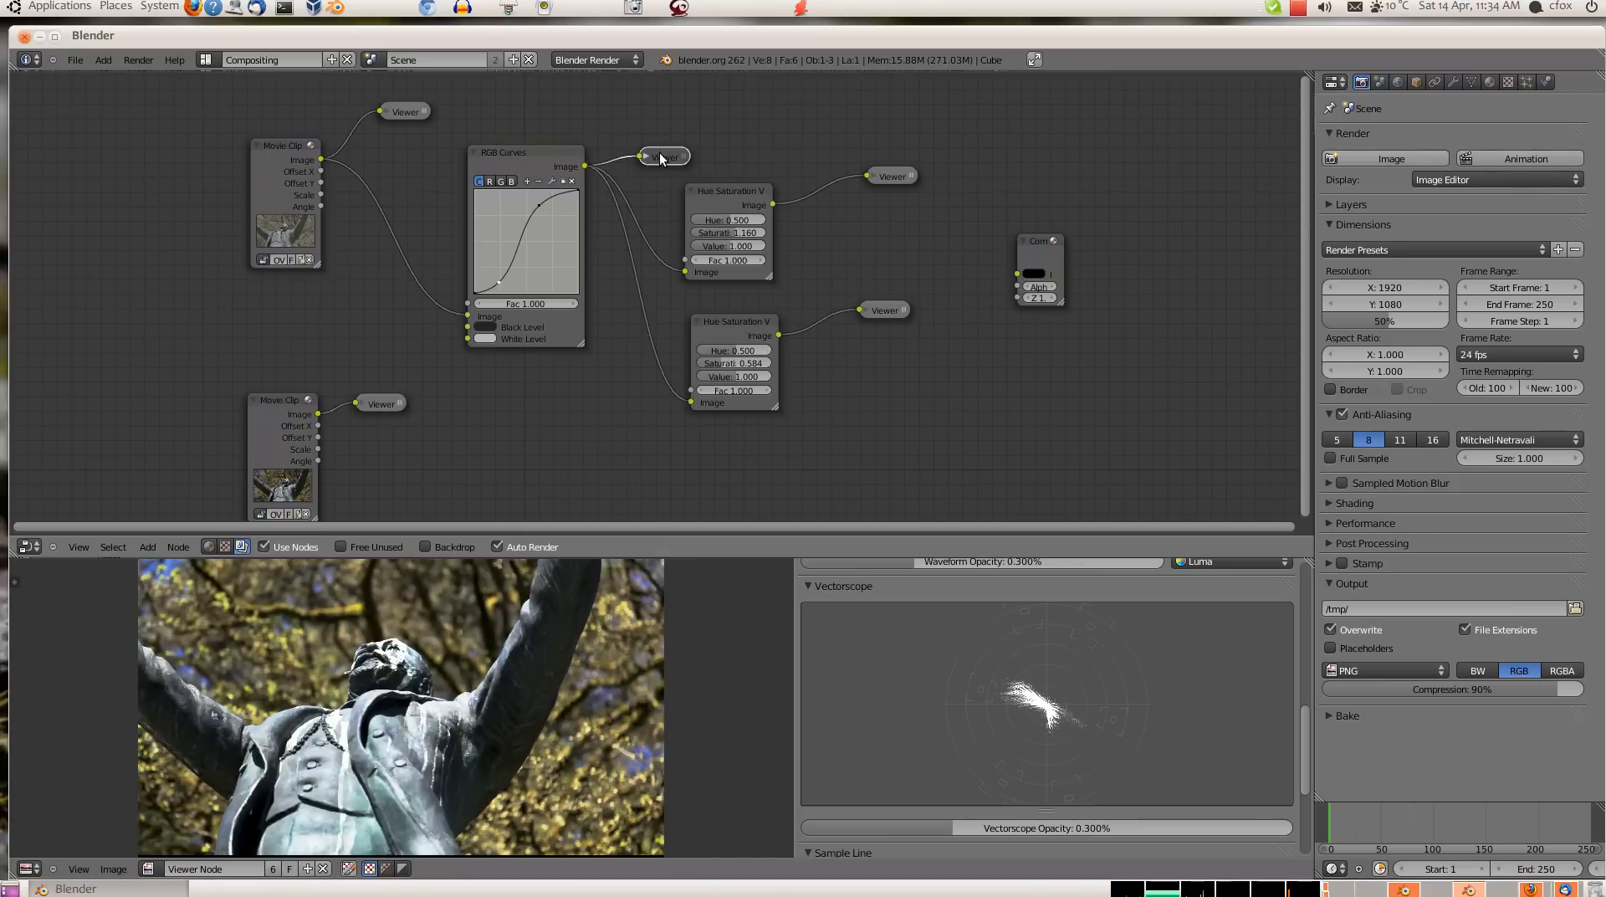
{"action": "left_click", "coordinate": [665, 156]}
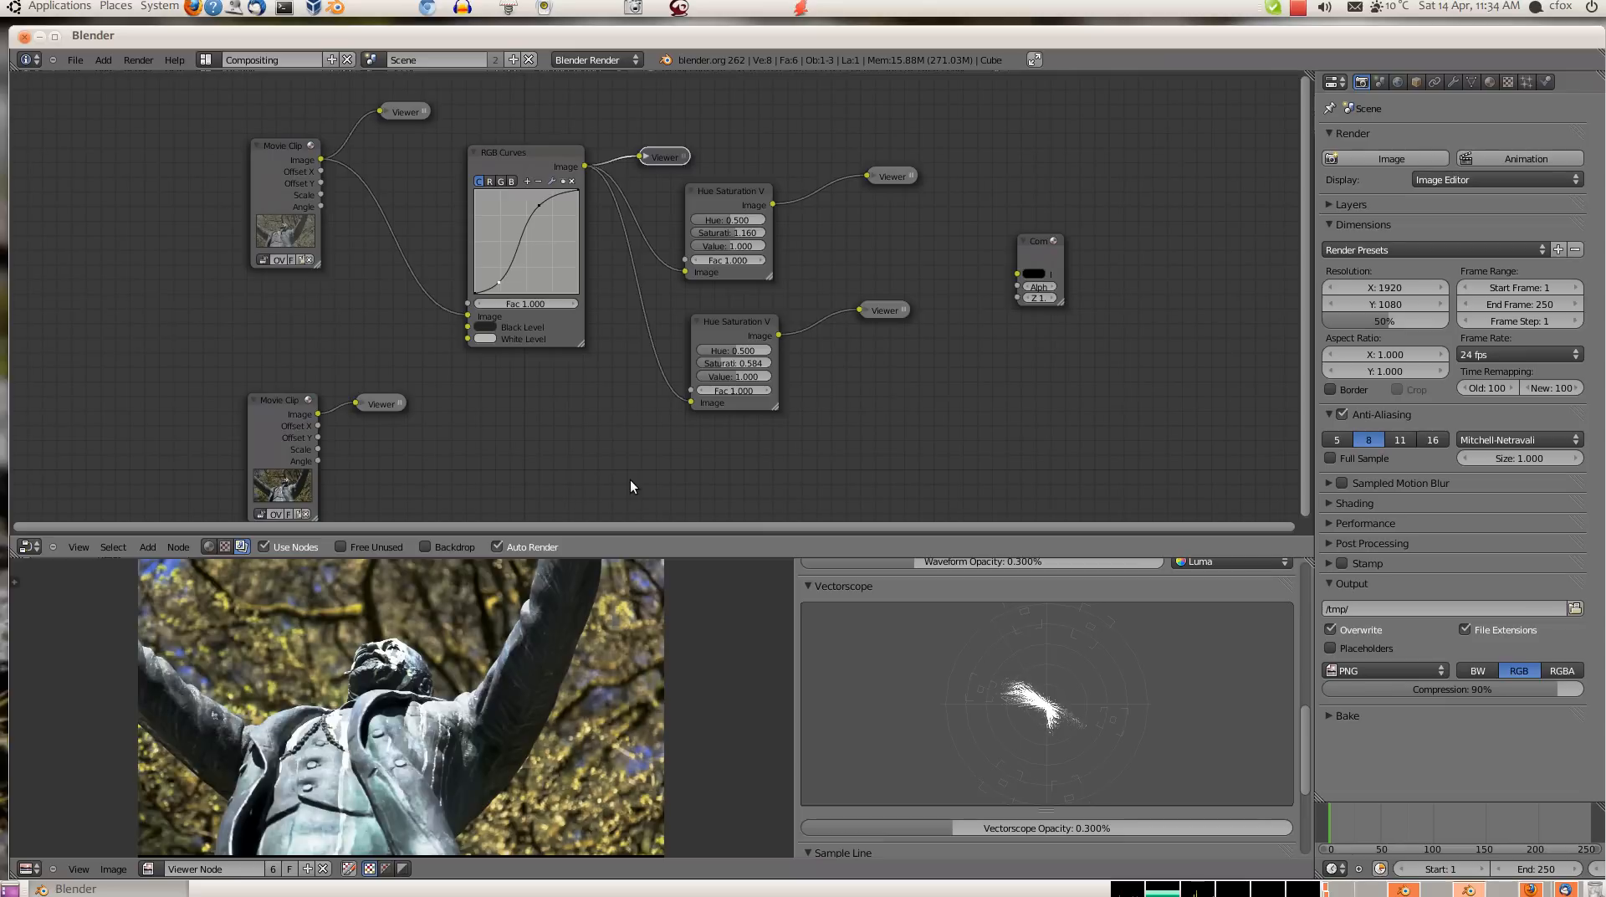
{"action": "mouse_move", "coordinate": [638, 481]}
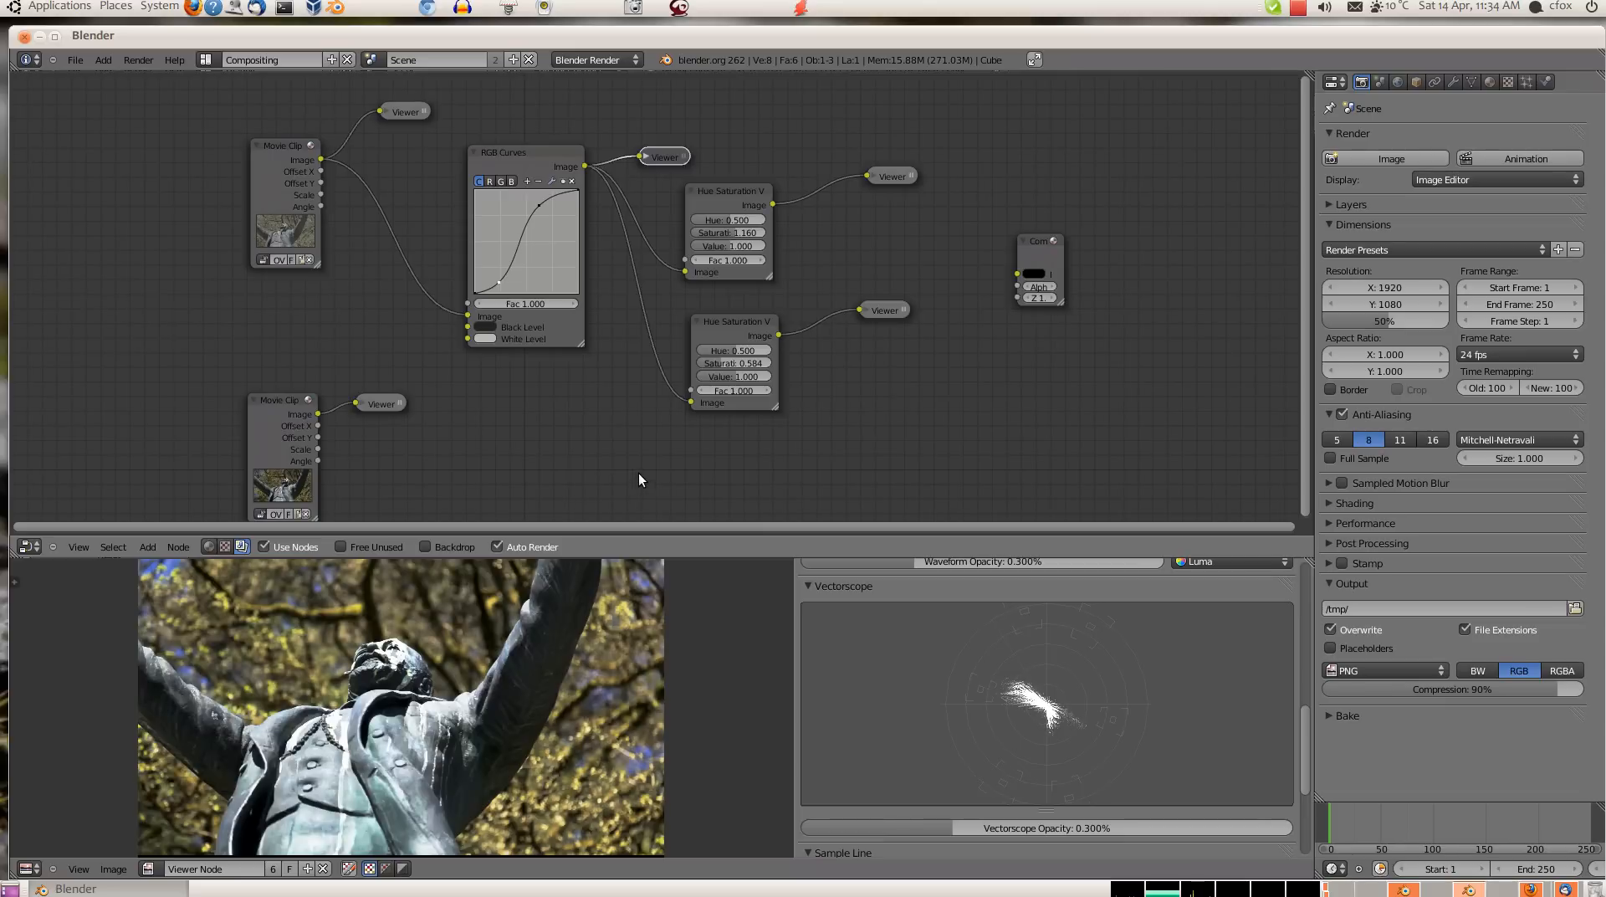
{"action": "mouse_move", "coordinate": [646, 476]}
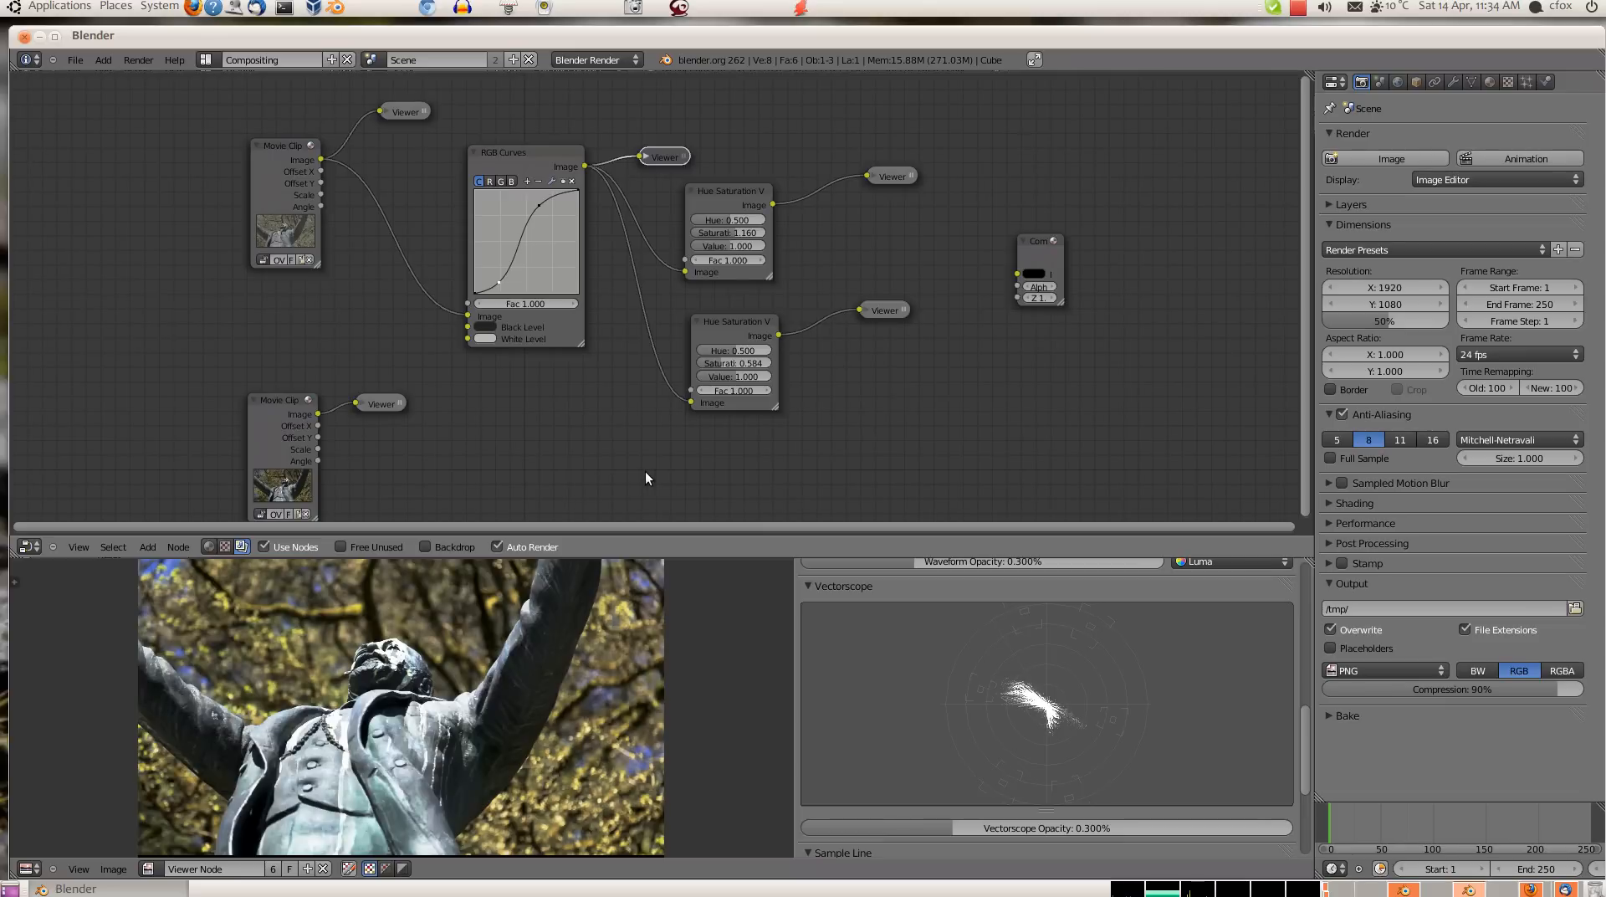
{"action": "mouse_move", "coordinate": [1303, 22]}
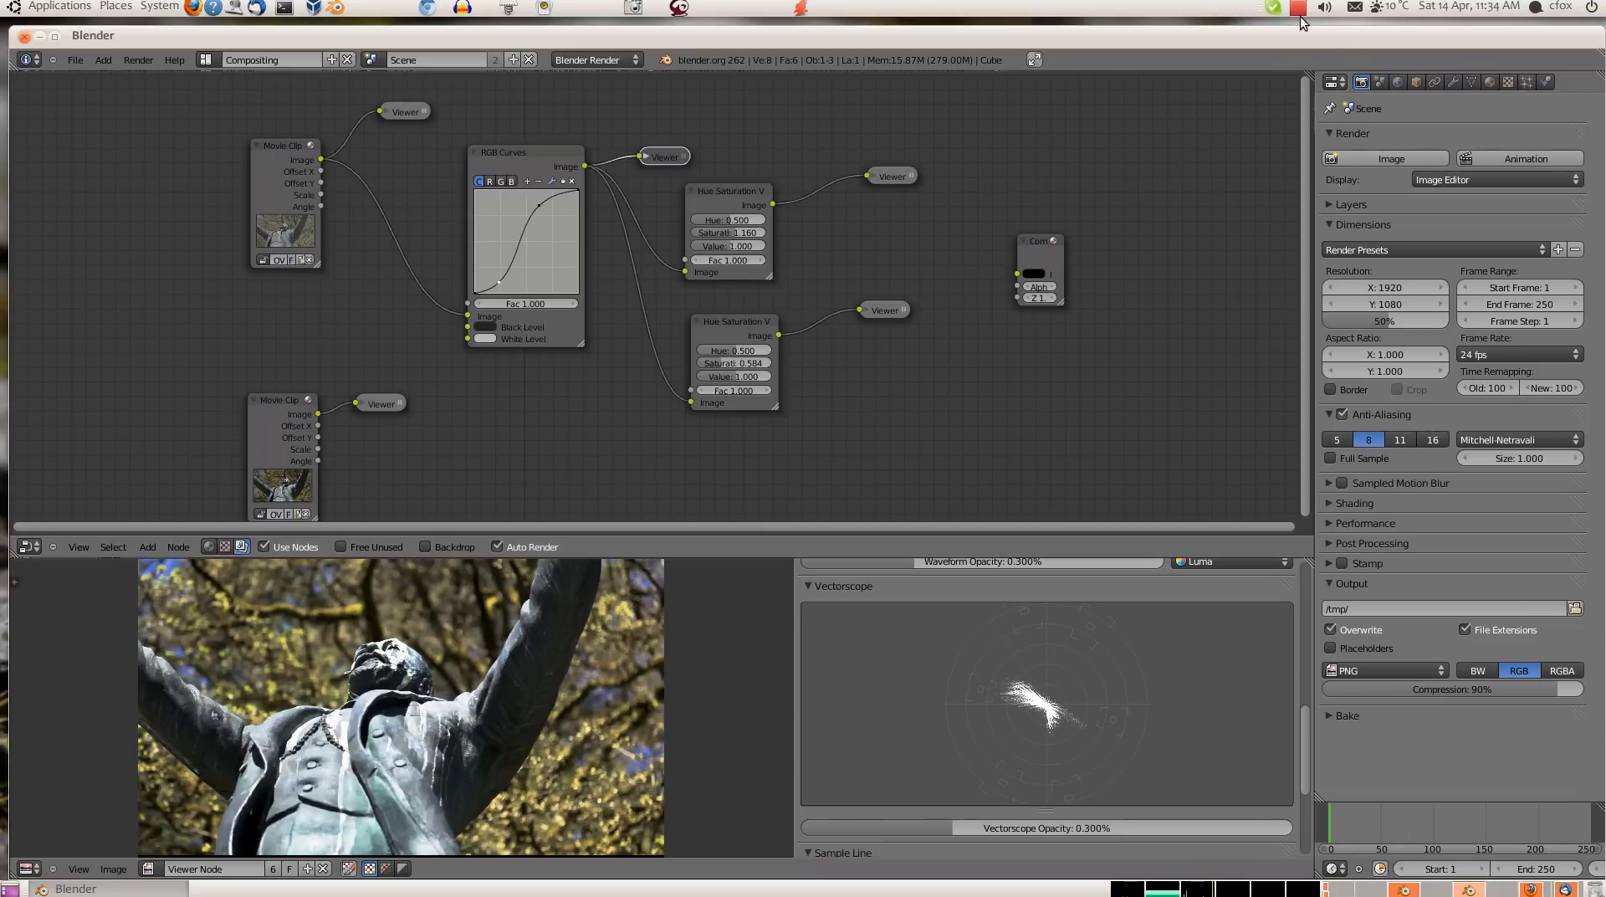